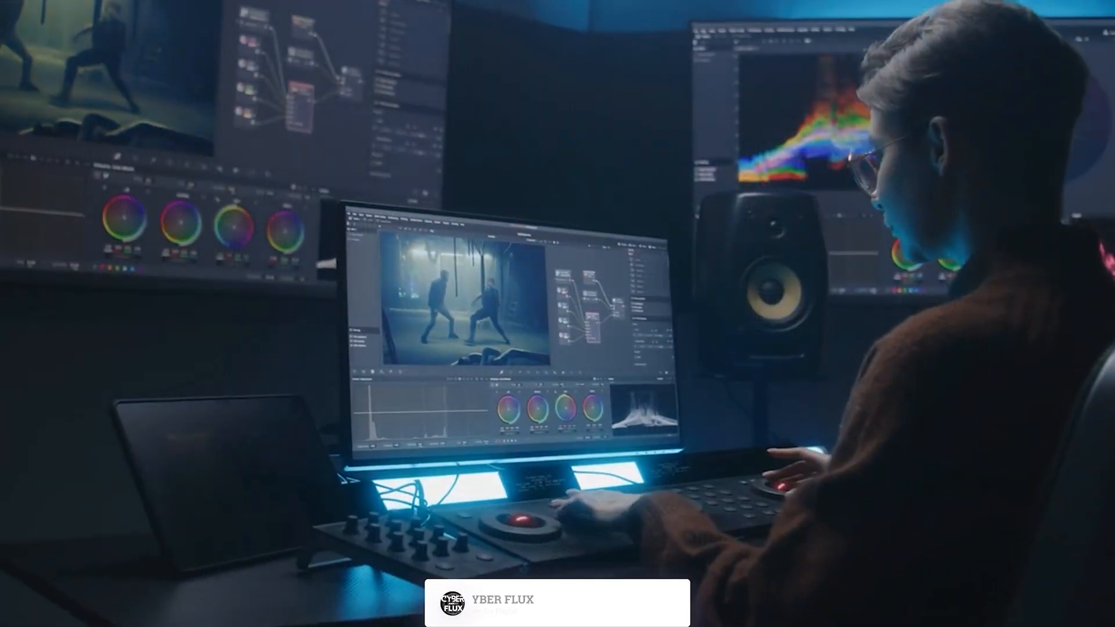
Step: Go to handbrake.fr Downloads and start the HandBrake 1.8.2 x64 Windows installer download
{"action": "left_click", "coordinate": [619, 589]}
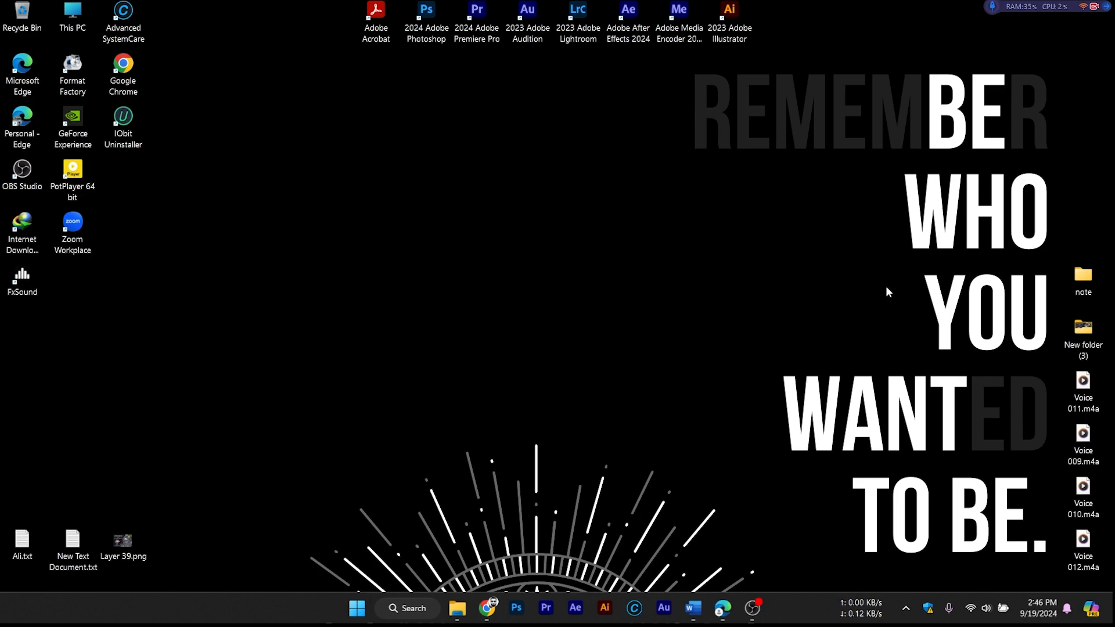
{"action": "left_click", "coordinate": [488, 608]}
{"action": "type", "text": "handbrake.fr"}
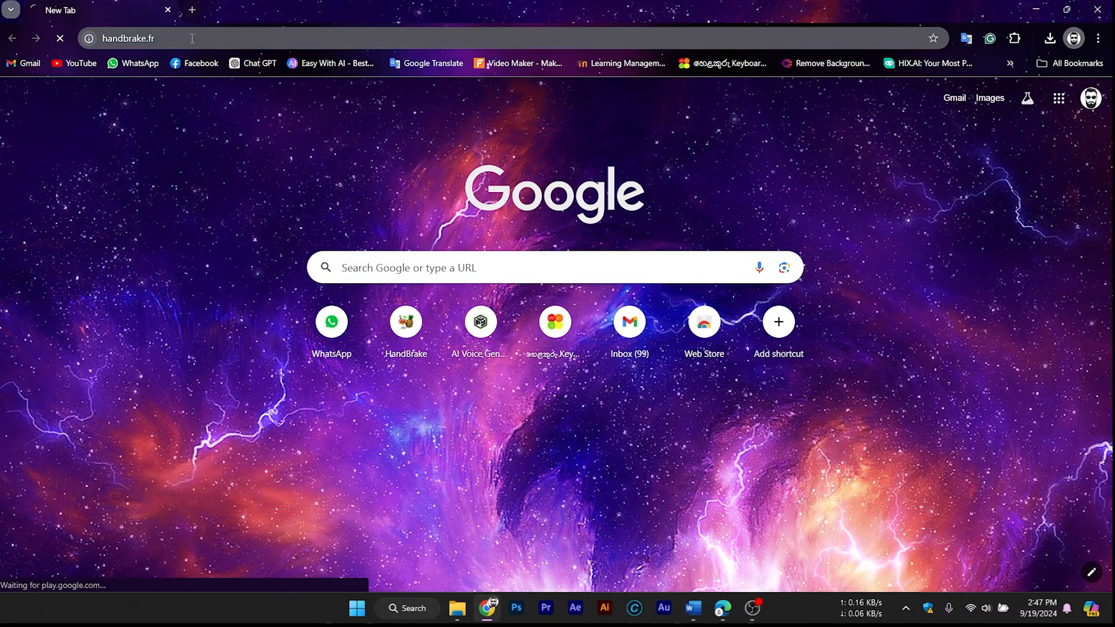
{"action": "key", "text": "Enter"}
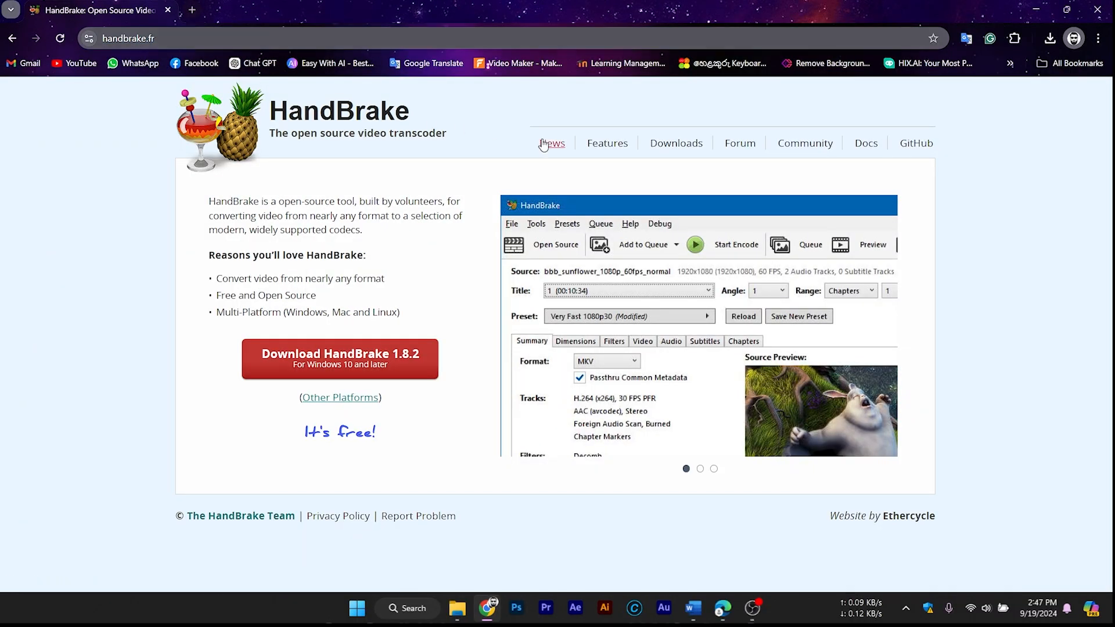
{"action": "left_click", "coordinate": [676, 143]}
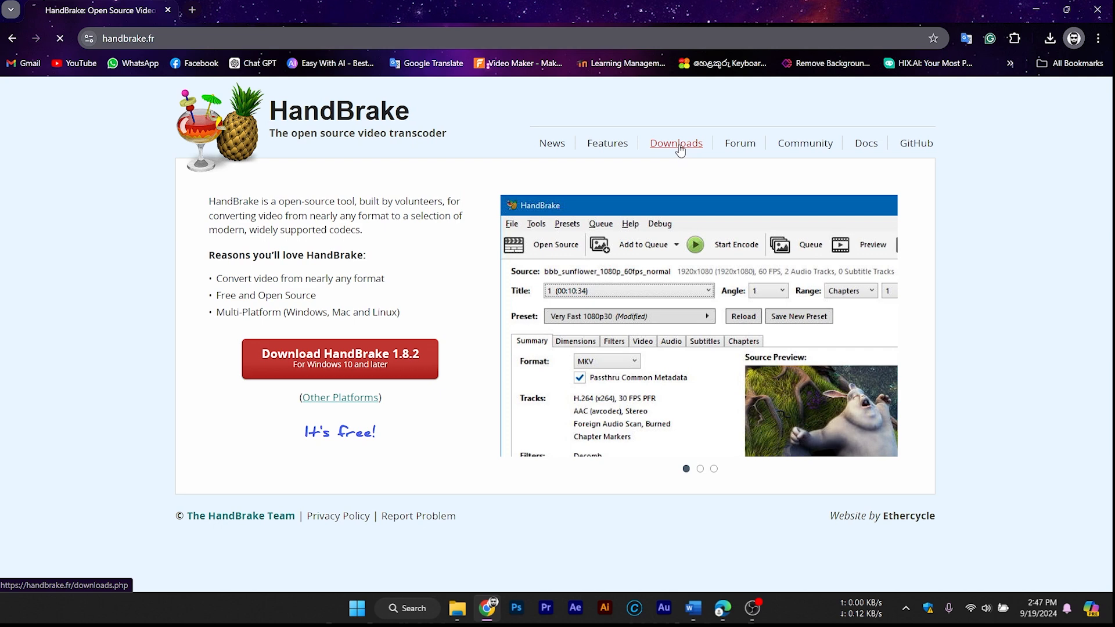
{"action": "left_click", "coordinate": [676, 143]}
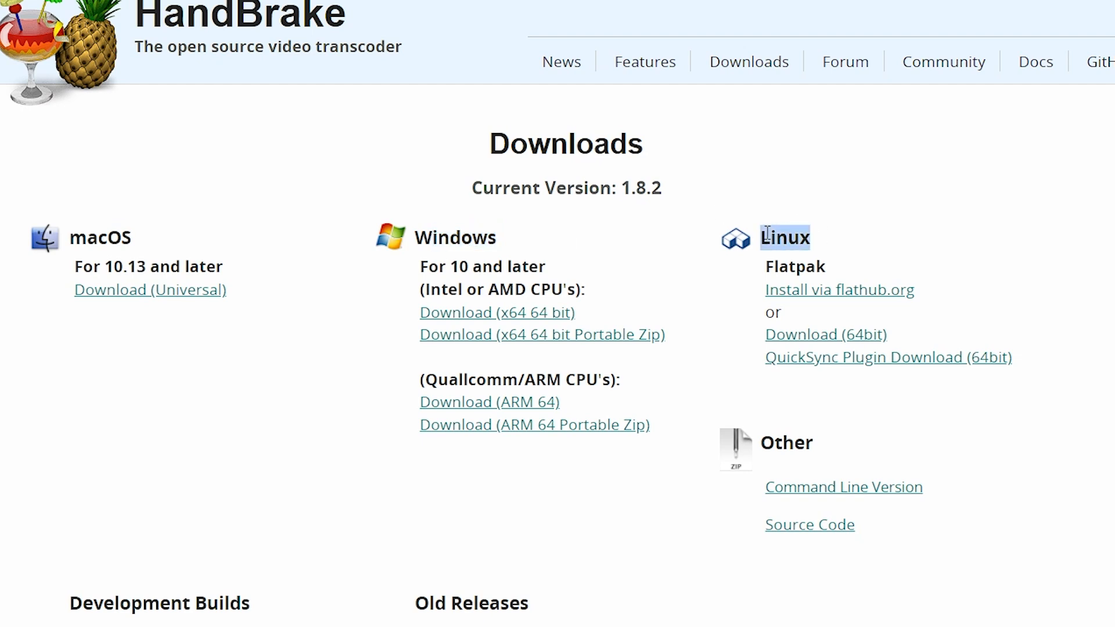
{"action": "mouse_move", "coordinate": [536, 363]}
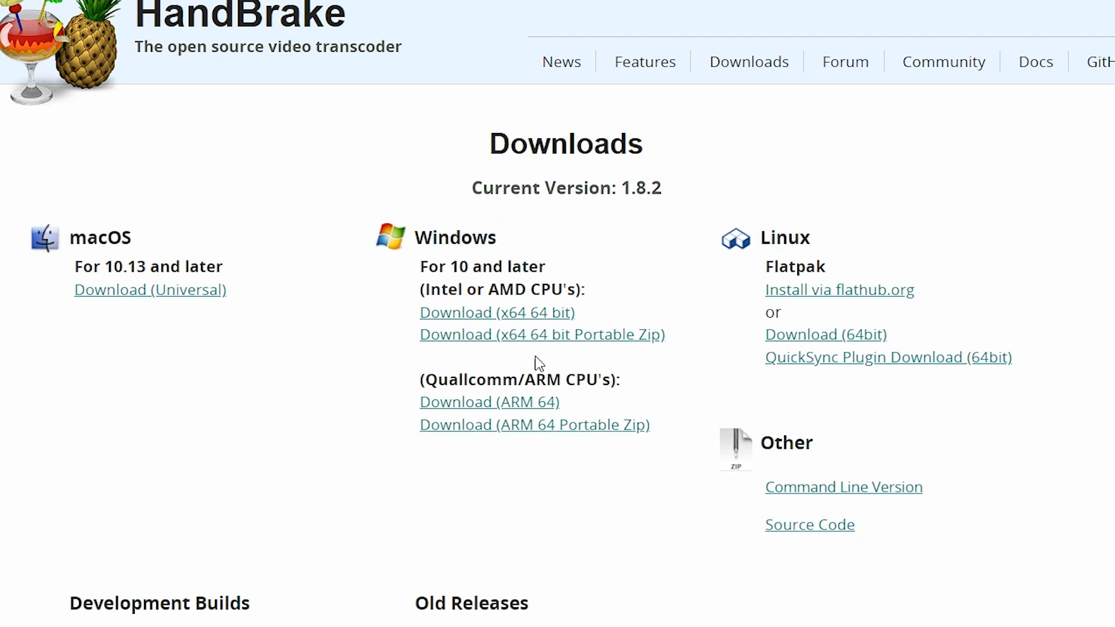
{"action": "mouse_move", "coordinate": [497, 313]}
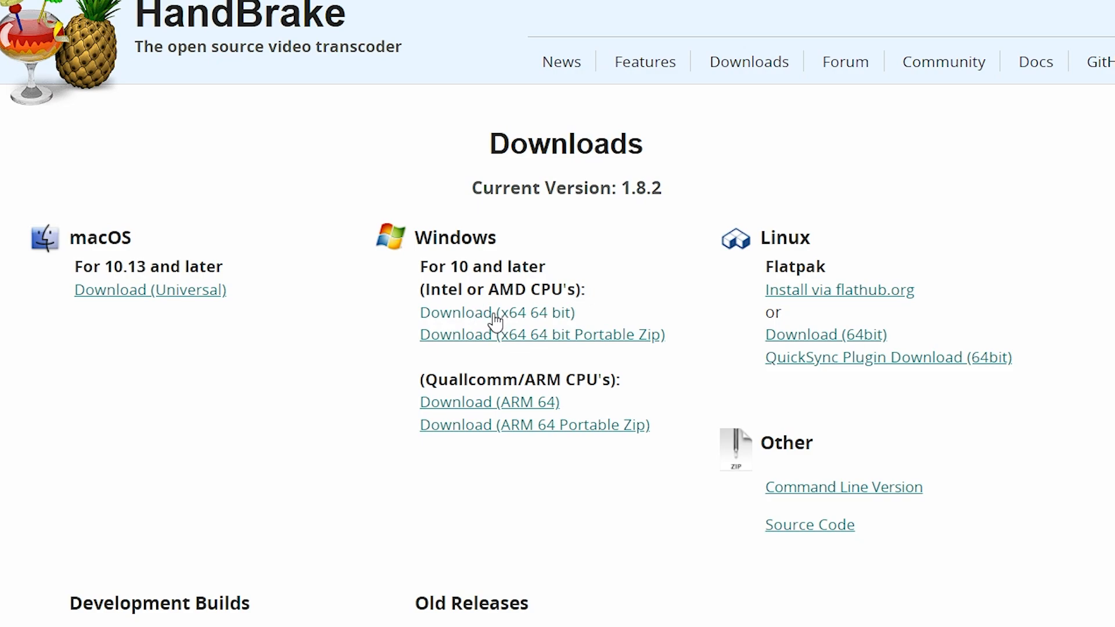
{"action": "left_click", "coordinate": [497, 313]}
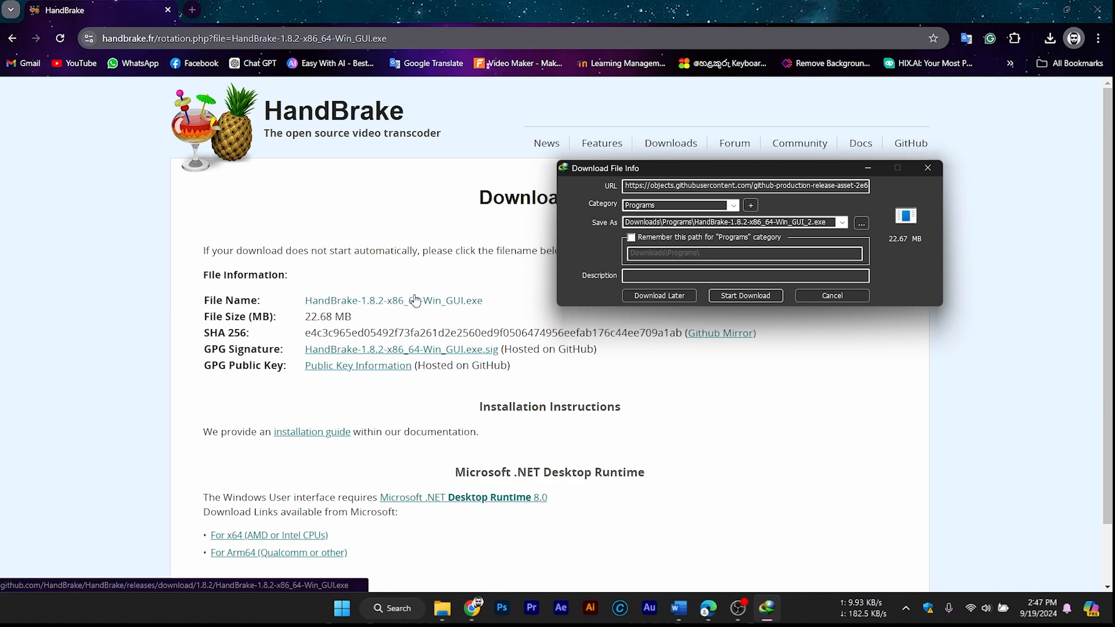
Step: Start the HandBrake installer download in Internet Download Manager's file-info dialog
{"action": "left_click", "coordinate": [744, 295]}
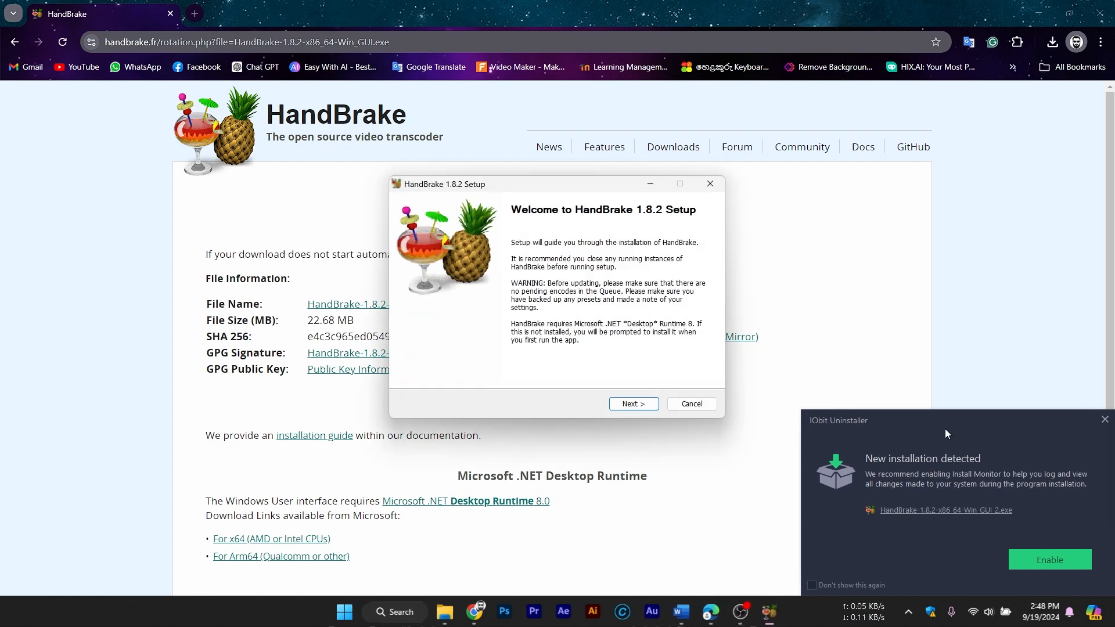
Step: Run HandBrake 1.8.2 setup, accept the license, install to the default folder, and finish
{"action": "left_click", "coordinate": [1104, 419]}
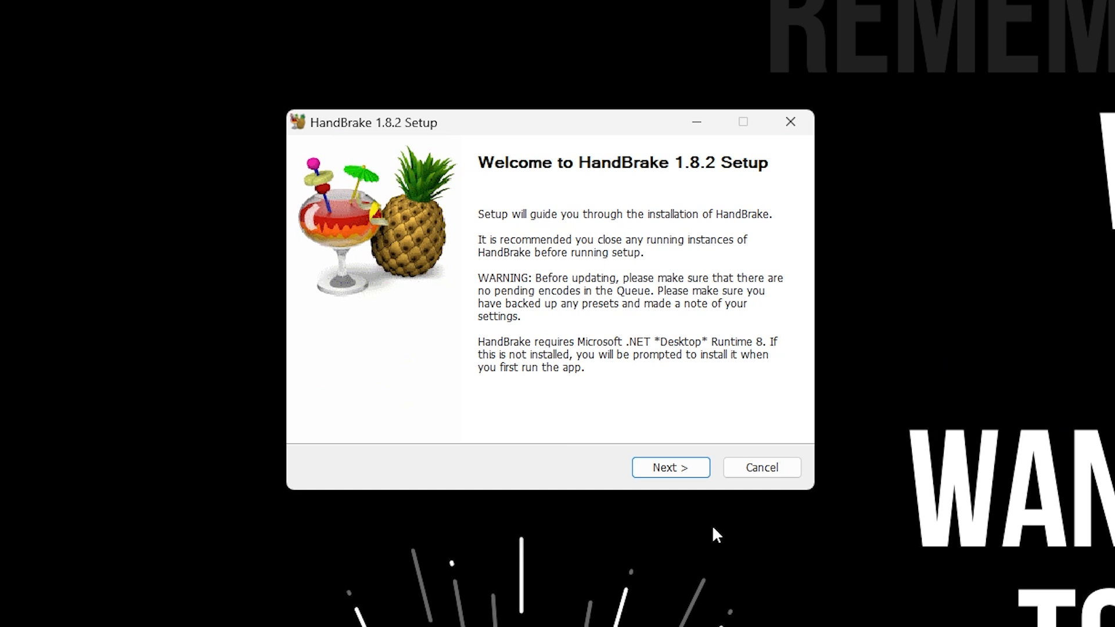
{"action": "left_click", "coordinate": [669, 466]}
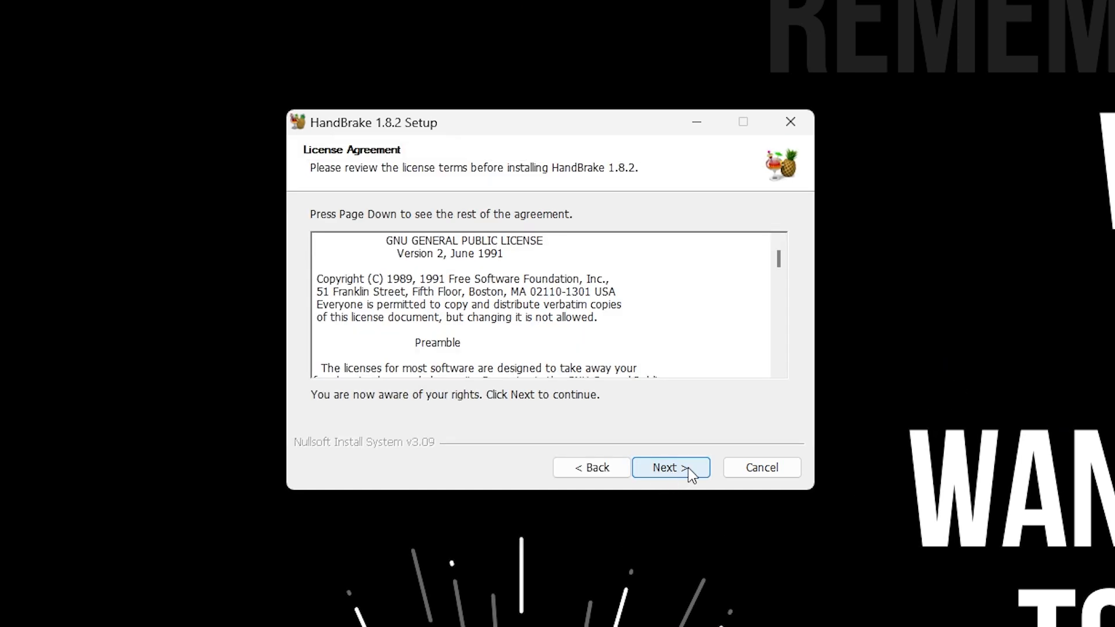
{"action": "left_click", "coordinate": [669, 467]}
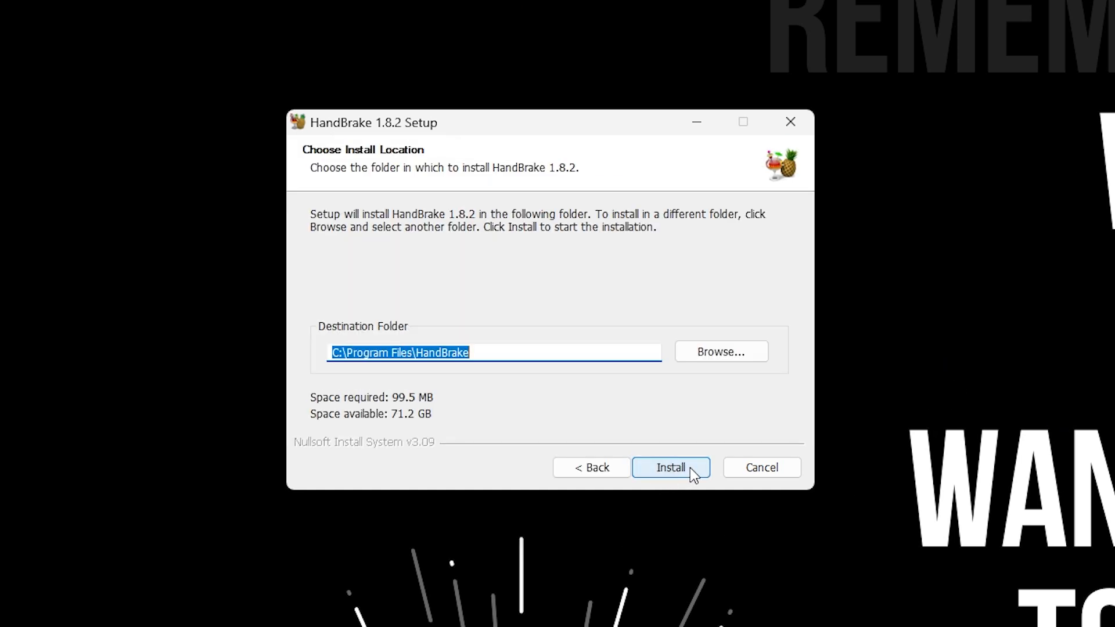
{"action": "left_click", "coordinate": [669, 467]}
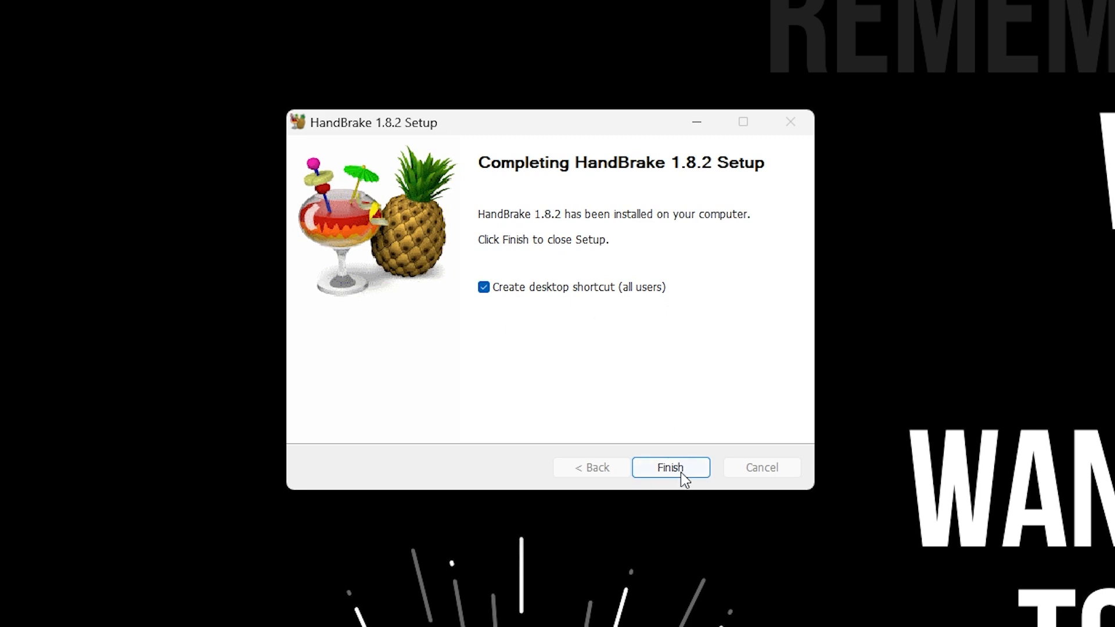
{"action": "left_click", "coordinate": [669, 467]}
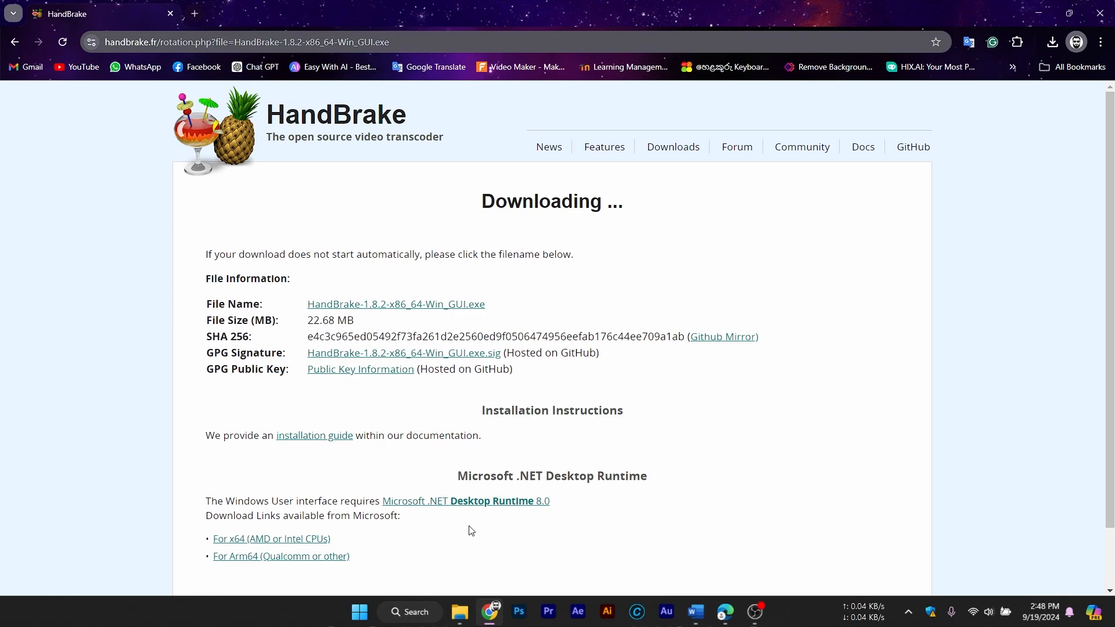
{"action": "mouse_move", "coordinate": [653, 521]}
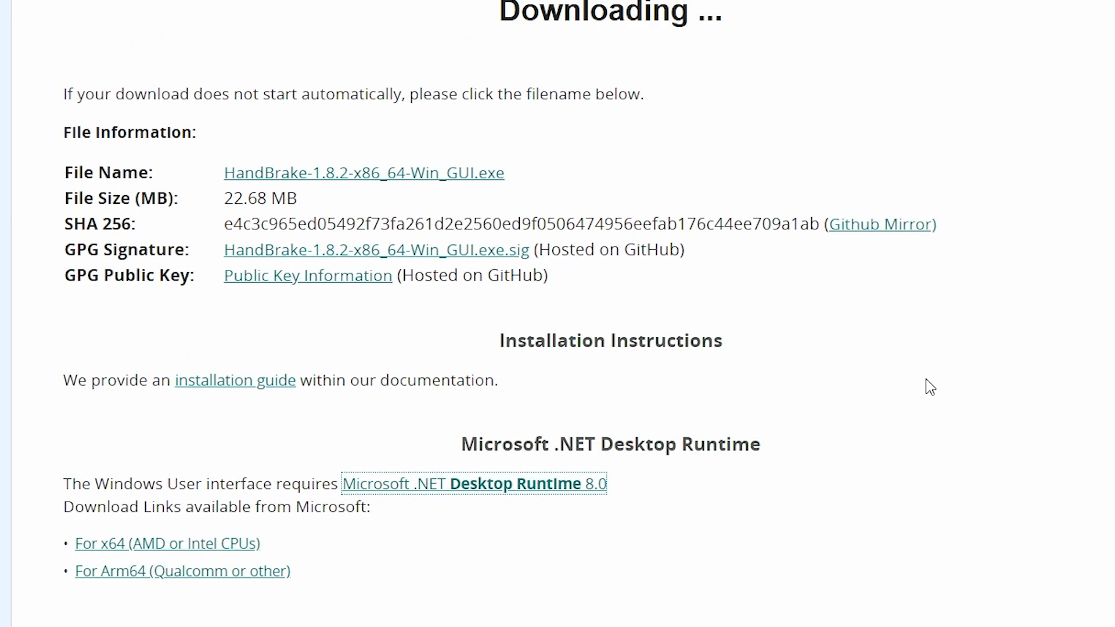
Step: Open the .NET Desktop Runtime 8.0 page and highlight its Windows Run desktop apps section
{"action": "left_click", "coordinate": [474, 484]}
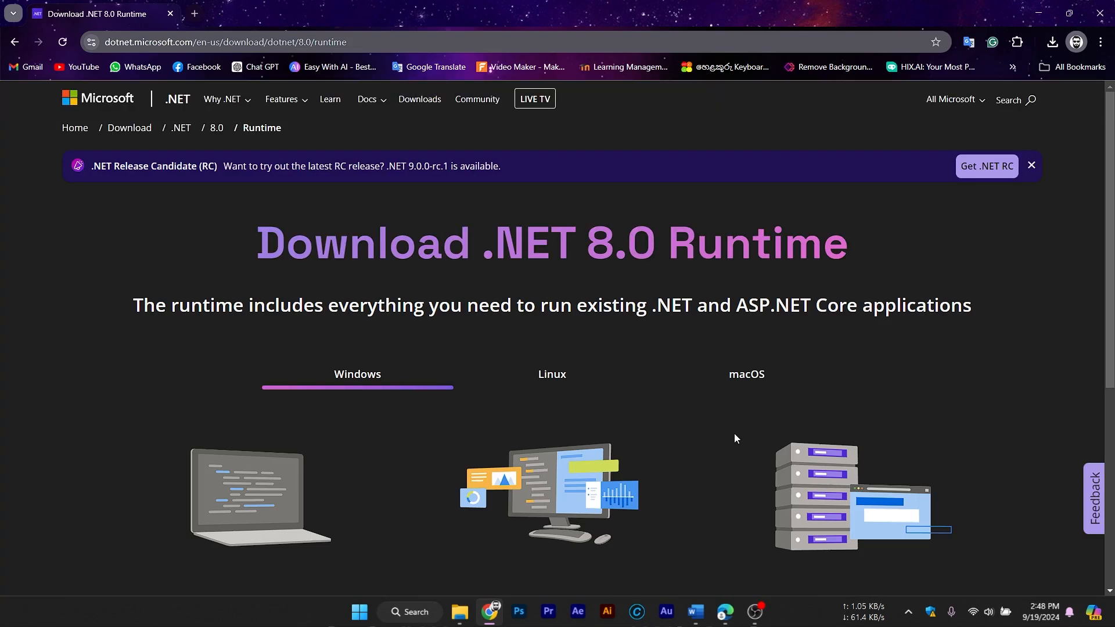
{"action": "scroll", "scroll_direction": "down", "scroll_amount": 3}
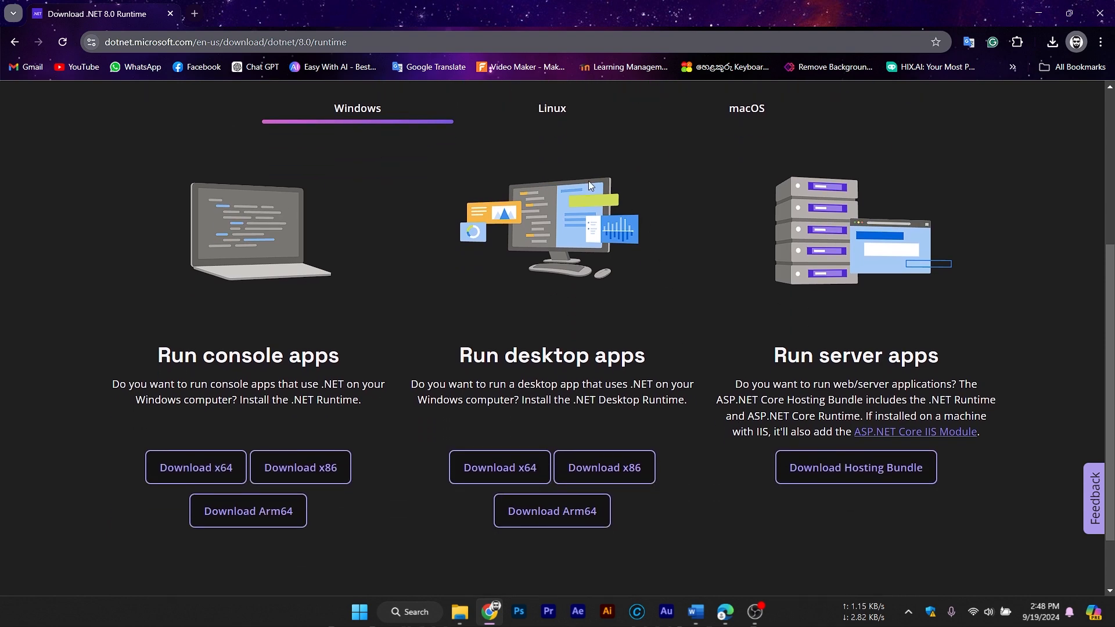
{"action": "left_click", "coordinate": [746, 108]}
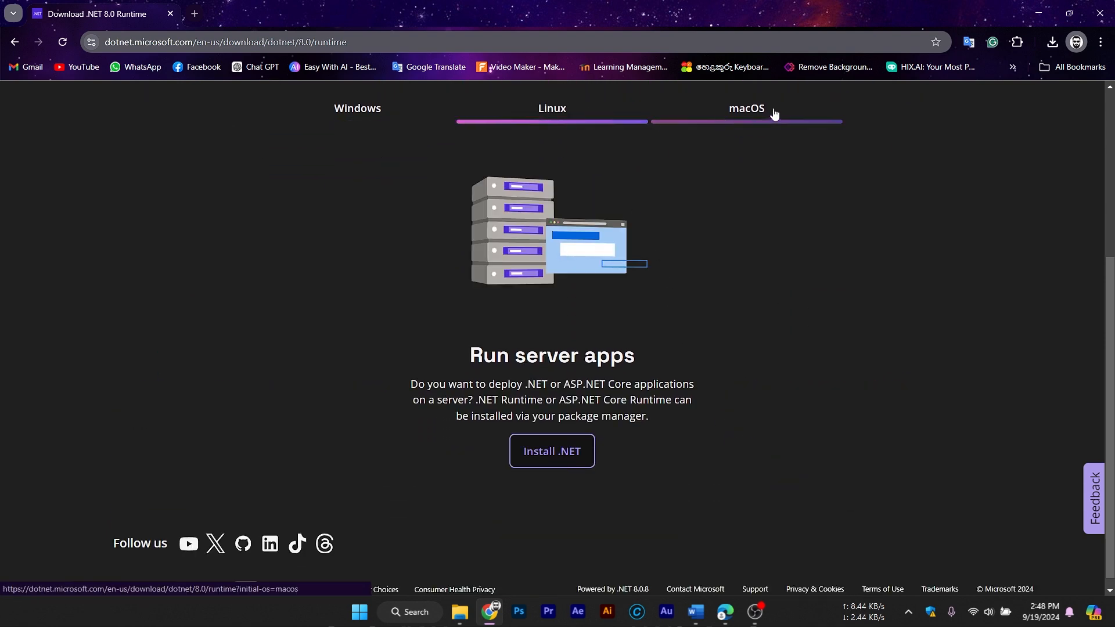
{"action": "left_click", "coordinate": [358, 108]}
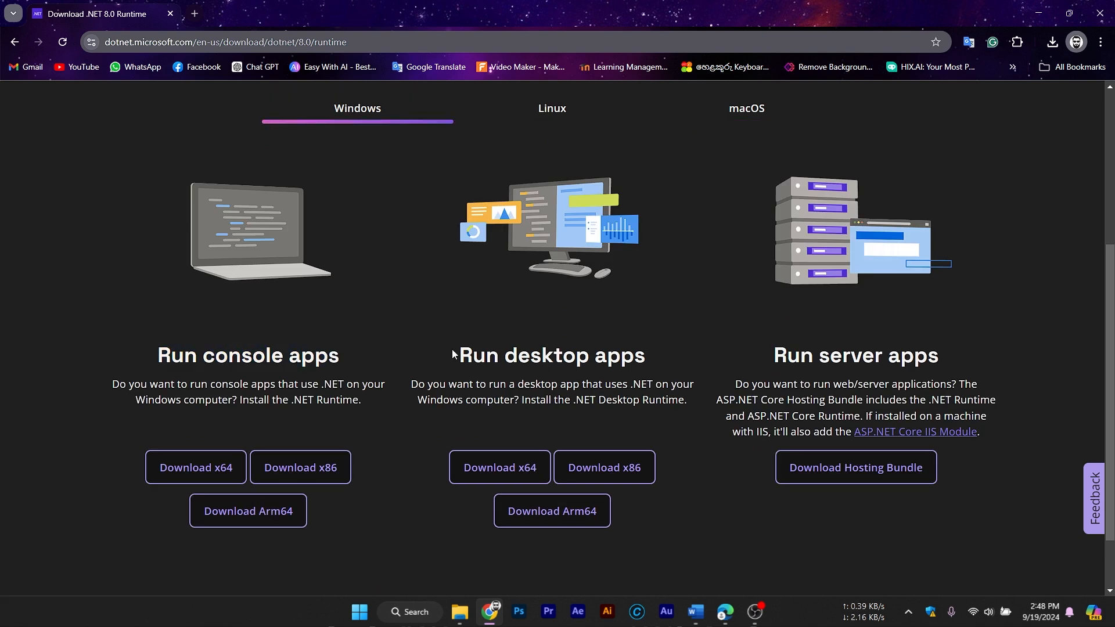
{"action": "double_click", "coordinate": [551, 355]}
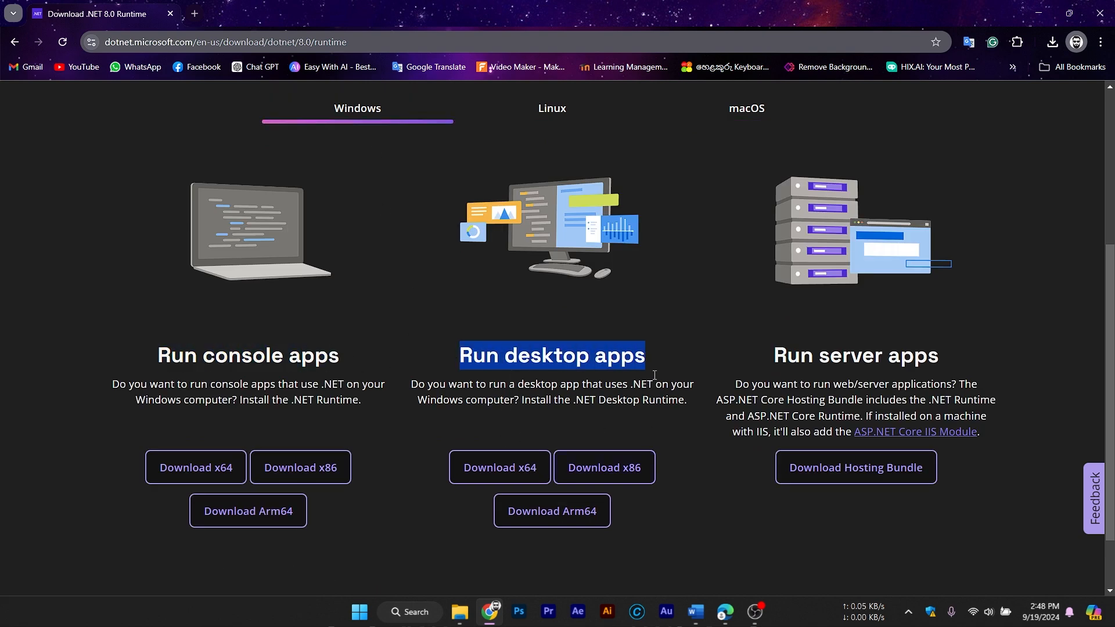
{"action": "mouse_move", "coordinate": [604, 467]}
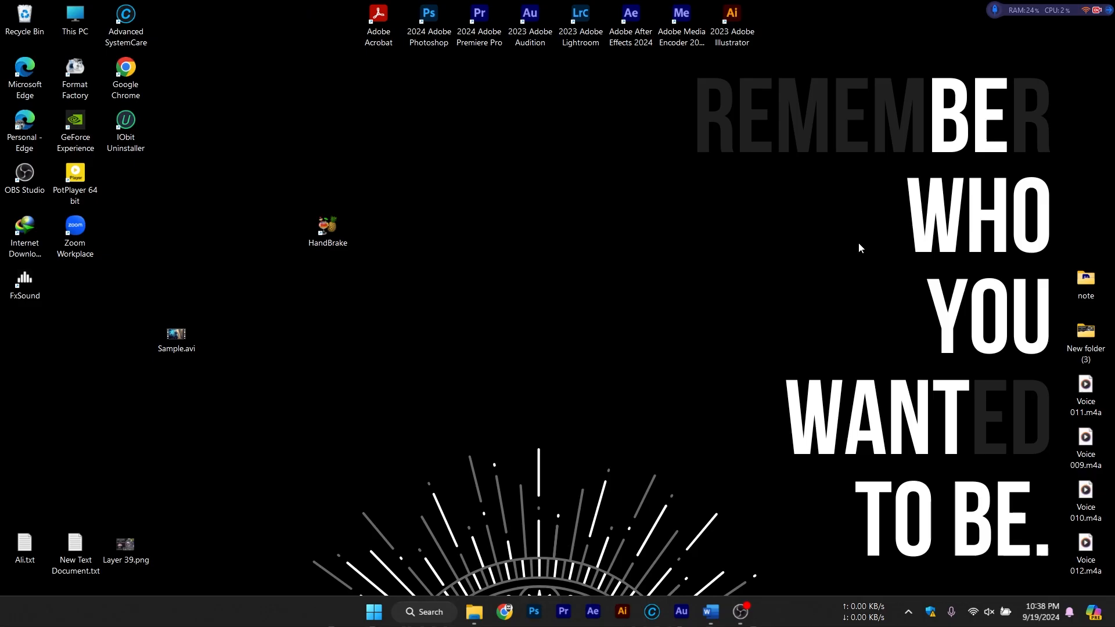
Step: Launch HandBrake from its desktop shortcut, decline queue recovery, and maximize the window
{"action": "left_click", "coordinate": [327, 226]}
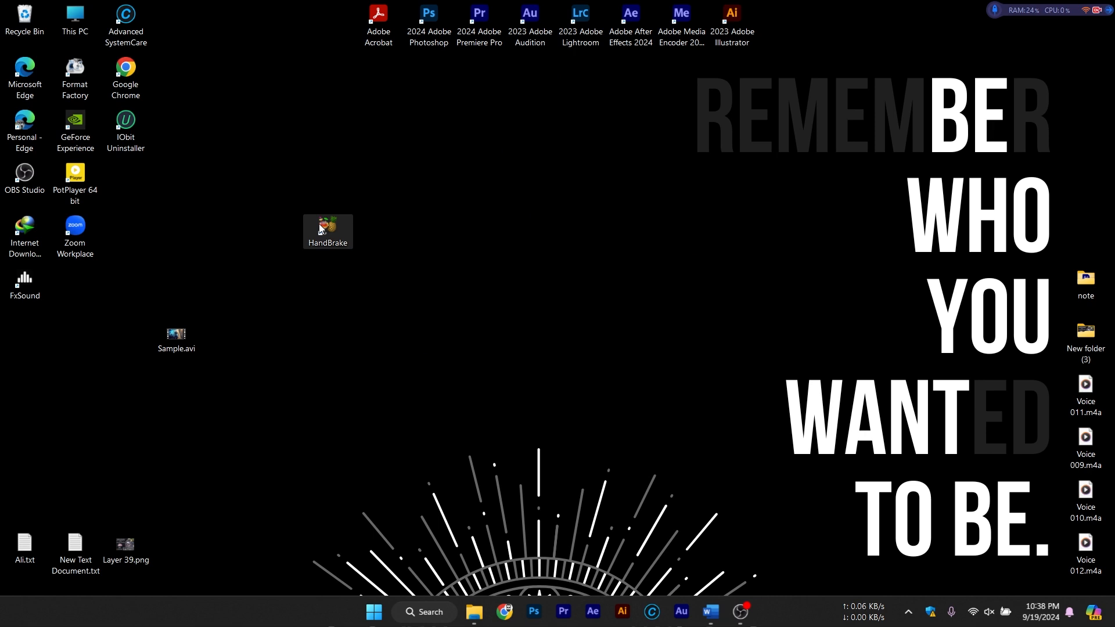
{"action": "double_click", "coordinate": [328, 226]}
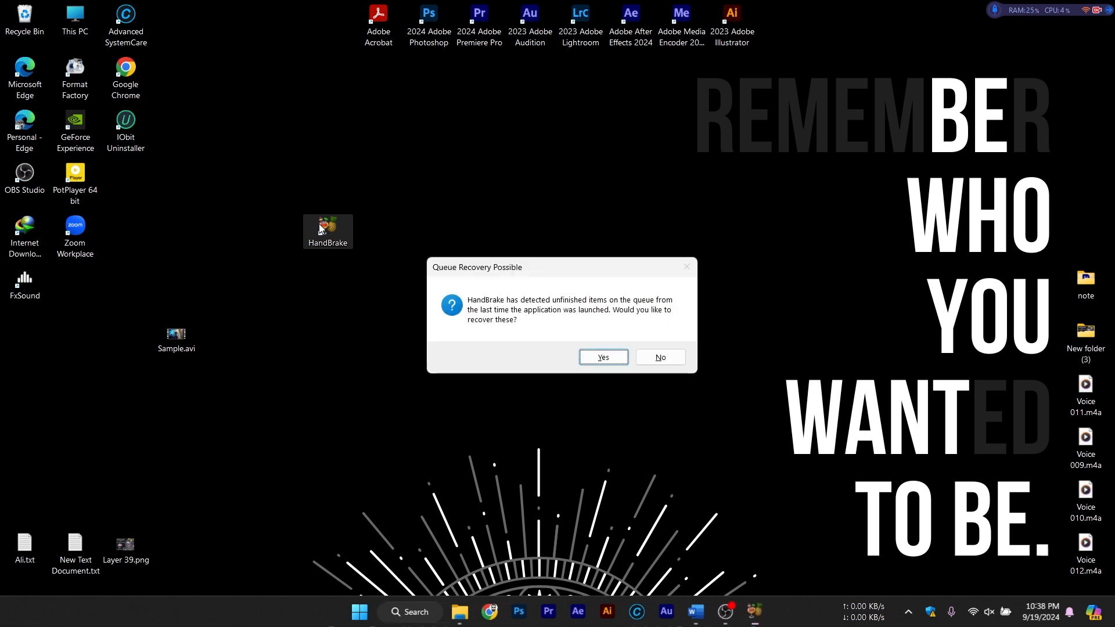
{"action": "left_click", "coordinate": [658, 358]}
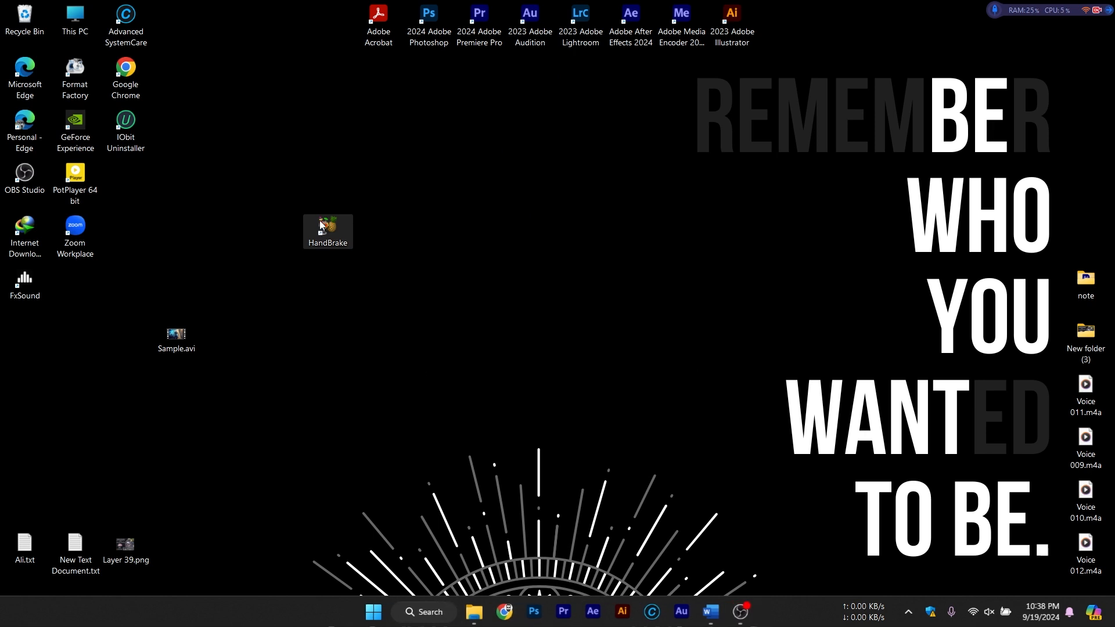
{"action": "double_click", "coordinate": [327, 226]}
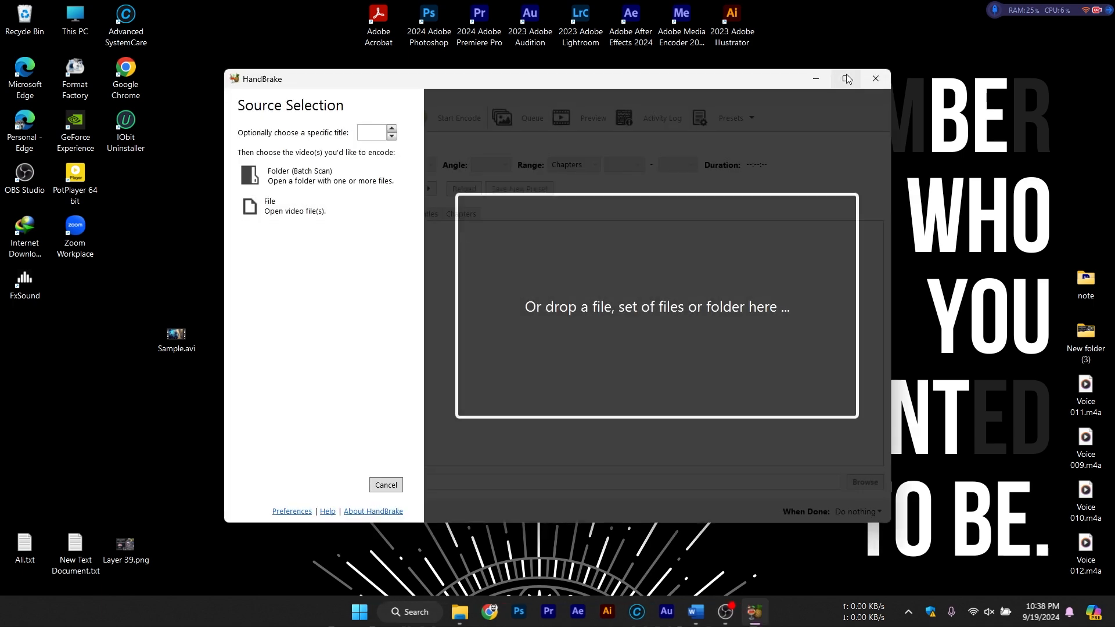
{"action": "left_click", "coordinate": [846, 78]}
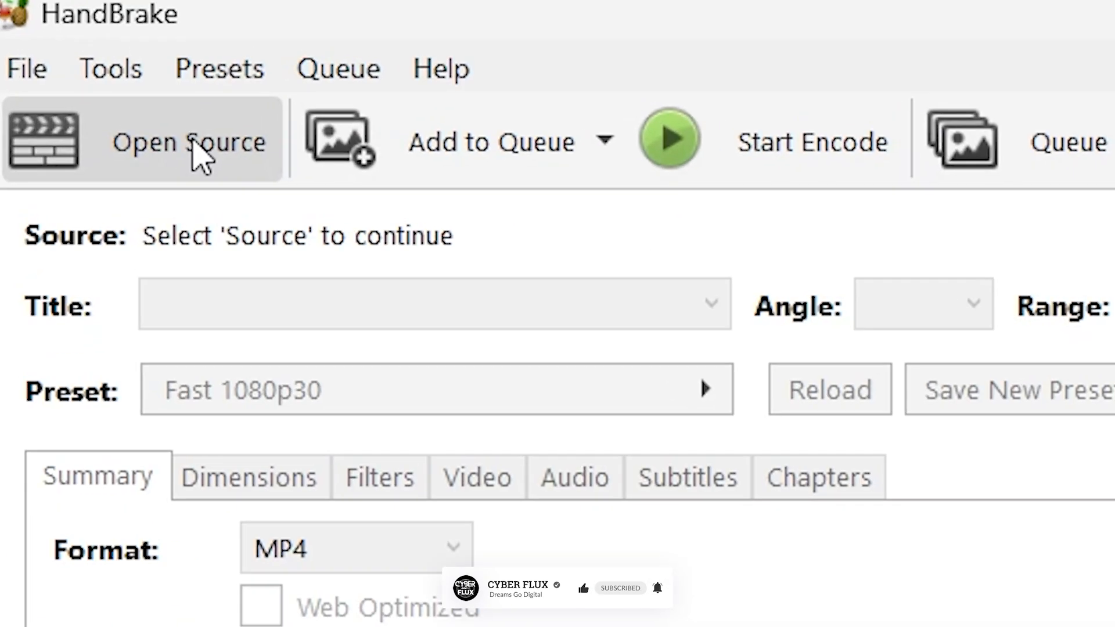
Step: Open Sample.avi from the Desktop as the source and step to another preview frame
{"action": "left_click", "coordinate": [188, 140]}
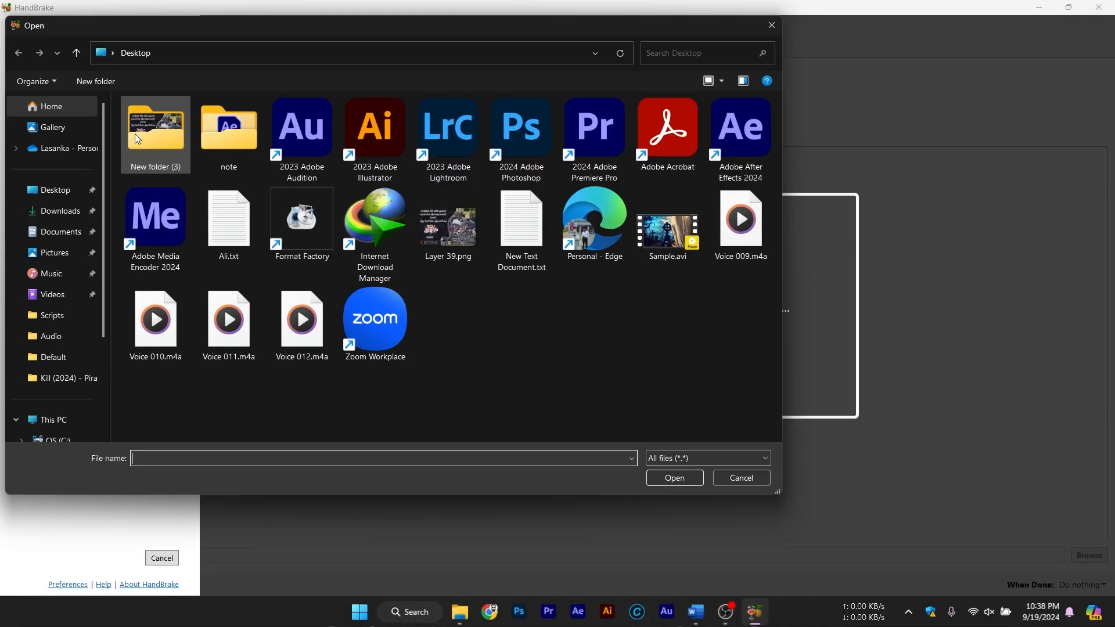
{"action": "left_click", "coordinate": [666, 225]}
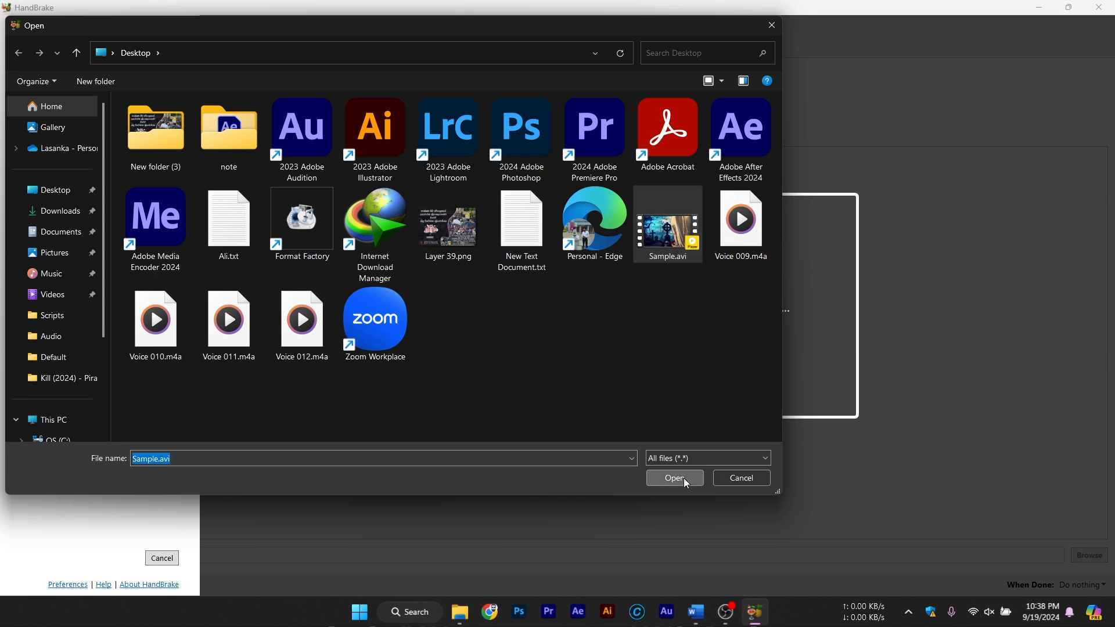
{"action": "left_click", "coordinate": [674, 478]}
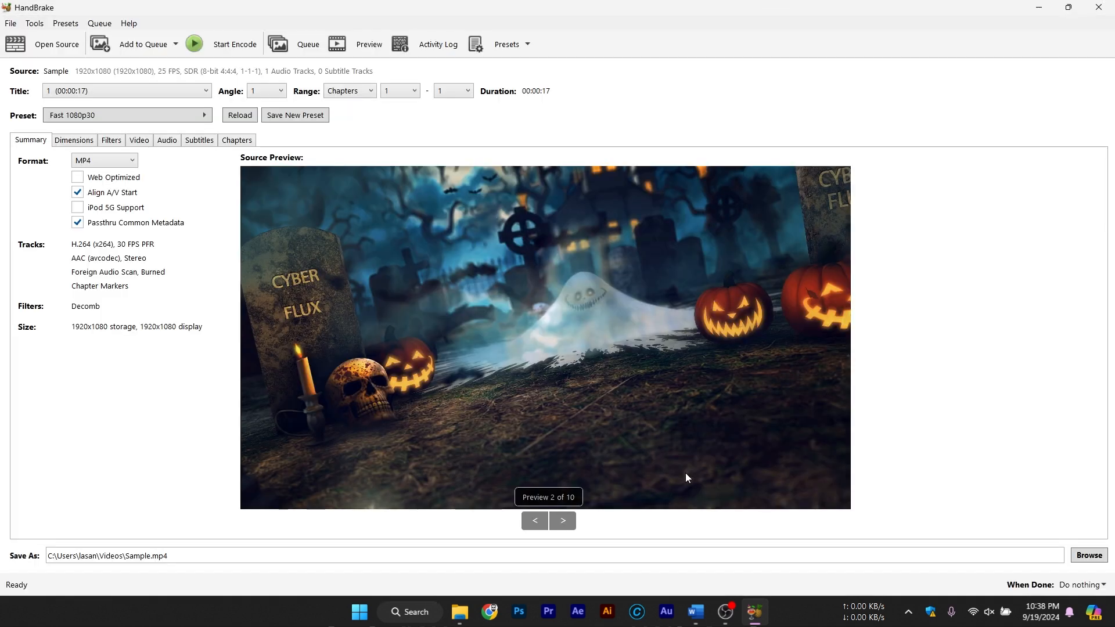
Step: Step forward through preview frames, then add the current Sample title to the queue
{"action": "left_click", "coordinate": [561, 520]}
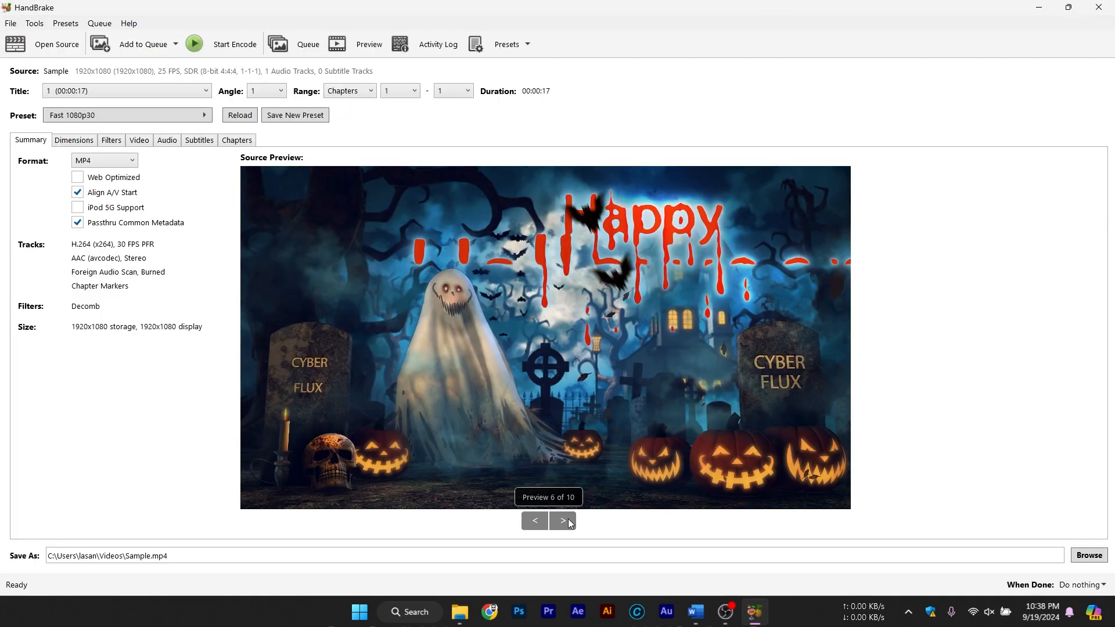
{"action": "left_click", "coordinate": [562, 520]}
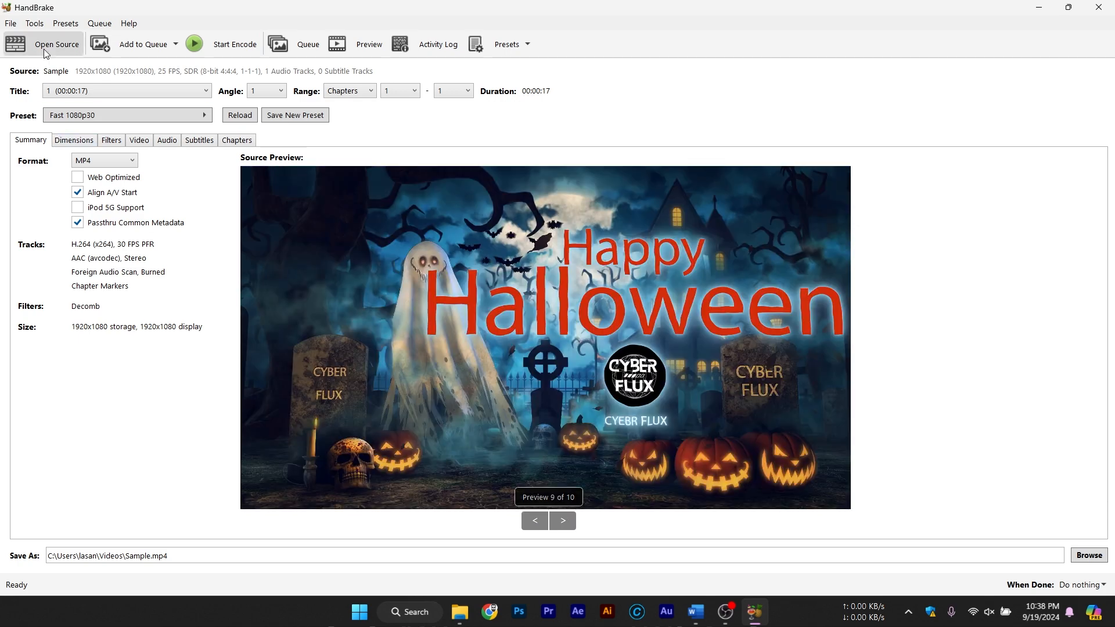
{"action": "left_click", "coordinate": [175, 44]}
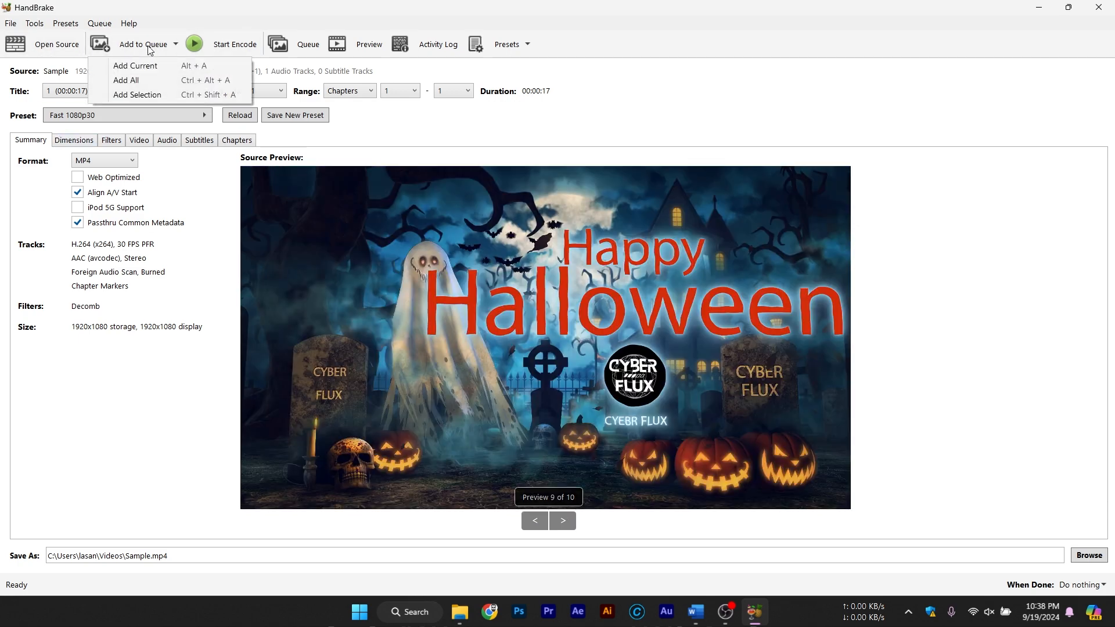
{"action": "left_click", "coordinate": [134, 66]}
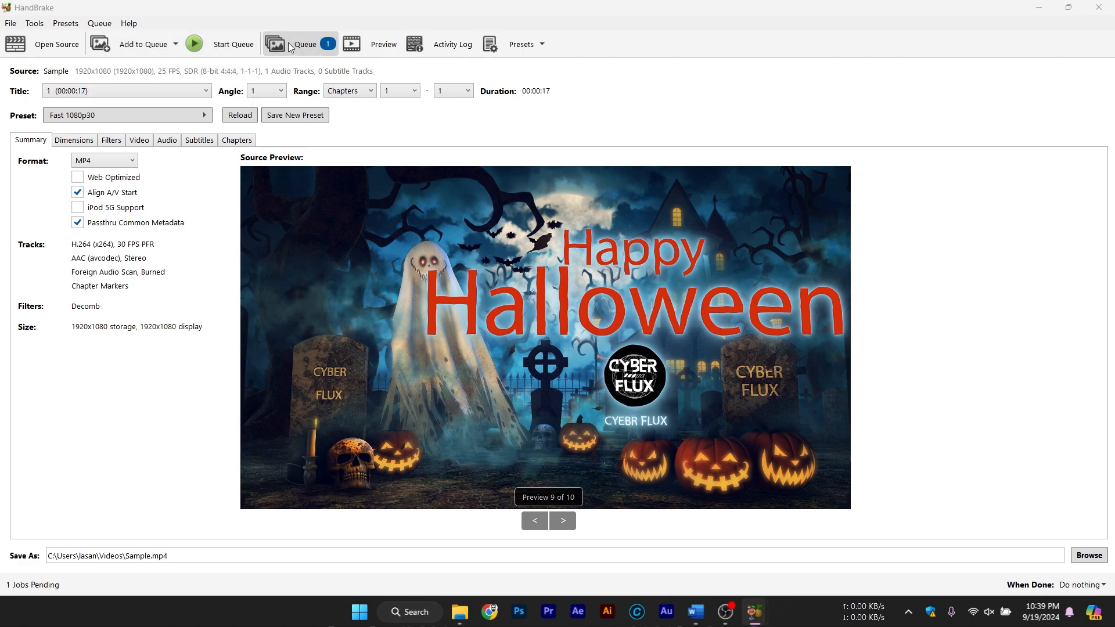
{"action": "left_click", "coordinate": [301, 44]}
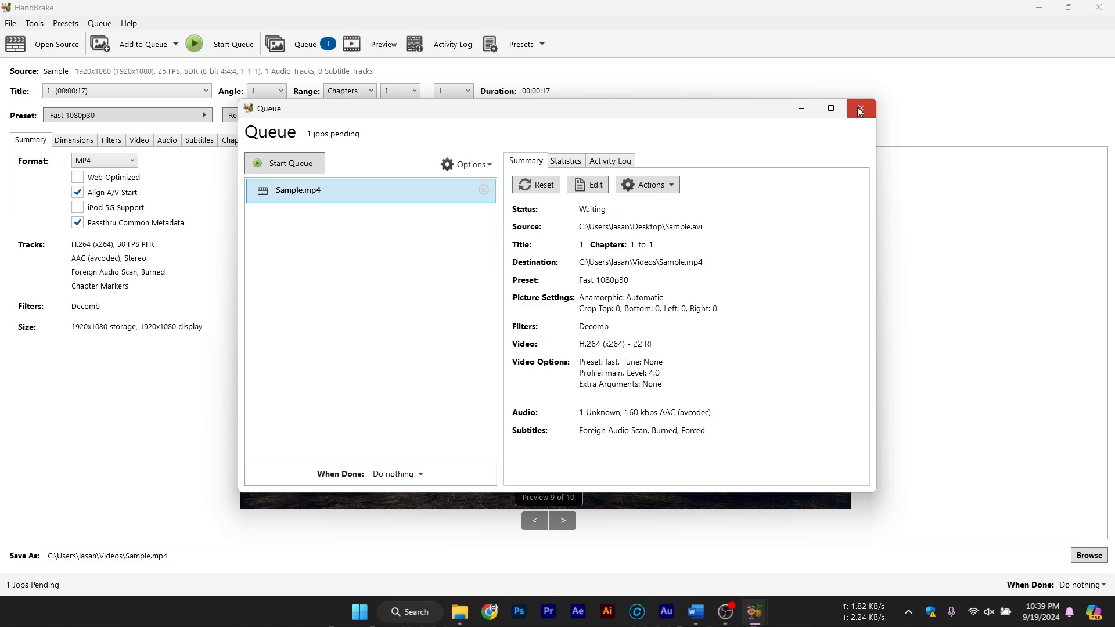
{"action": "left_click", "coordinate": [860, 108]}
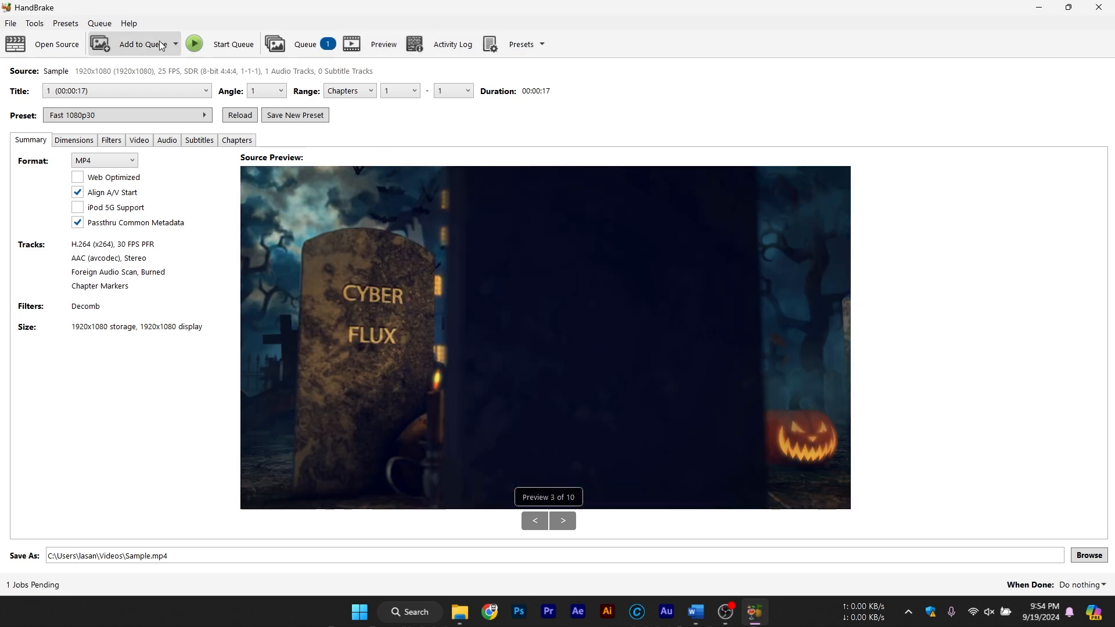
{"action": "left_click", "coordinate": [175, 44]}
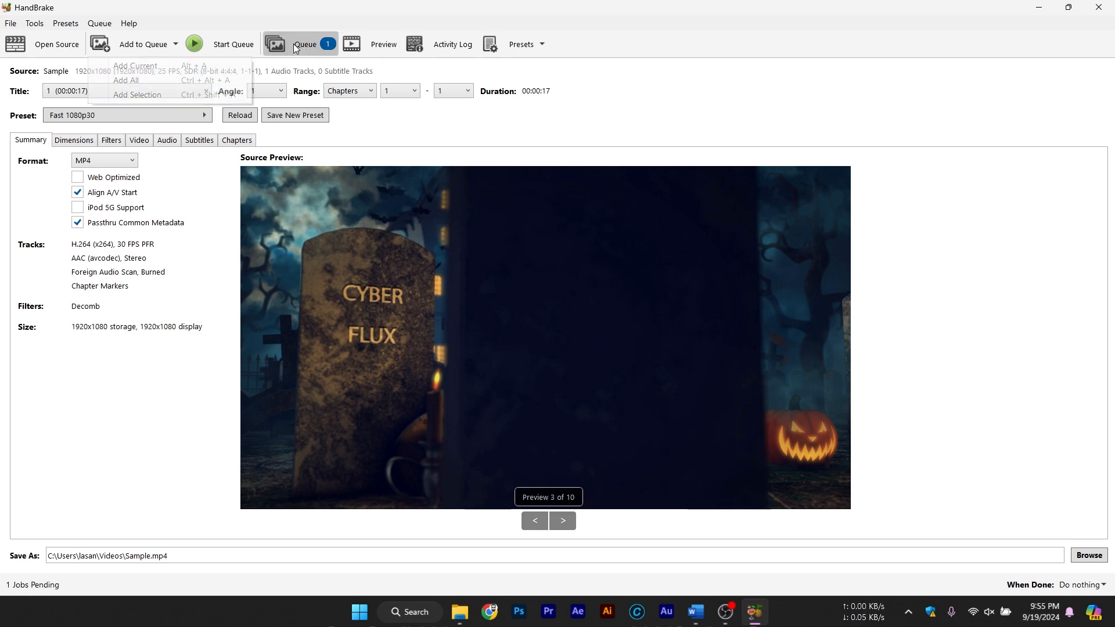
{"action": "left_click", "coordinate": [304, 44]}
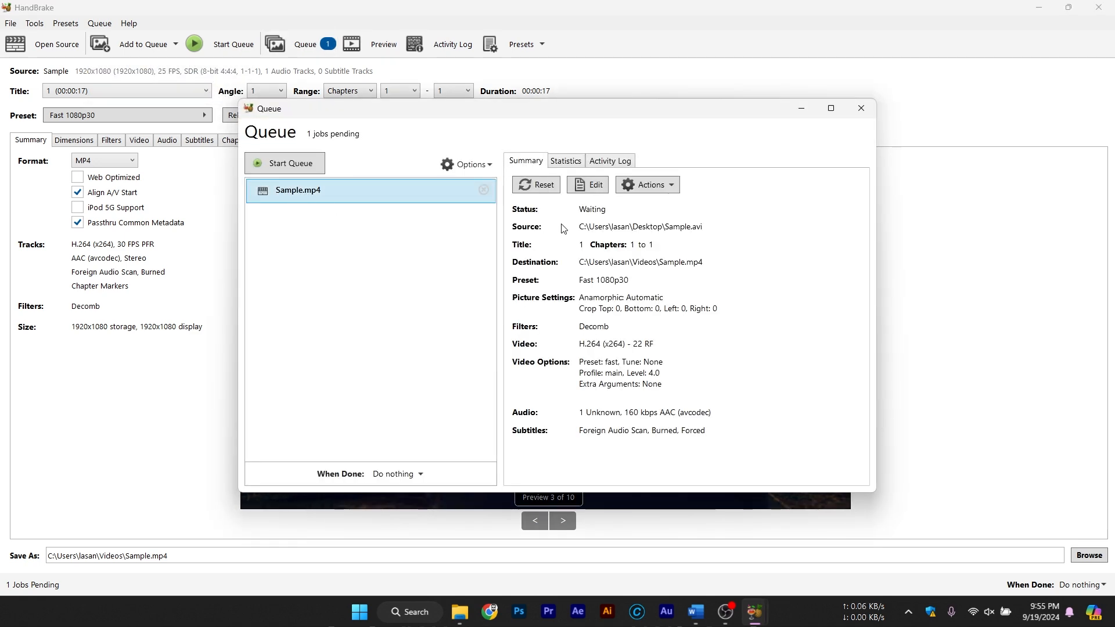
{"action": "left_click", "coordinate": [565, 161]}
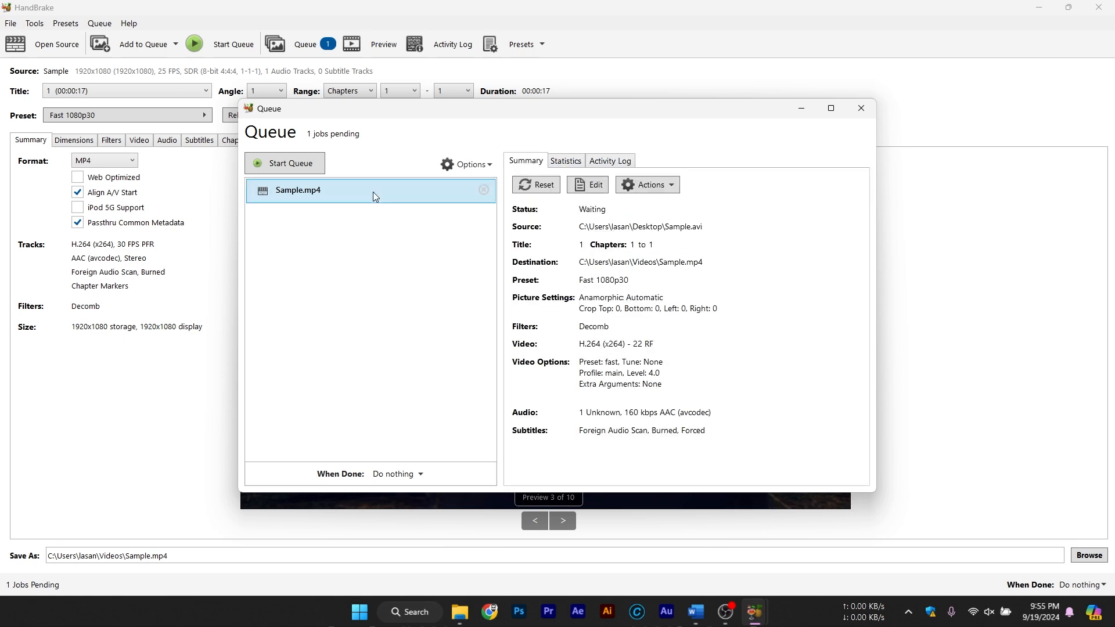
{"action": "left_click", "coordinate": [383, 44]}
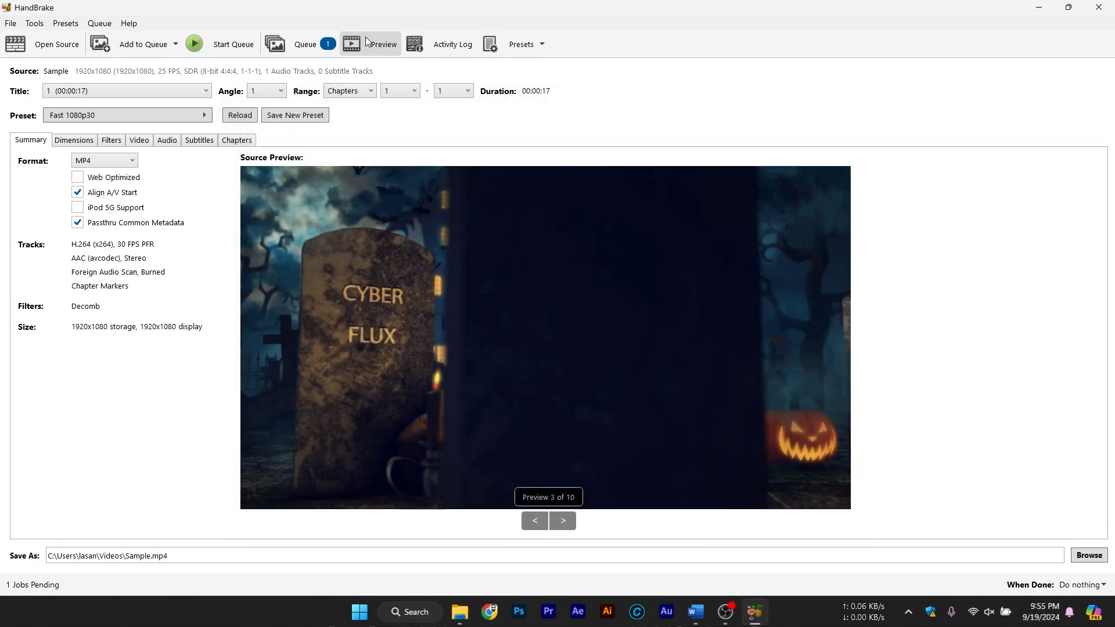
{"action": "left_click", "coordinate": [375, 45]}
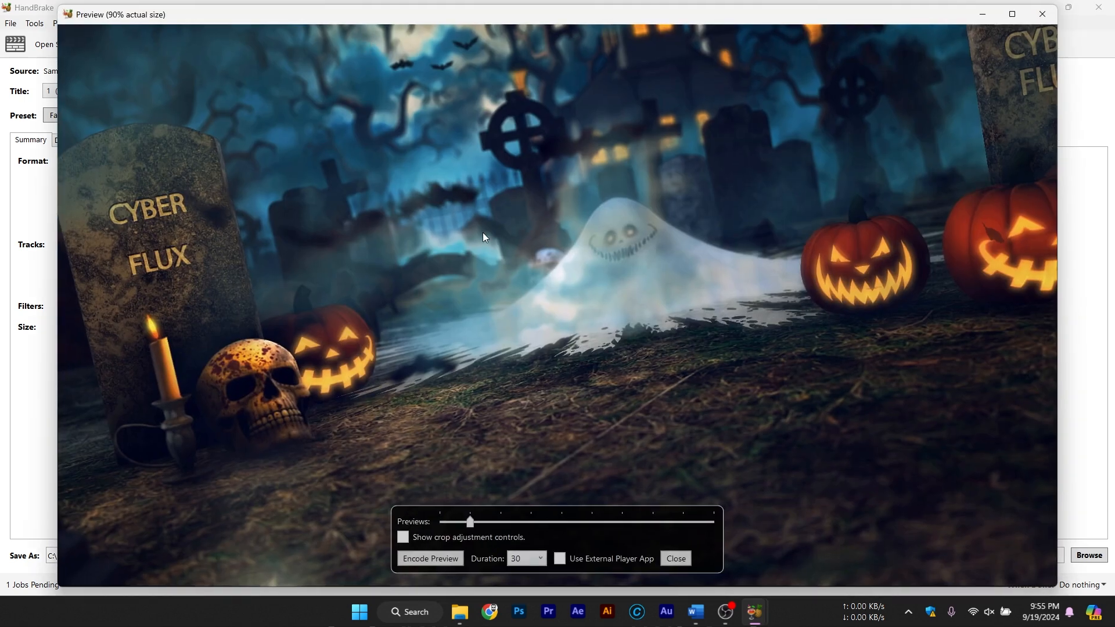
{"action": "left_click", "coordinate": [674, 562]}
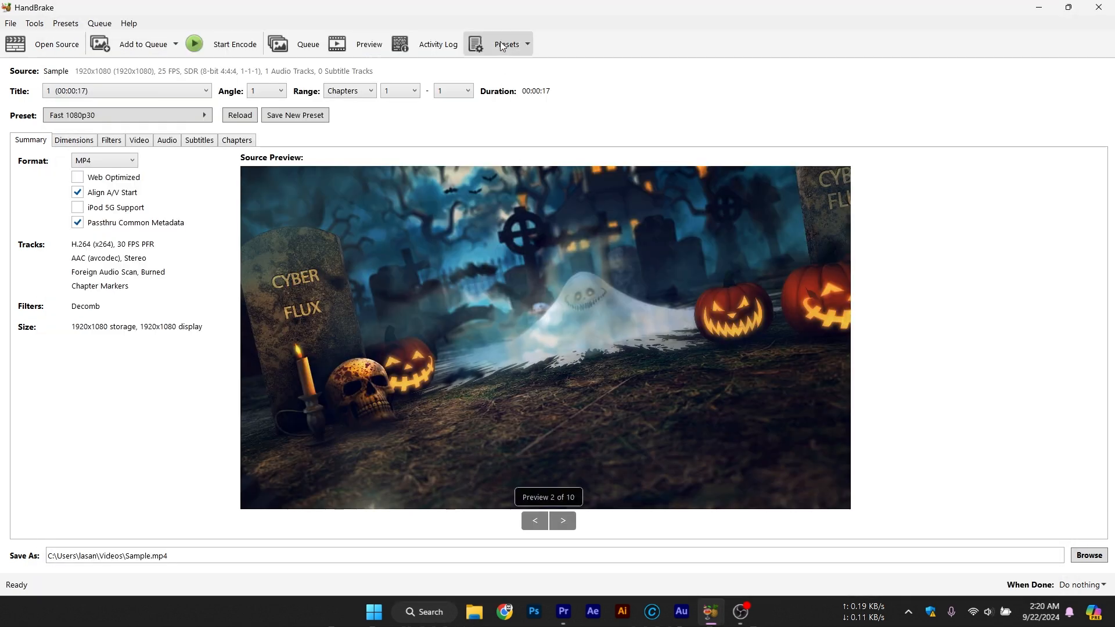
Step: Try the Very Fast 576p25, Fast 2160p60 4K HEVC and Fast 720p30 presets
{"action": "left_click", "coordinate": [507, 44]}
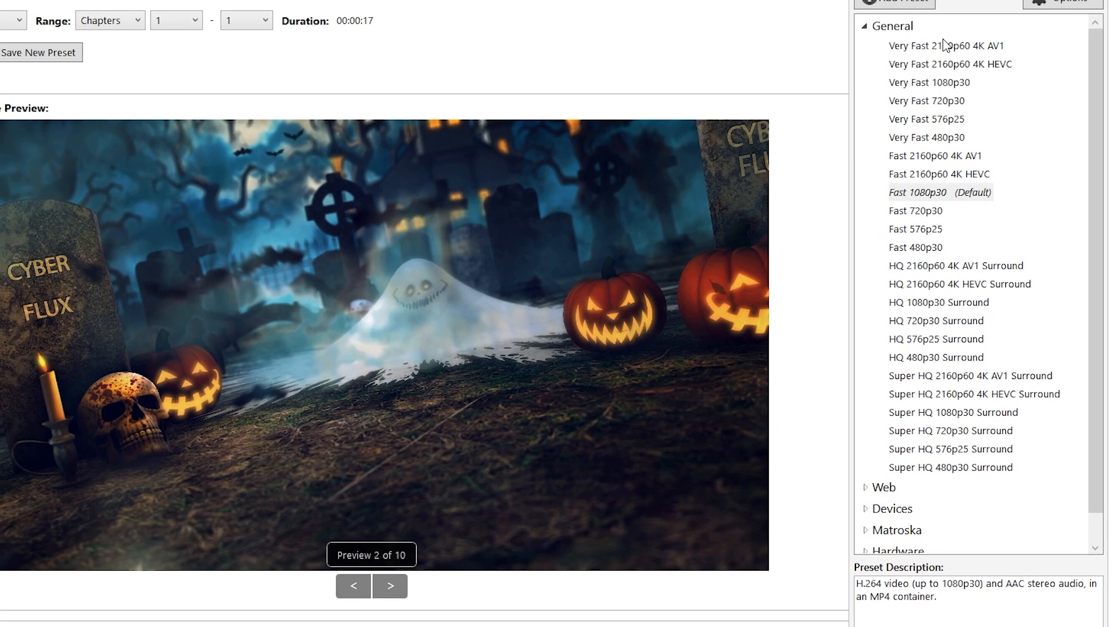
{"action": "left_click", "coordinate": [927, 101]}
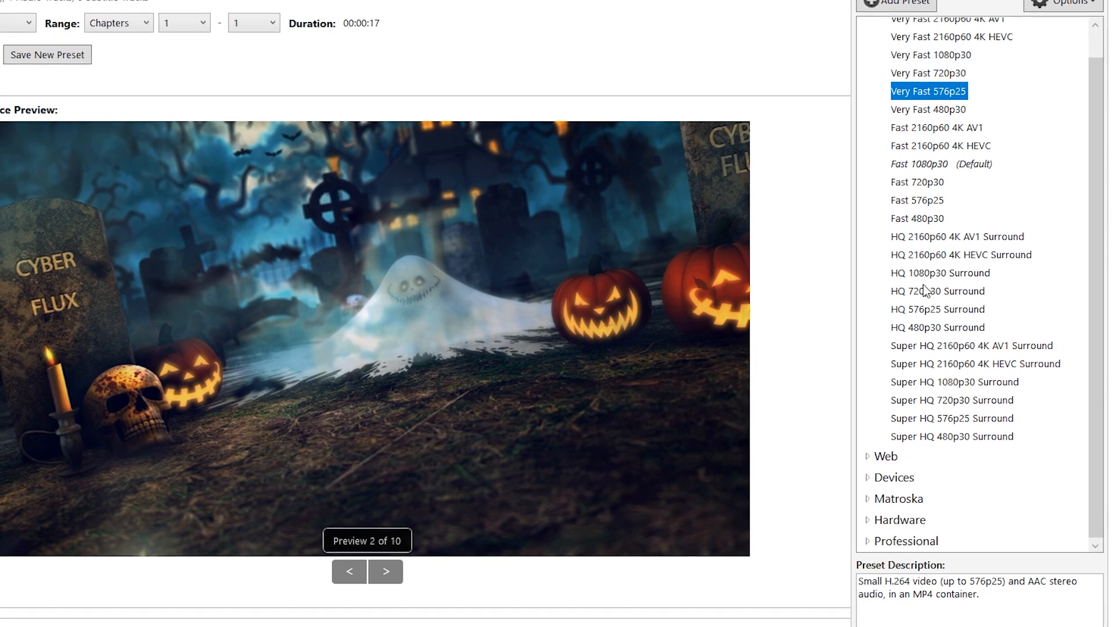
{"action": "left_click", "coordinate": [939, 146]}
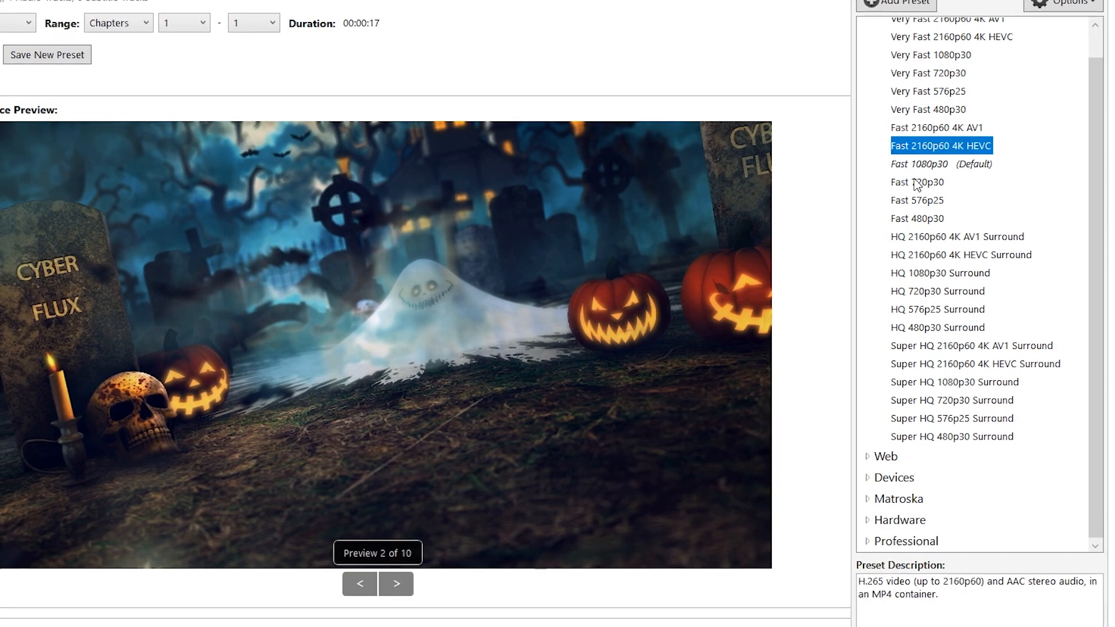
{"action": "left_click", "coordinate": [917, 181]}
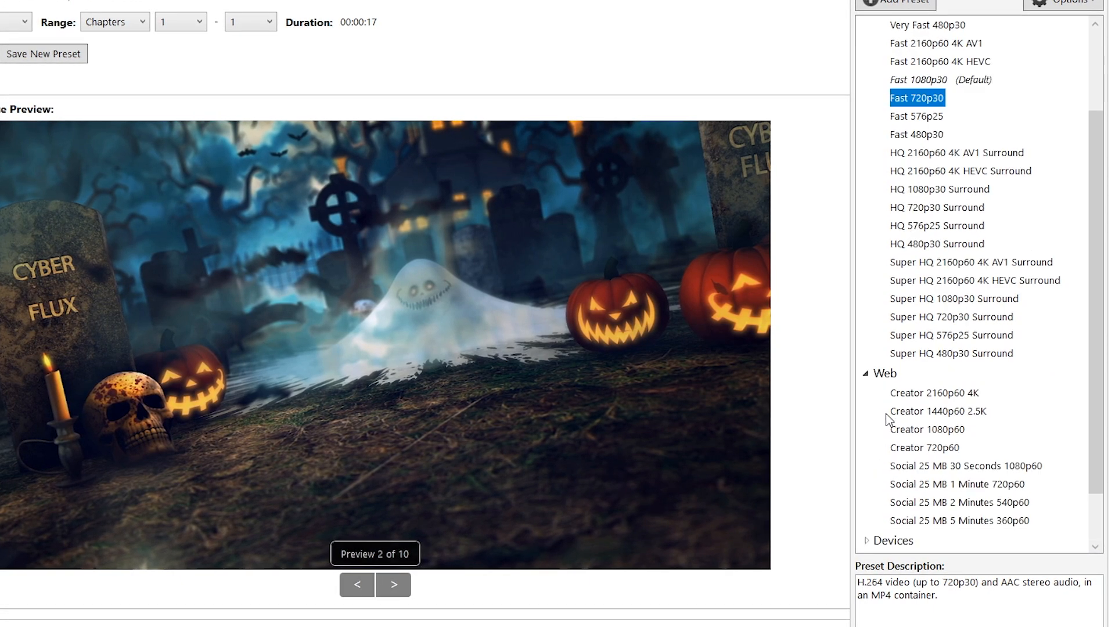
Step: Scroll the preset list and apply HQ 2160p60 4K HEVC Surround
{"action": "scroll", "scroll_direction": "down", "scroll_amount": 3}
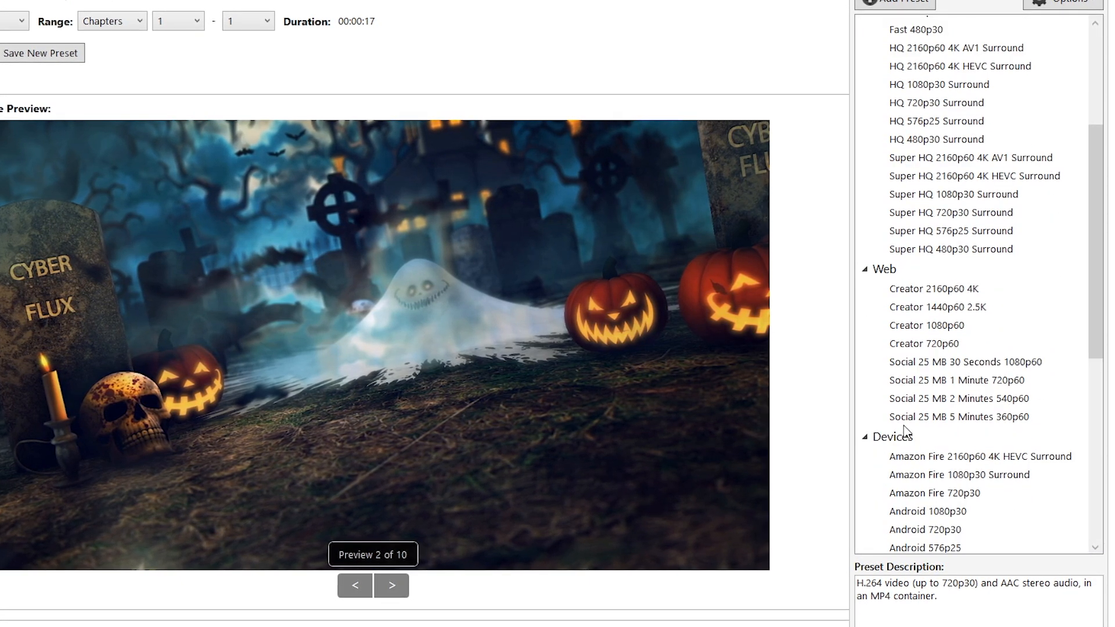
{"action": "scroll", "scroll_direction": "down", "scroll_amount": 3}
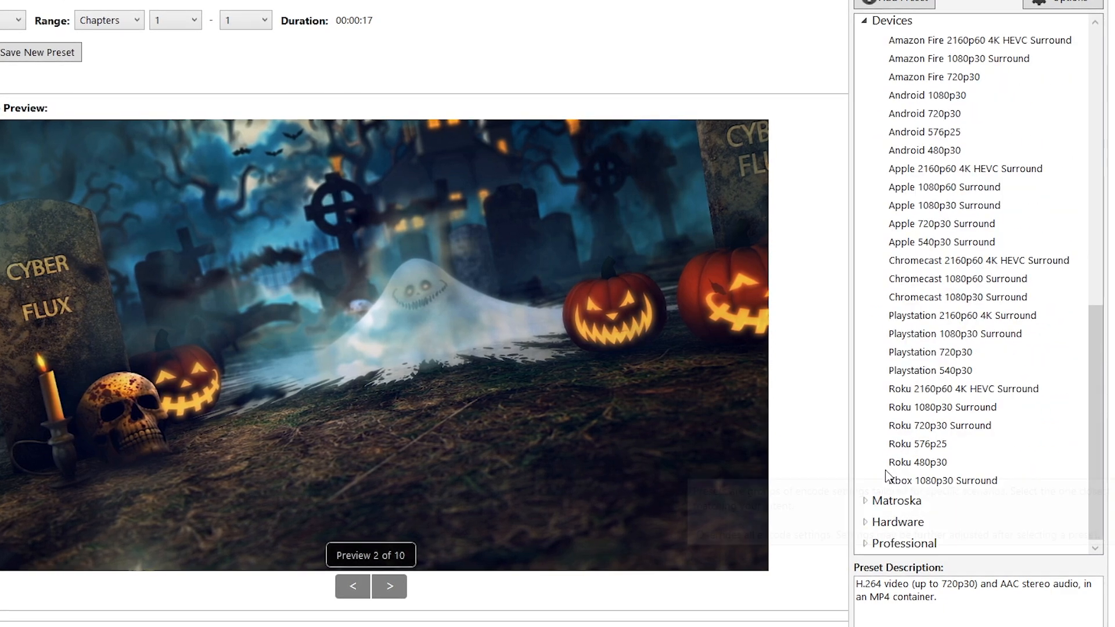
{"action": "scroll", "scroll_direction": "down", "scroll_amount": 3}
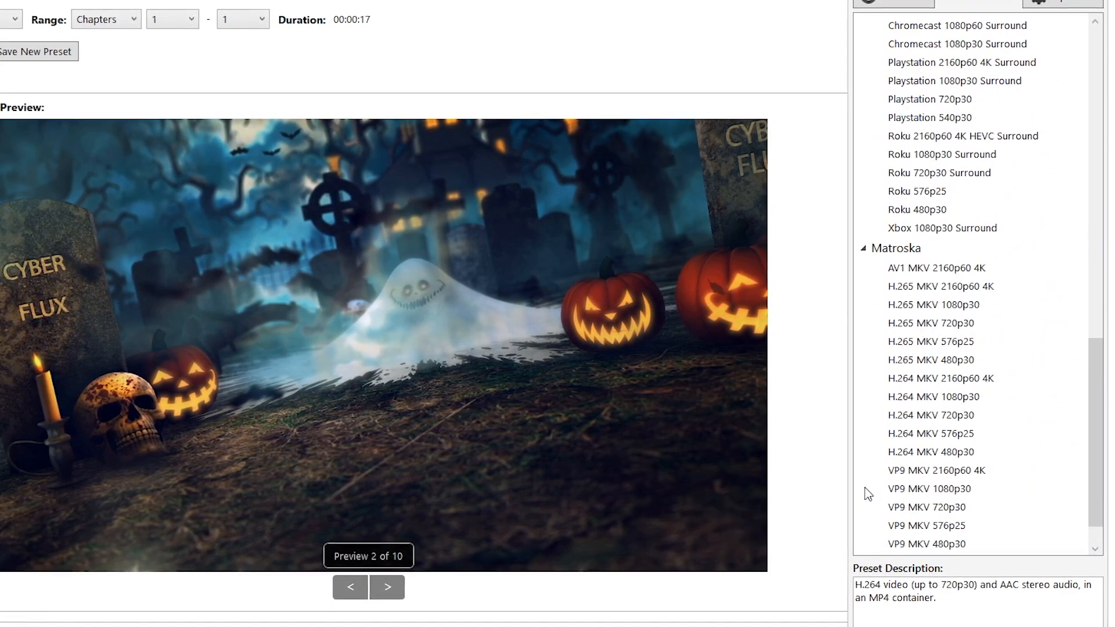
{"action": "scroll", "scroll_direction": "down", "scroll_amount": 3}
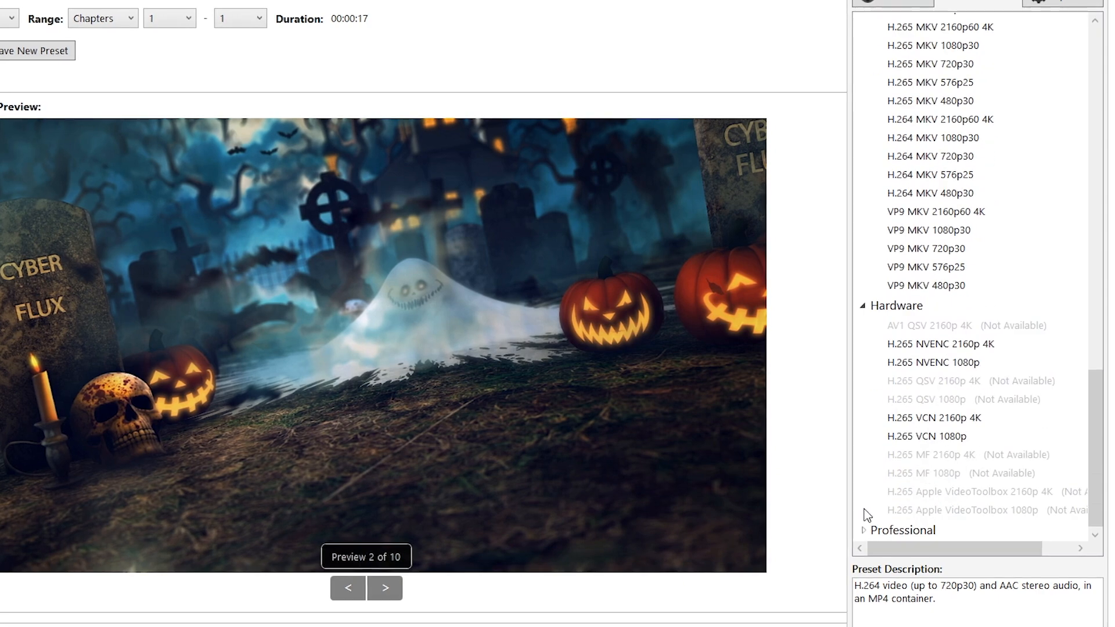
{"action": "scroll", "scroll_direction": "down", "scroll_amount": 3}
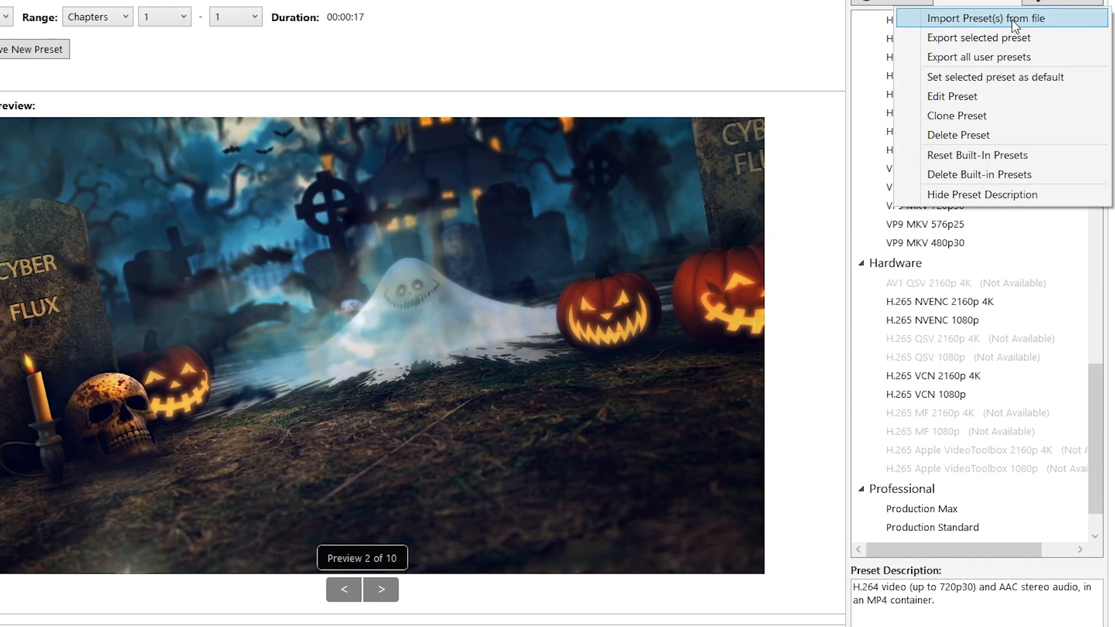
{"action": "mouse_move", "coordinate": [995, 76]}
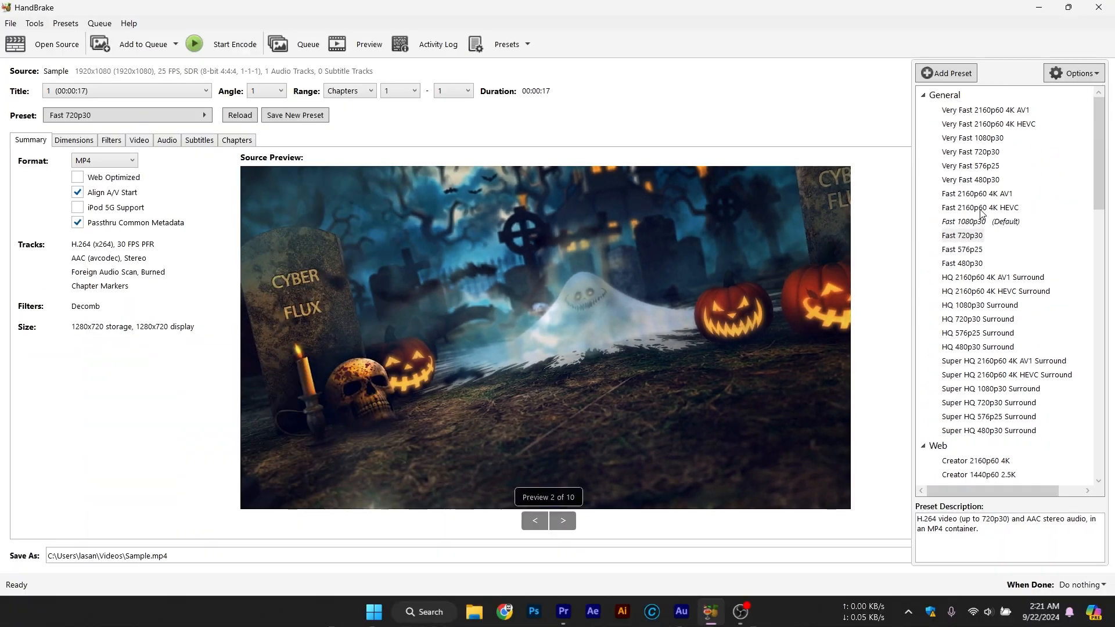
{"action": "left_click", "coordinate": [998, 292]}
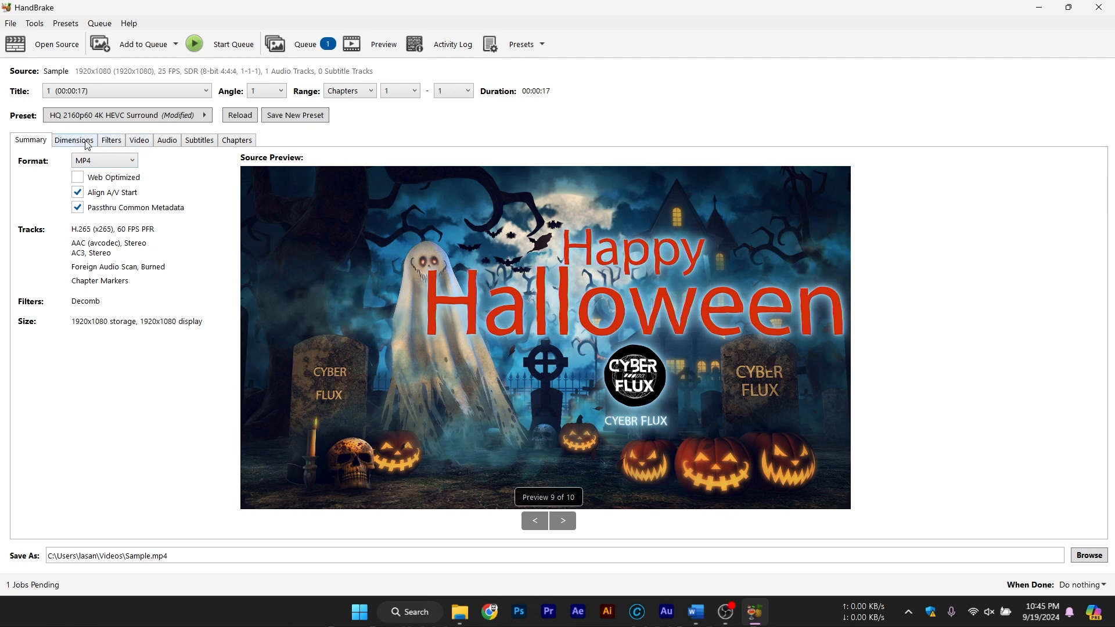
Step: Check the Video tab's encoder list, keeping H.265 (x265) at 60 fps, RF 24
{"action": "left_click", "coordinate": [138, 140]}
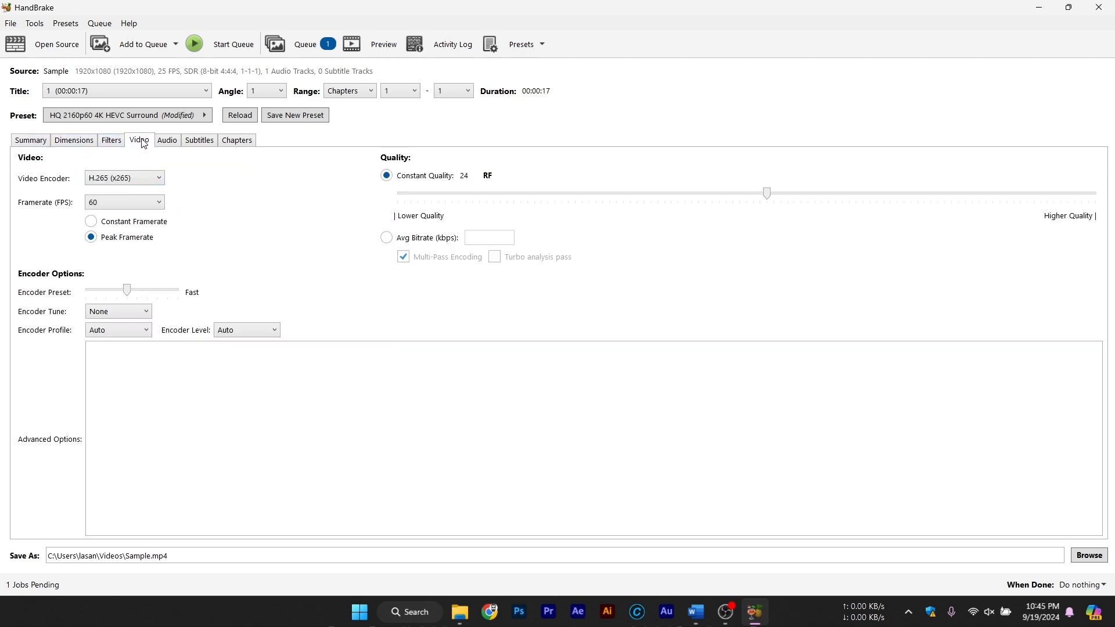
{"action": "mouse_move", "coordinate": [535, 441]}
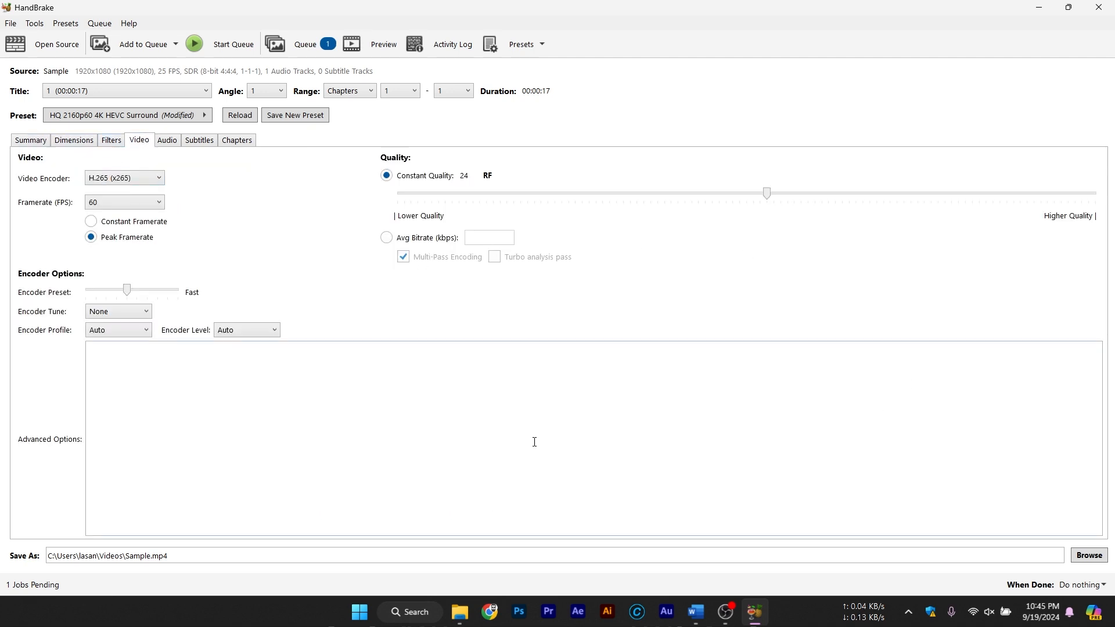
{"action": "left_click", "coordinate": [123, 177]}
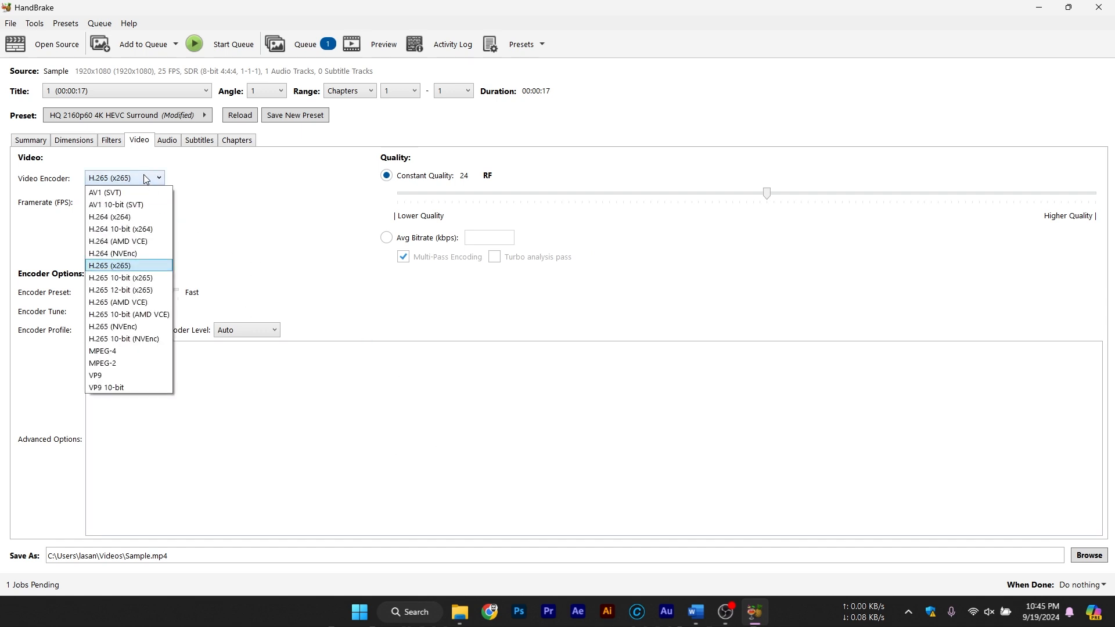
{"action": "mouse_move", "coordinate": [130, 192]}
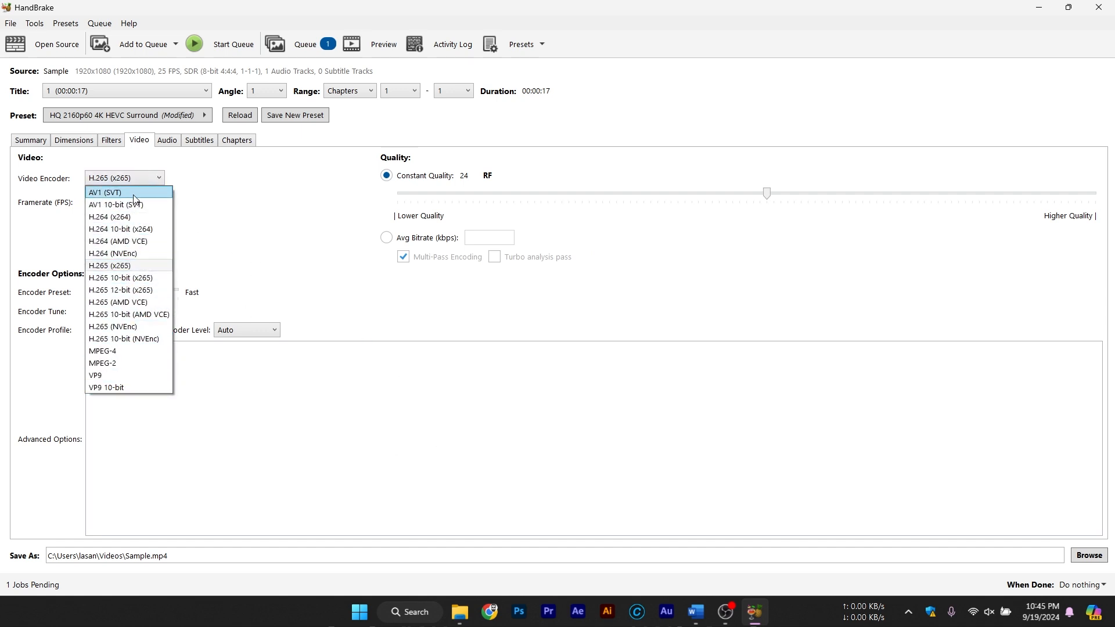
{"action": "left_click", "coordinate": [123, 266]}
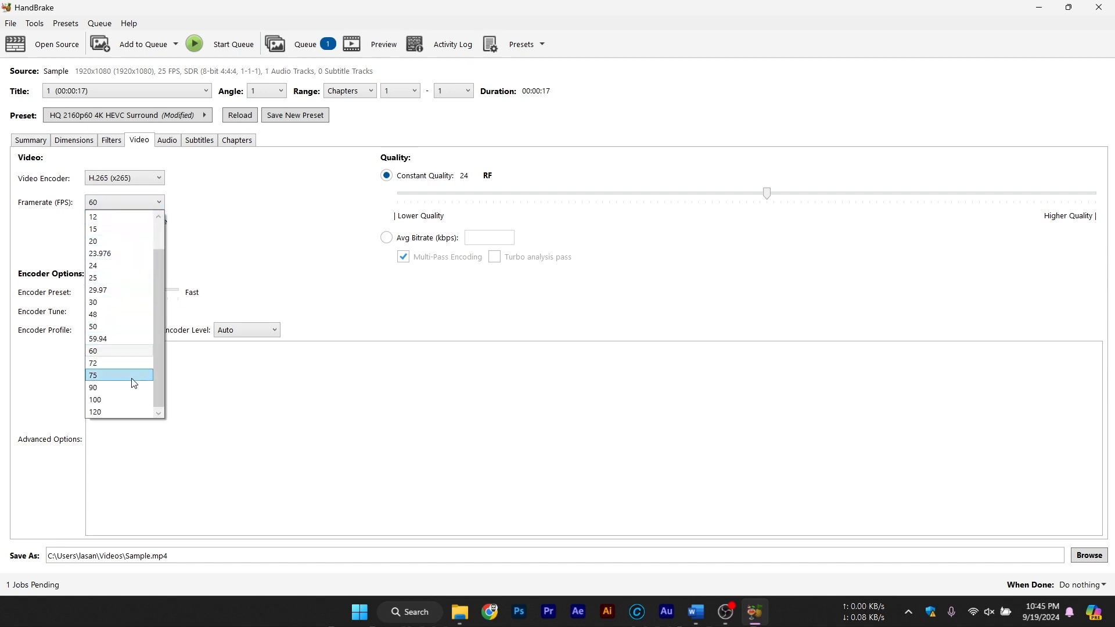
{"action": "mouse_move", "coordinate": [104, 301]}
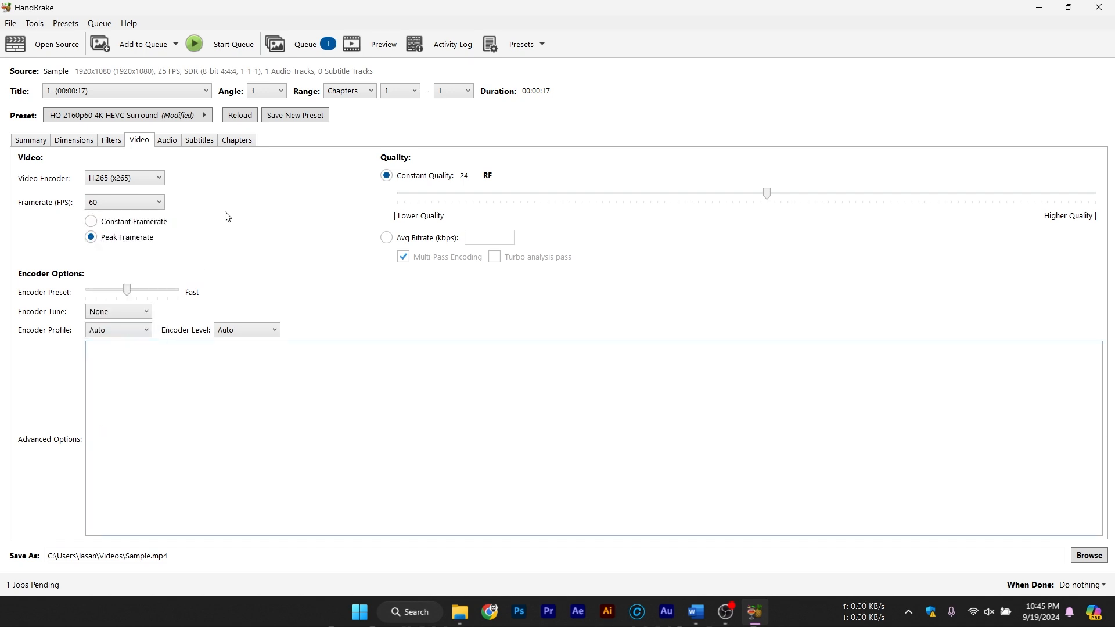
Step: Sweep the Constant Quality slider from lowest to highest, settling on 31 RF
{"action": "left_click", "coordinate": [403, 257]}
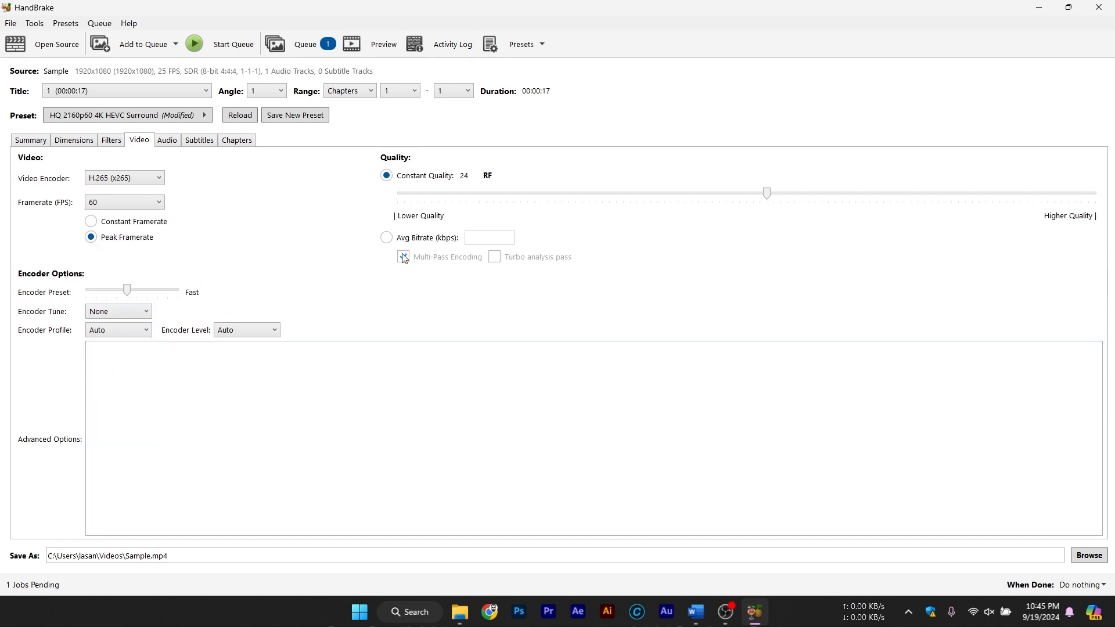
{"action": "left_click_drag", "start_coordinate": [767, 193], "coordinate": [761, 193]}
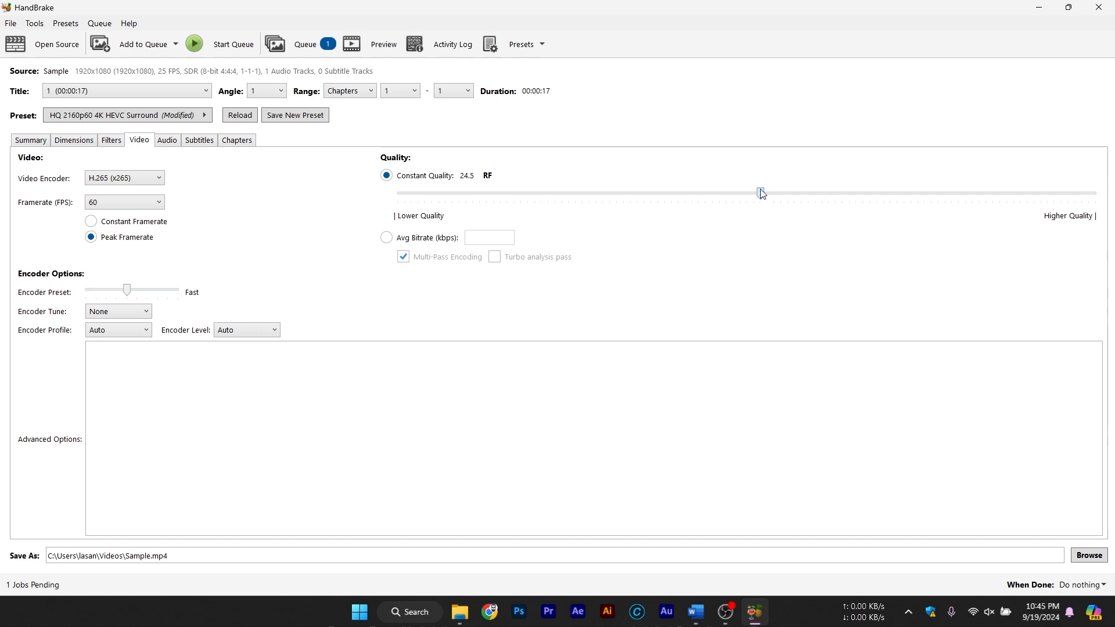
{"action": "left_click_drag", "start_coordinate": [761, 193], "coordinate": [398, 193]}
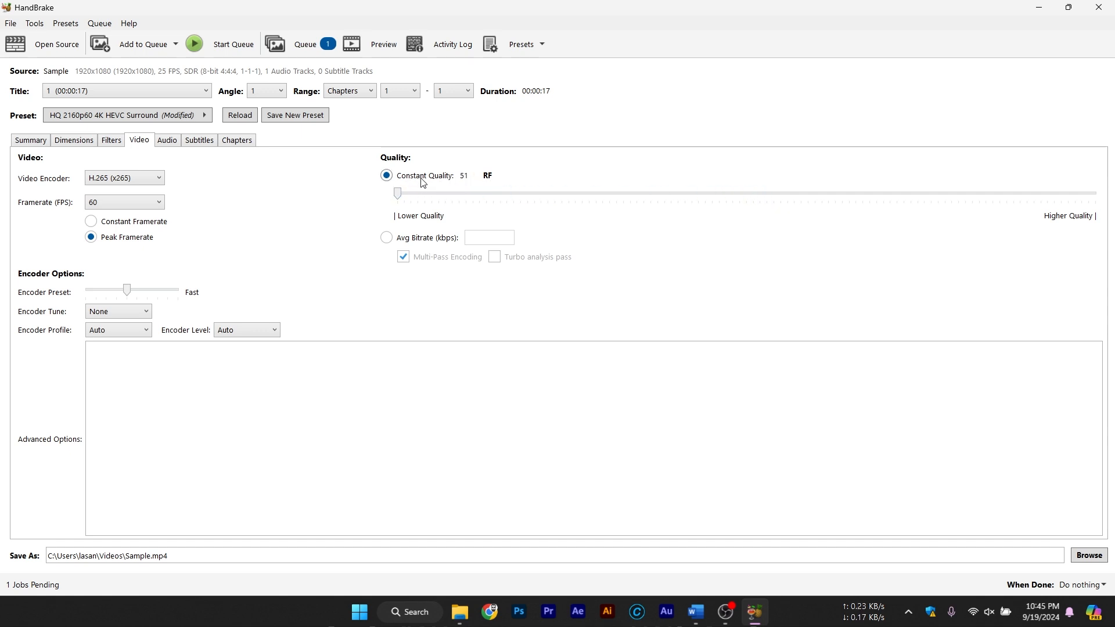
{"action": "left_click_drag", "start_coordinate": [397, 193], "coordinate": [431, 193]}
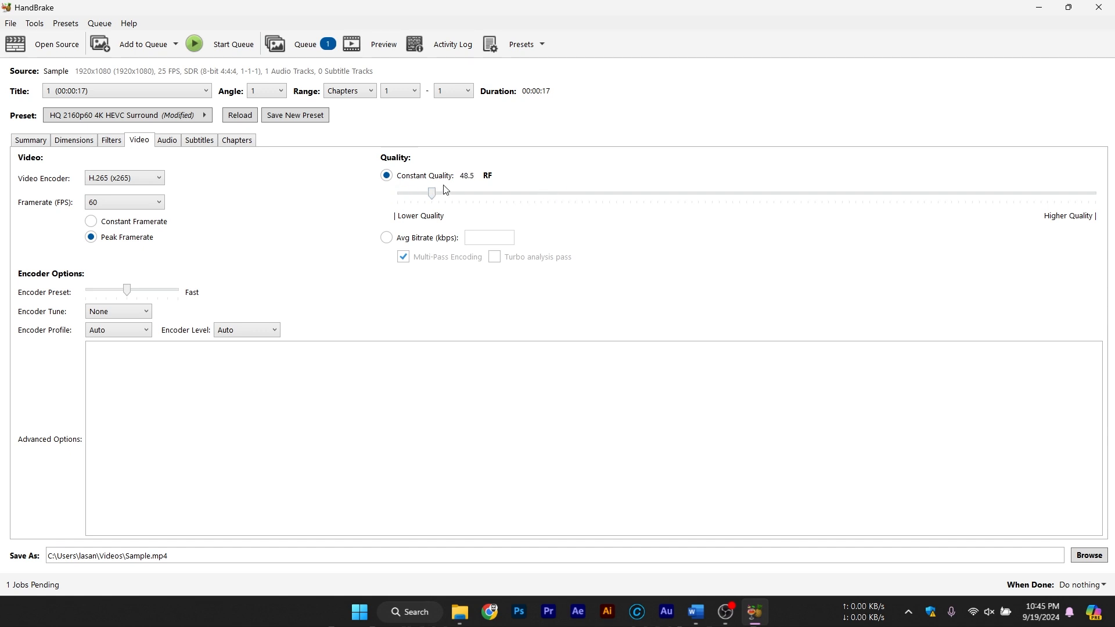
{"action": "left_click_drag", "start_coordinate": [431, 192], "coordinate": [1095, 193]}
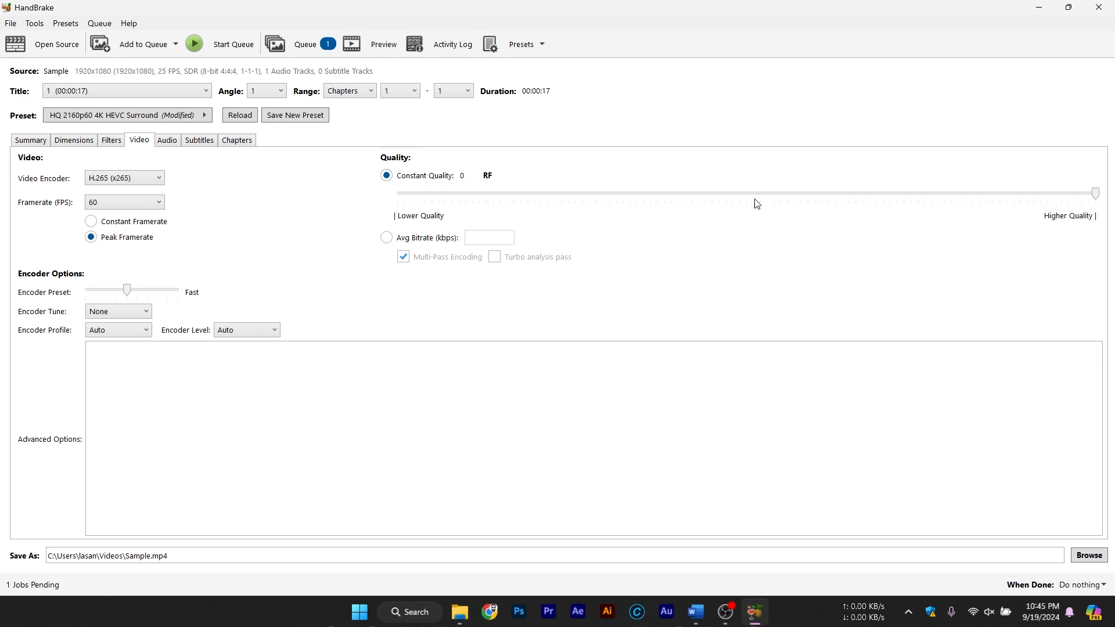
{"action": "left_click_drag", "start_coordinate": [1095, 193], "coordinate": [670, 193]}
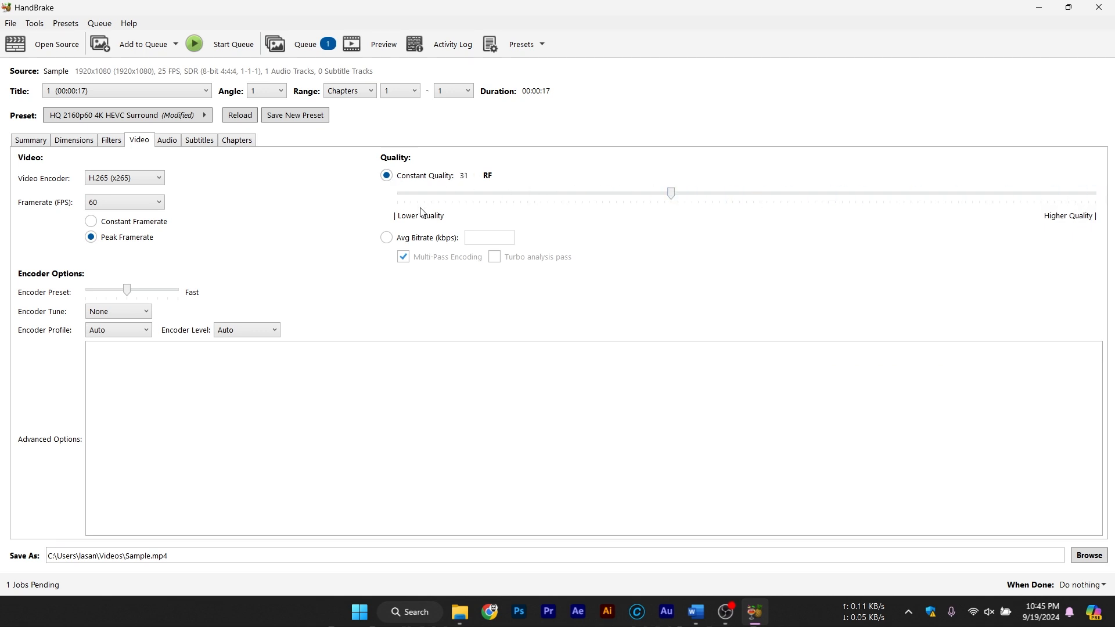
Step: Try Avg Bitrate with Turbo analysis pass, then revert to Constant Quality
{"action": "left_click", "coordinate": [386, 238]}
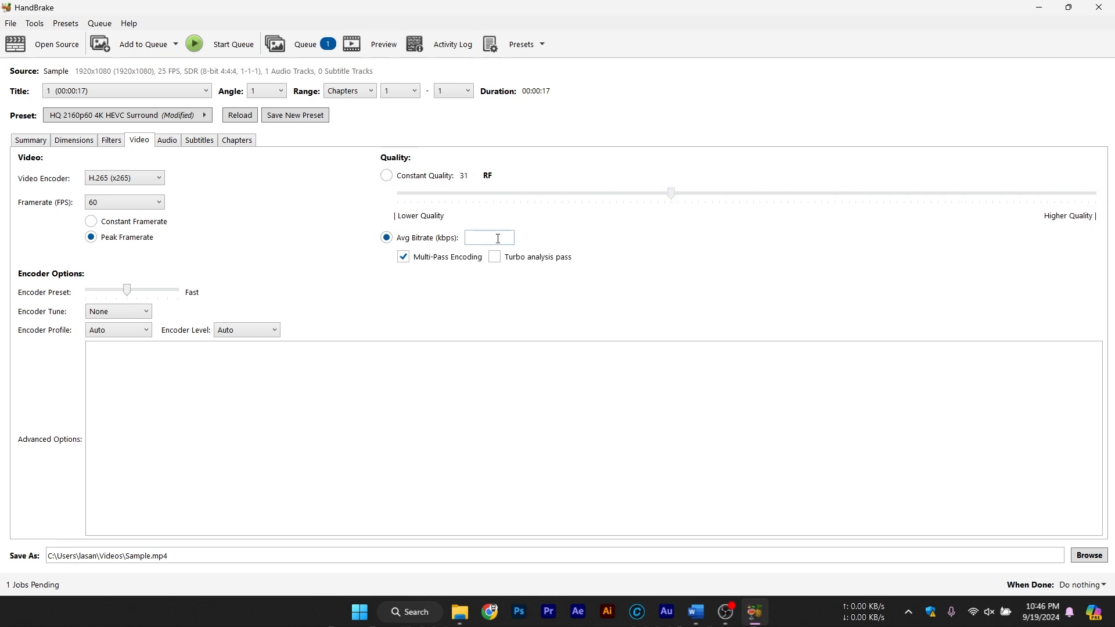
{"action": "left_click", "coordinate": [494, 258]}
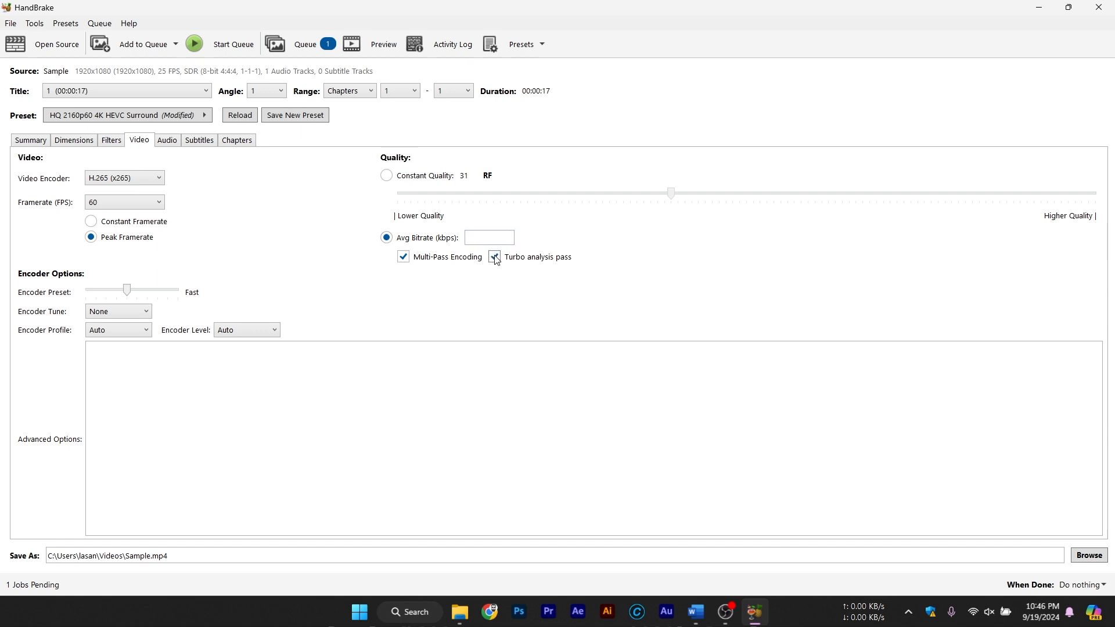
{"action": "left_click", "coordinate": [495, 257]}
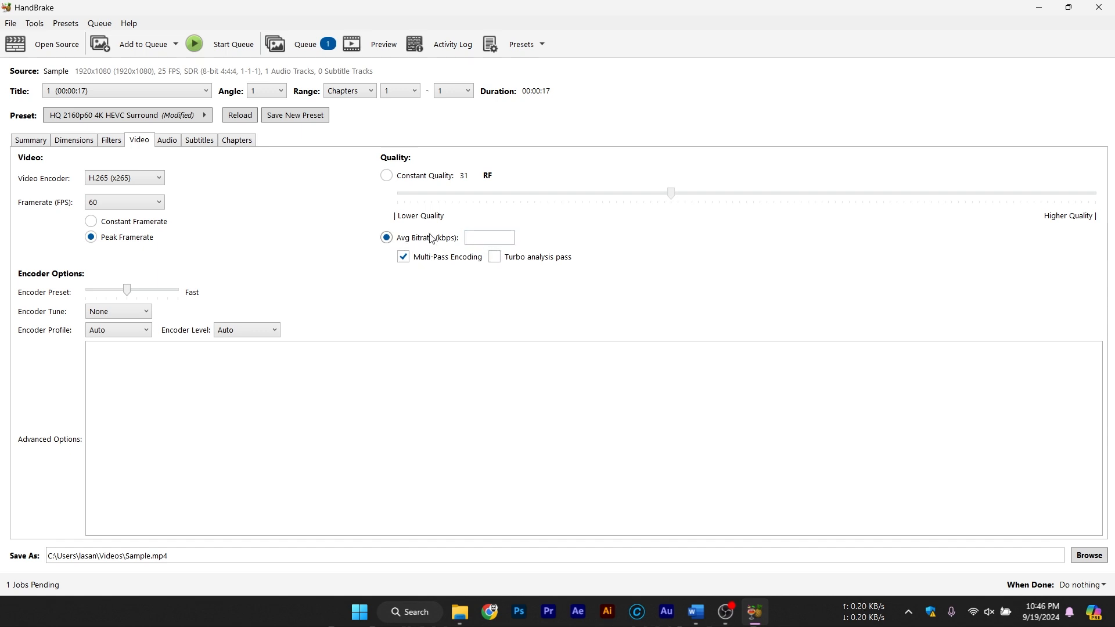
{"action": "left_click", "coordinate": [387, 176]}
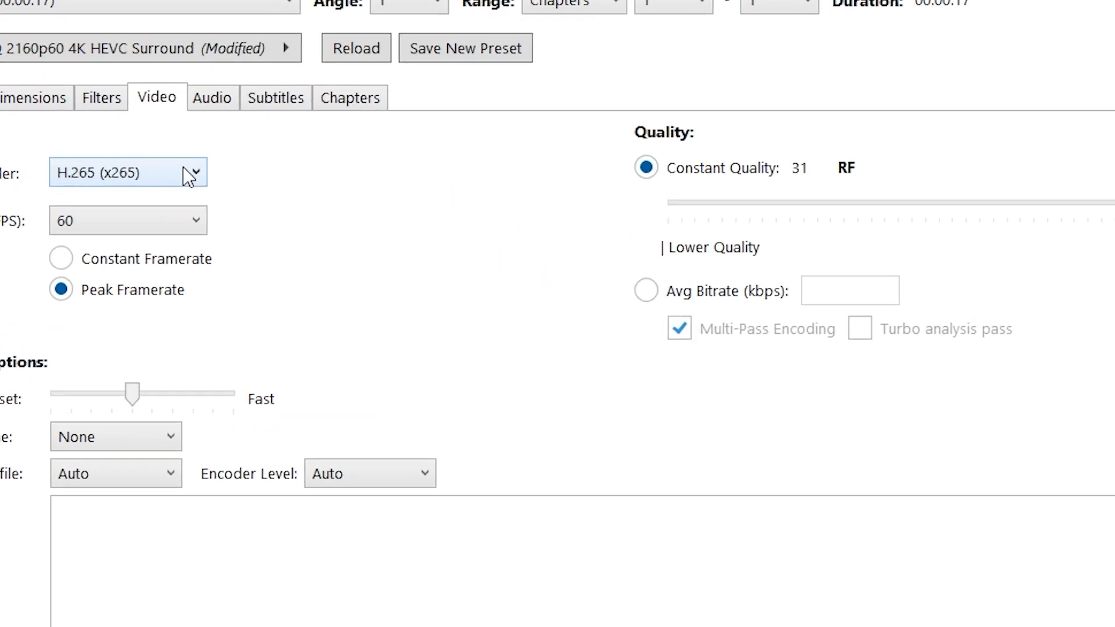
Step: Try MPEG-4 at 25, 8 and 4 QP, then switch the encoder to H.264 (x264)
{"action": "left_click", "coordinate": [128, 171]}
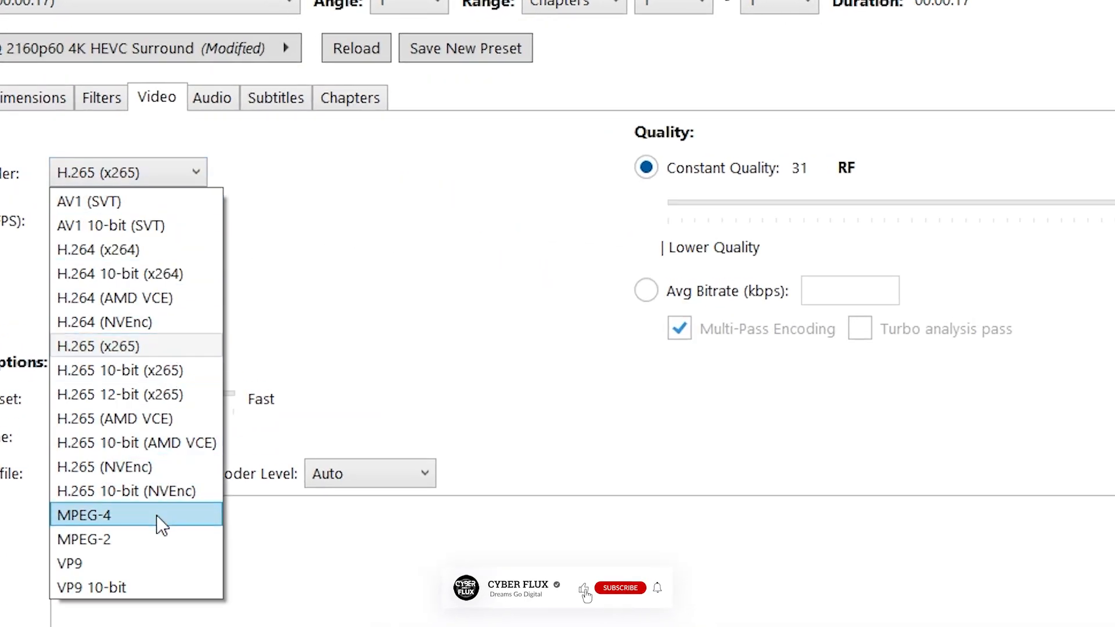
{"action": "left_click", "coordinate": [83, 516]}
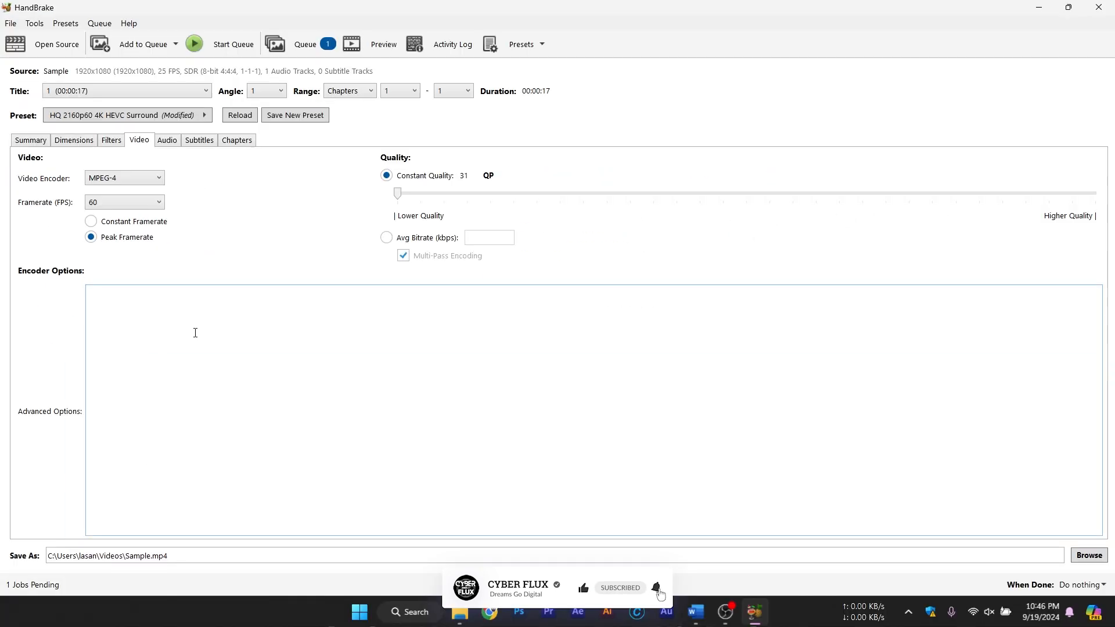
{"action": "left_click_drag", "start_coordinate": [397, 192], "coordinate": [536, 192]}
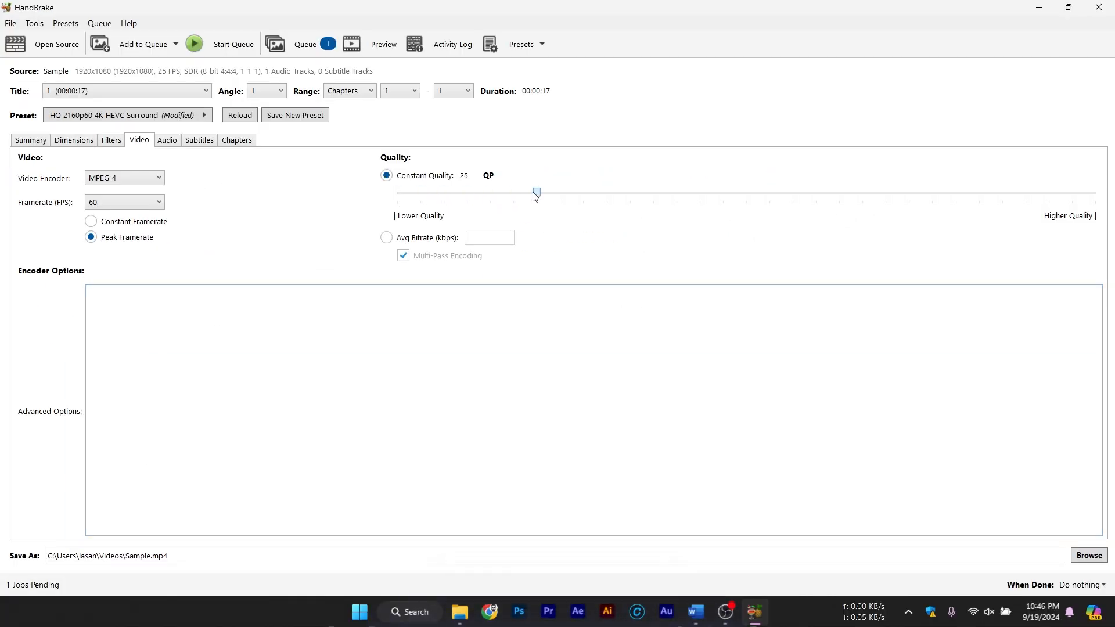
{"action": "left_click_drag", "start_coordinate": [535, 193], "coordinate": [930, 192]}
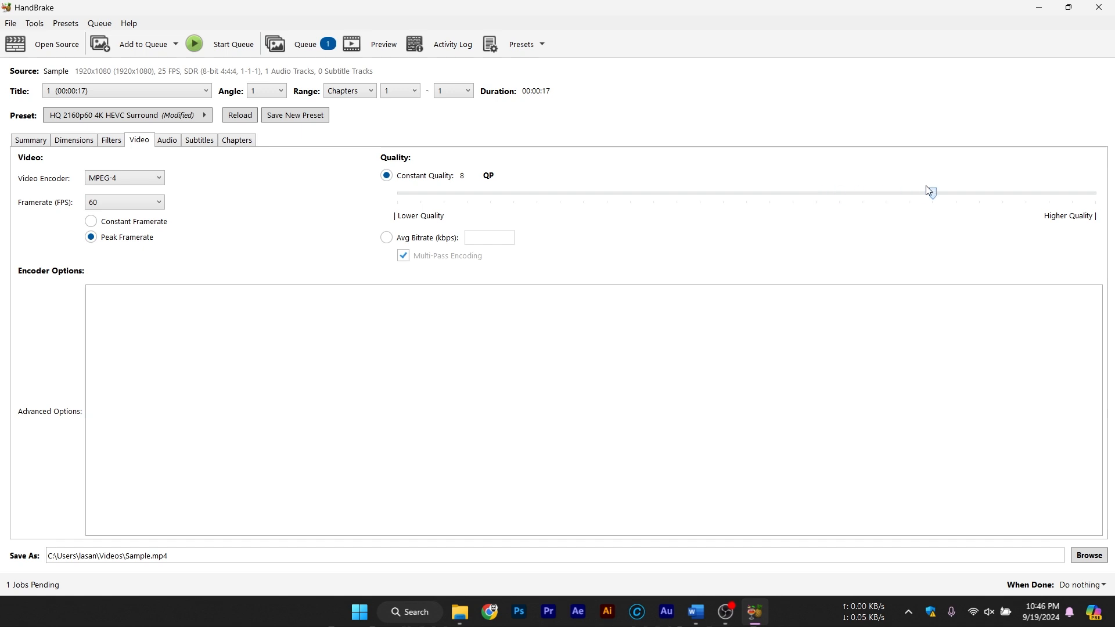
{"action": "left_click_drag", "start_coordinate": [930, 191], "coordinate": [1025, 191]}
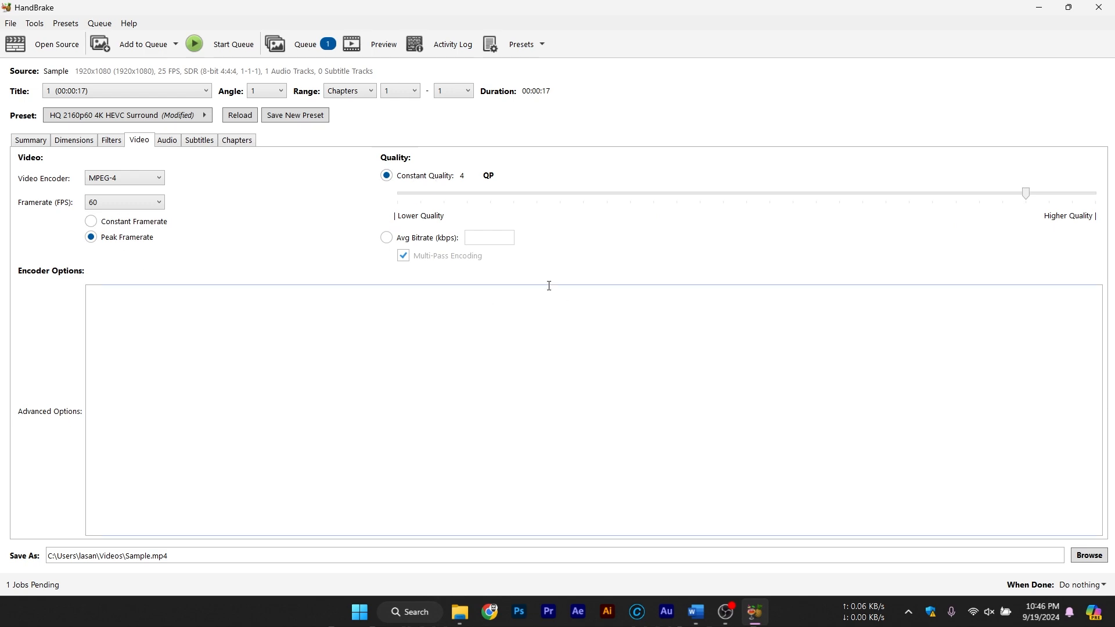
{"action": "mouse_move", "coordinate": [726, 583]}
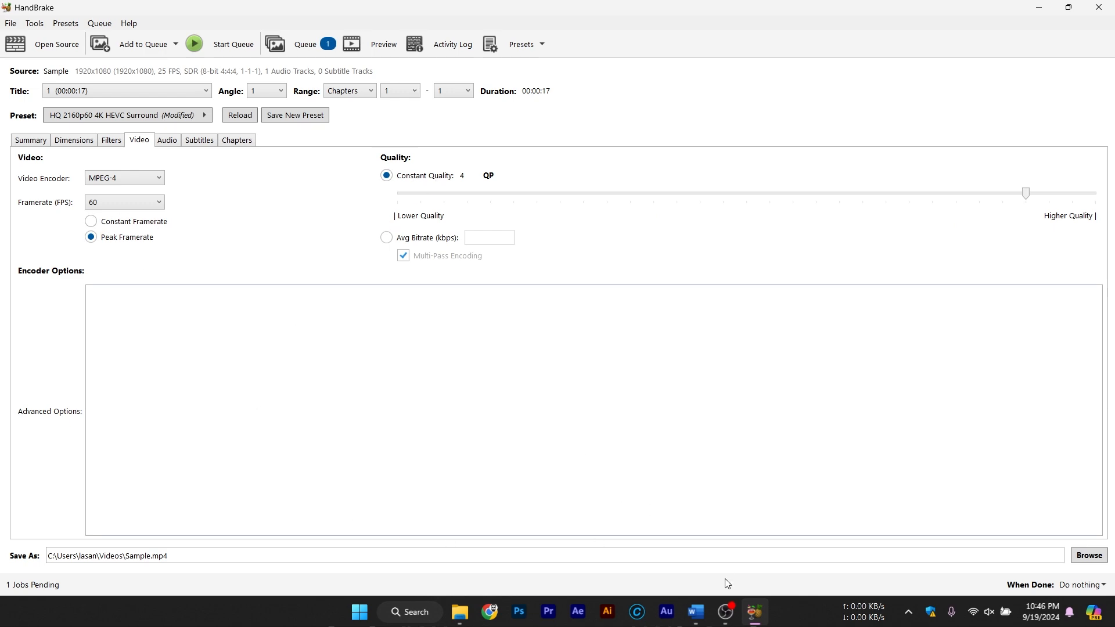
{"action": "left_click", "coordinate": [123, 178]}
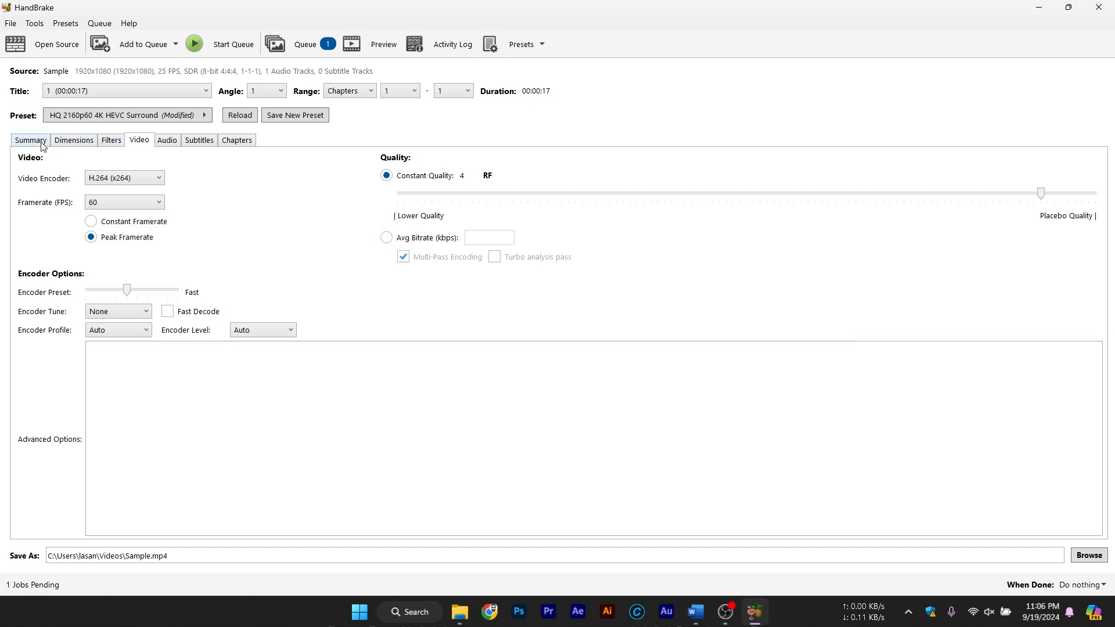
Step: On the Summary settings, try MP4, then MKV, then WebM as the output container
{"action": "left_click", "coordinate": [30, 140]}
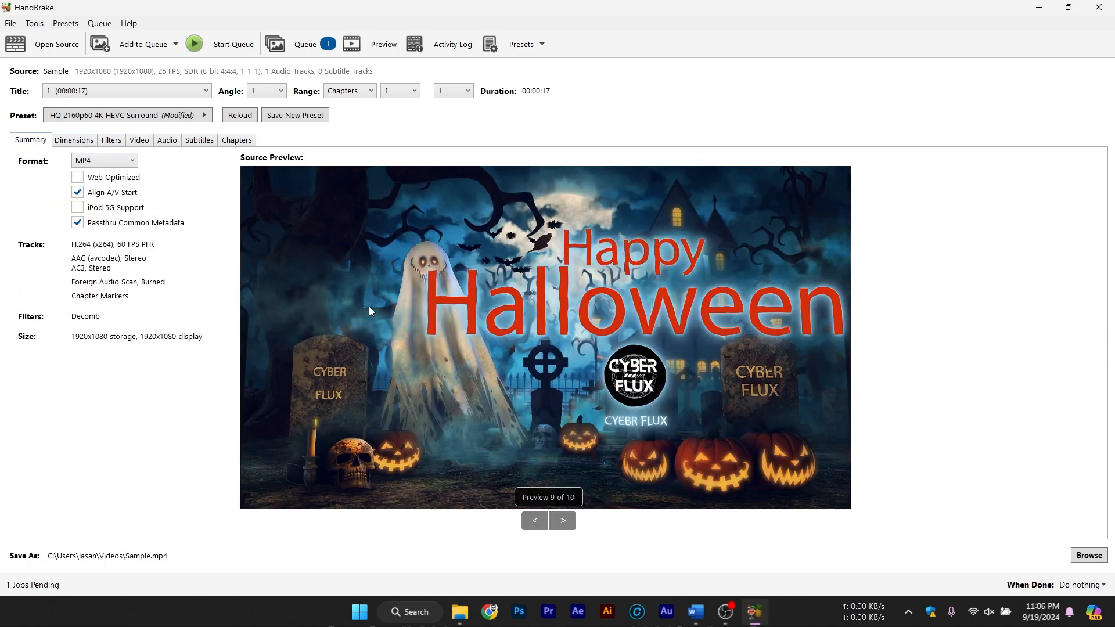
{"action": "mouse_move", "coordinate": [489, 348]}
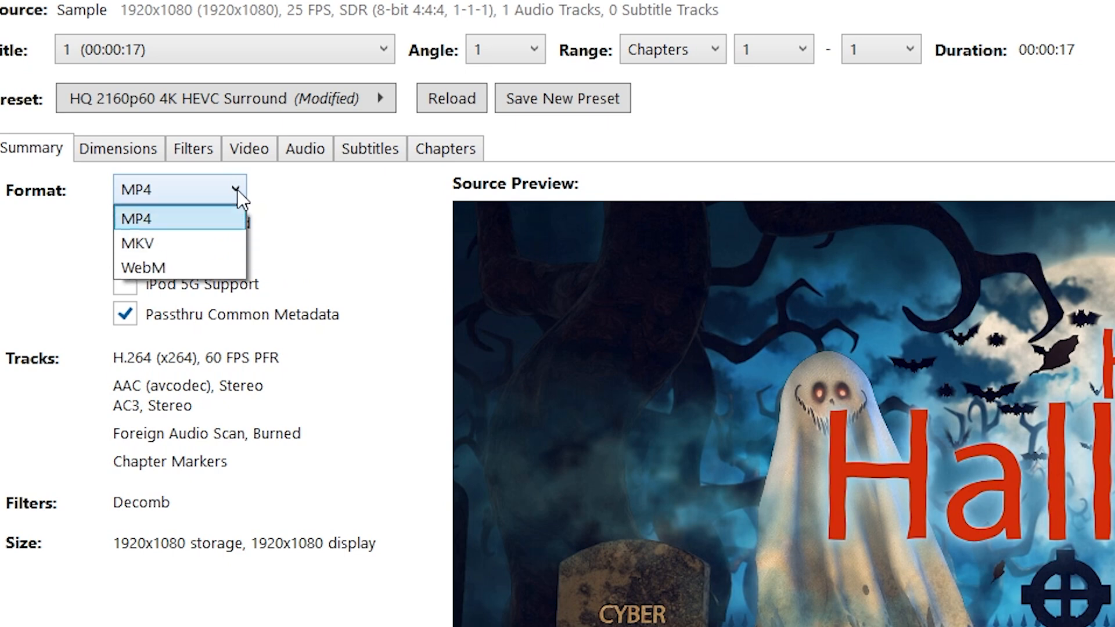
{"action": "left_click", "coordinate": [137, 218]}
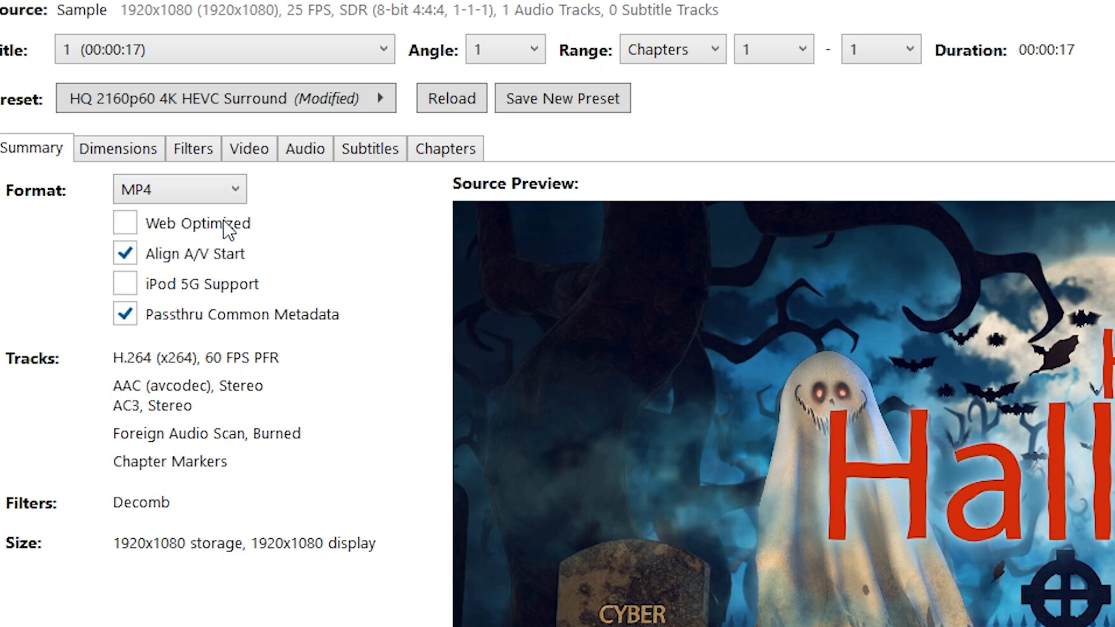
{"action": "left_click", "coordinate": [178, 188]}
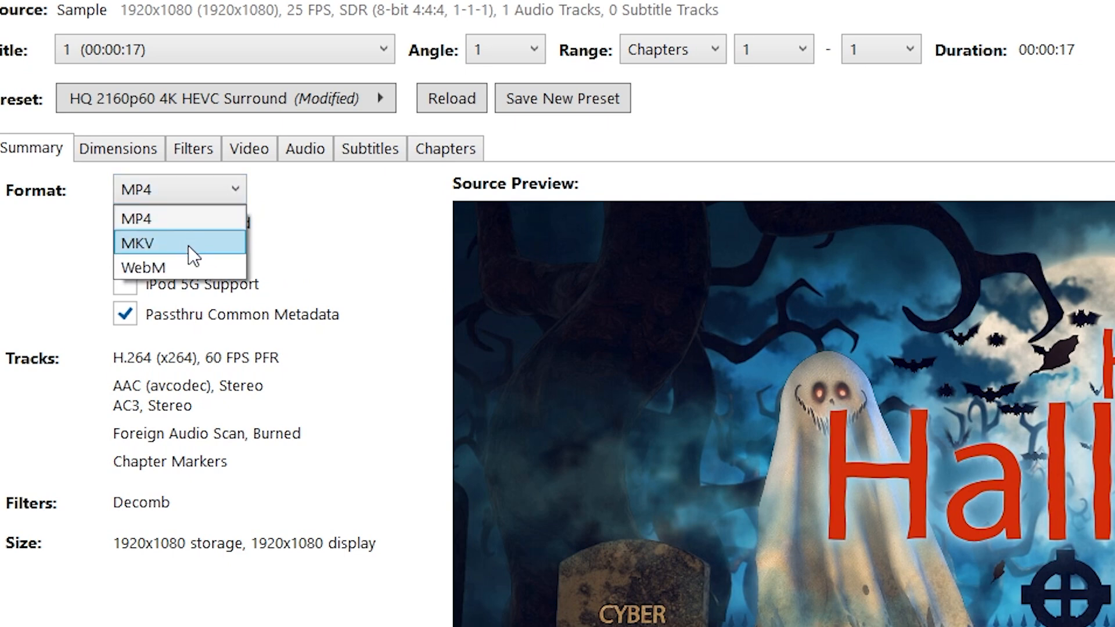
{"action": "left_click", "coordinate": [143, 269]}
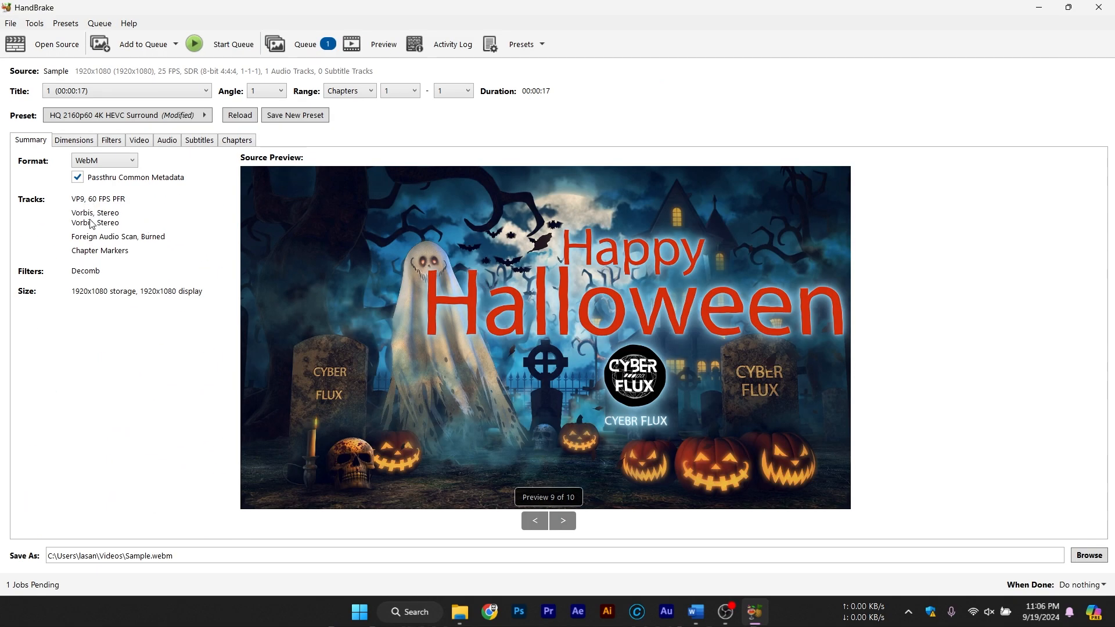
{"action": "left_click", "coordinate": [104, 161]}
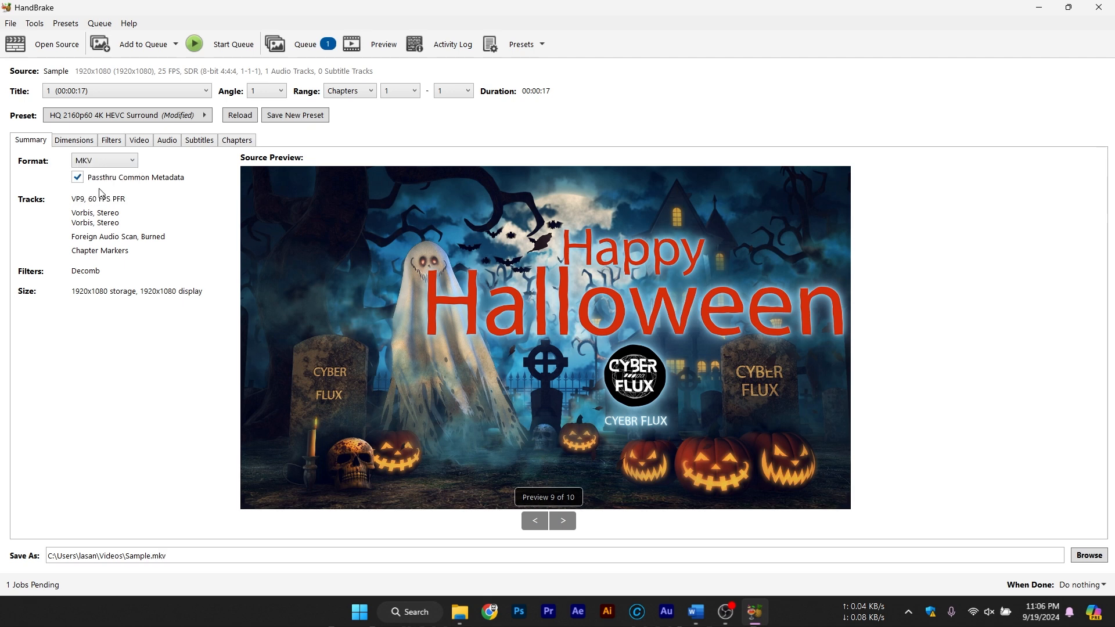
{"action": "left_click", "coordinate": [103, 160]}
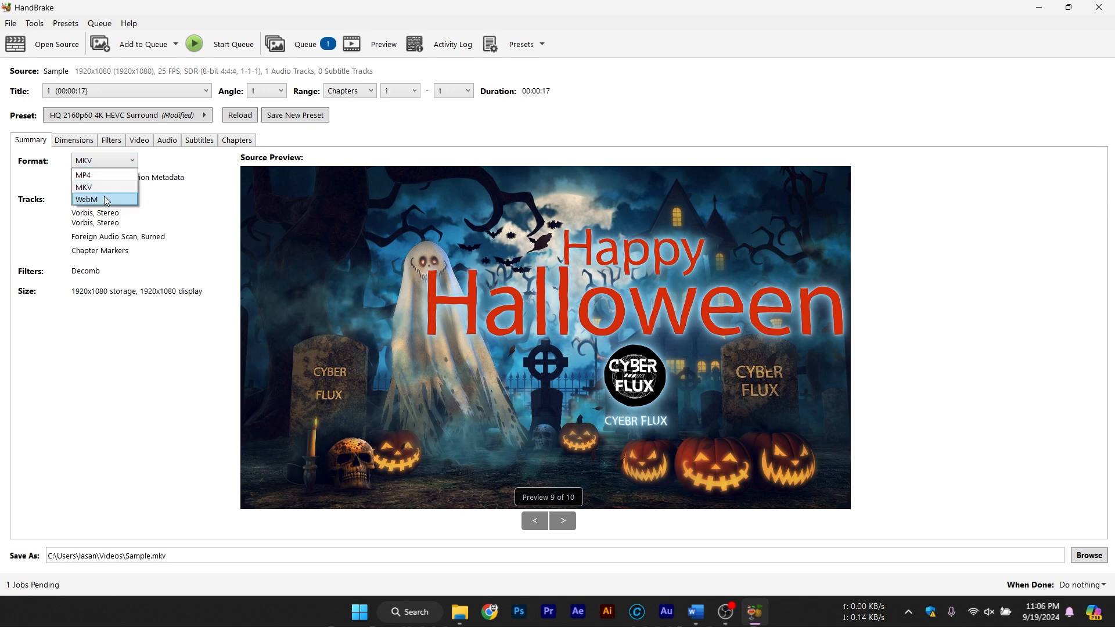
{"action": "left_click", "coordinate": [85, 199]}
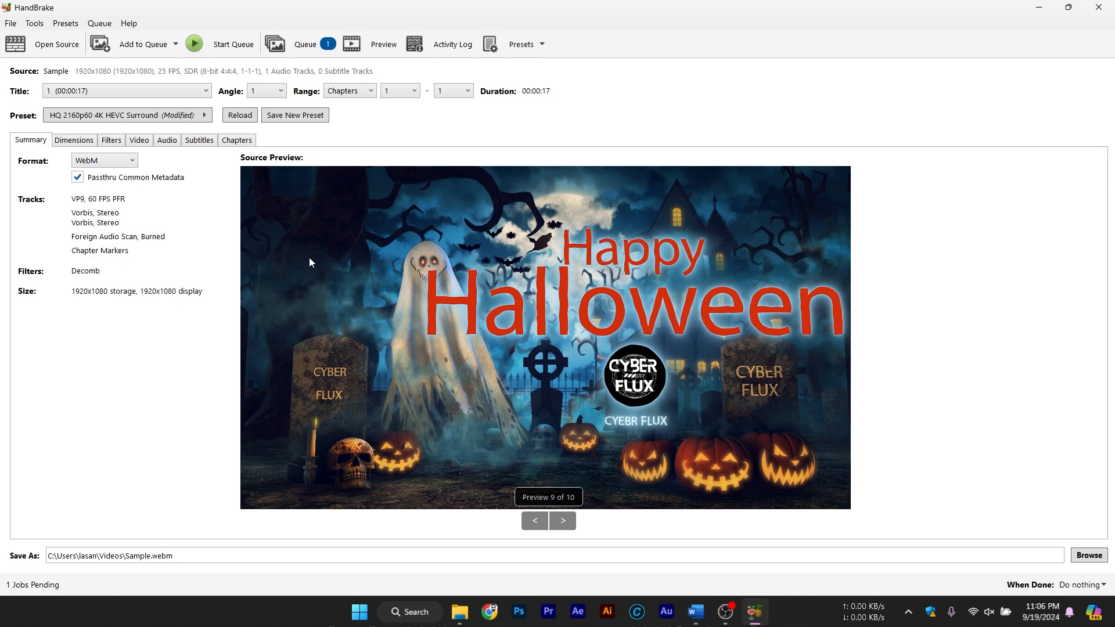
{"action": "mouse_move", "coordinate": [950, 315]}
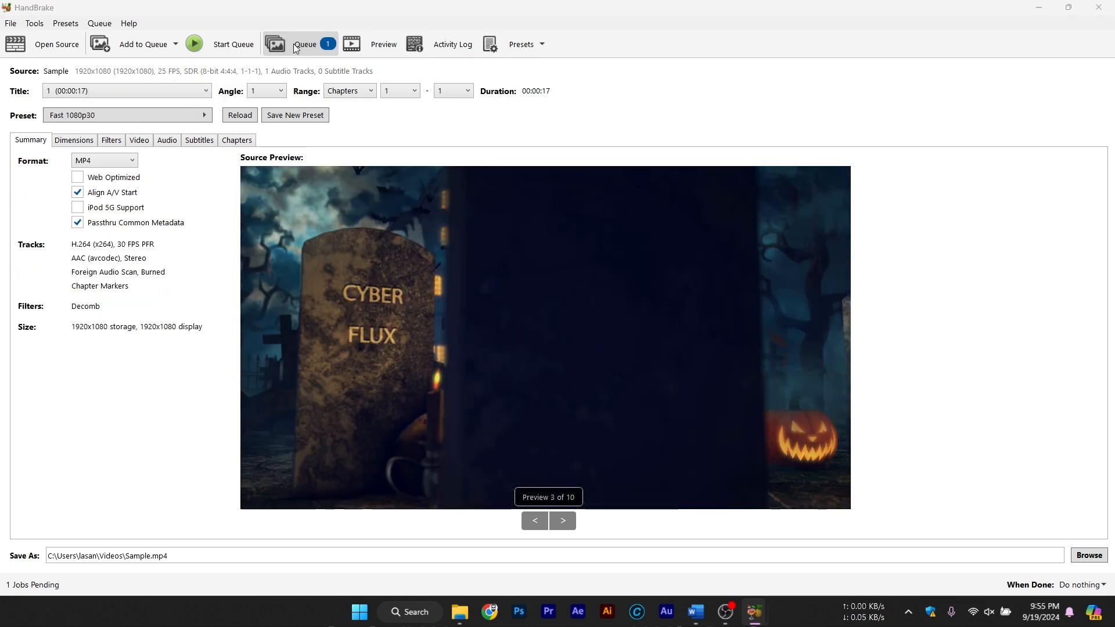
Step: Check the queue's job statistics, then load 'What Are NFTs_ The Future Explained!' as source
{"action": "left_click", "coordinate": [304, 44]}
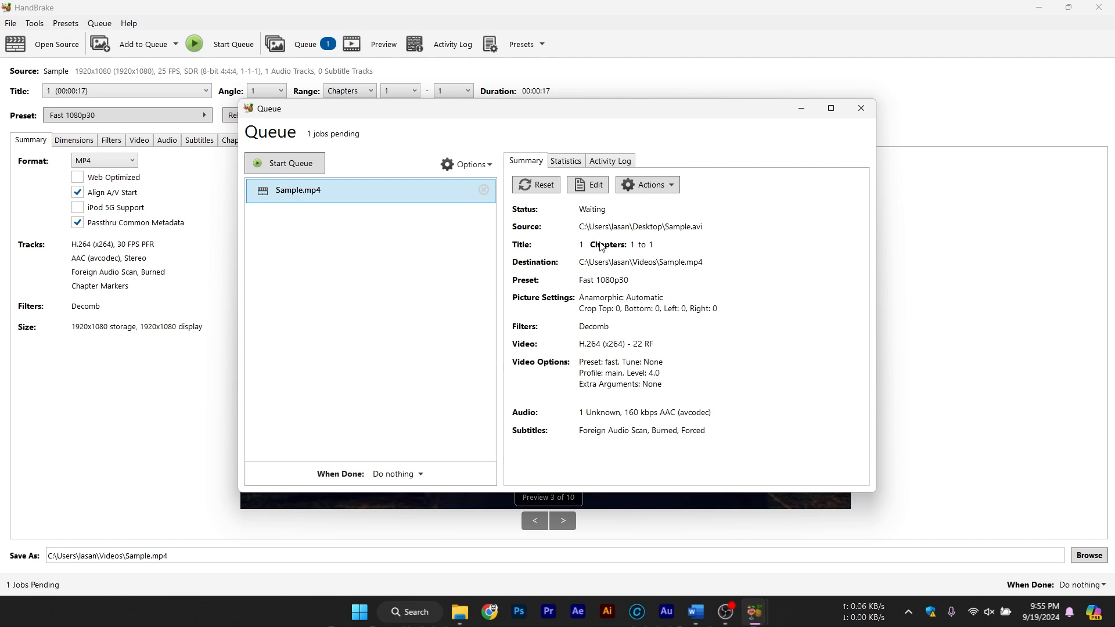
{"action": "left_click", "coordinate": [565, 161]}
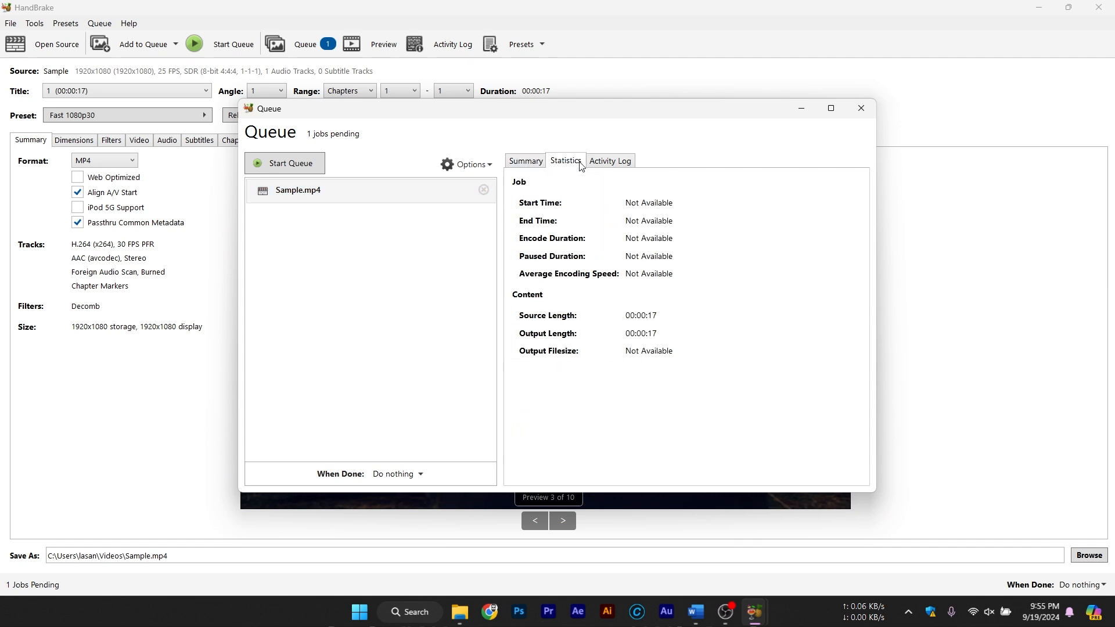
{"action": "left_click", "coordinate": [525, 162]}
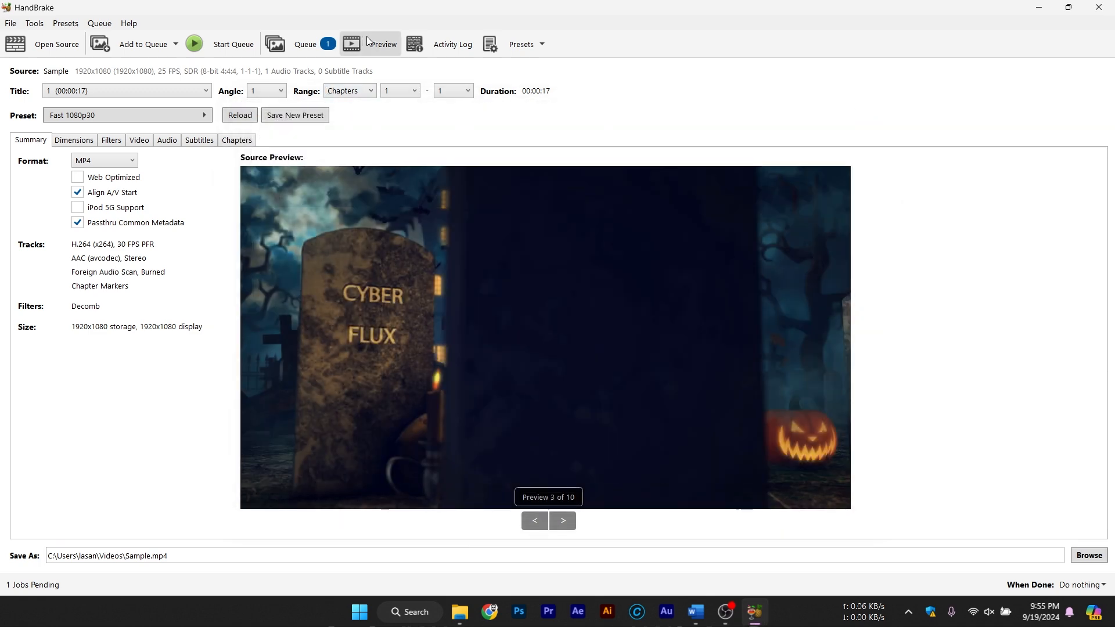
{"action": "left_click", "coordinate": [381, 43]}
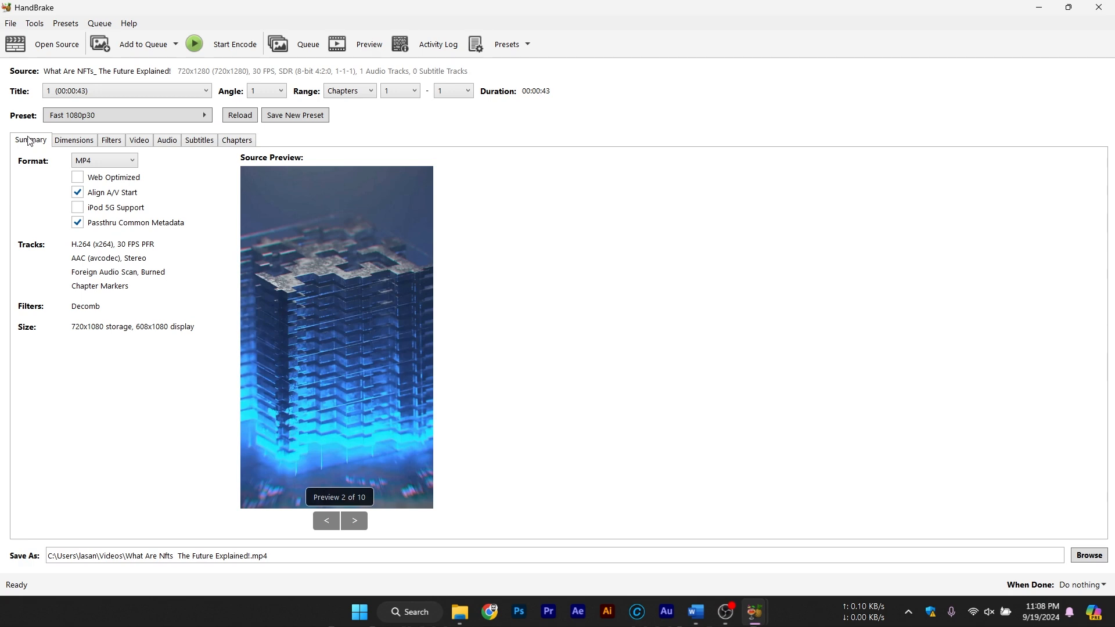
Step: Inspect the Foreign Audio Scan subtitle track's source and the add-track options
{"action": "left_click", "coordinate": [200, 140]}
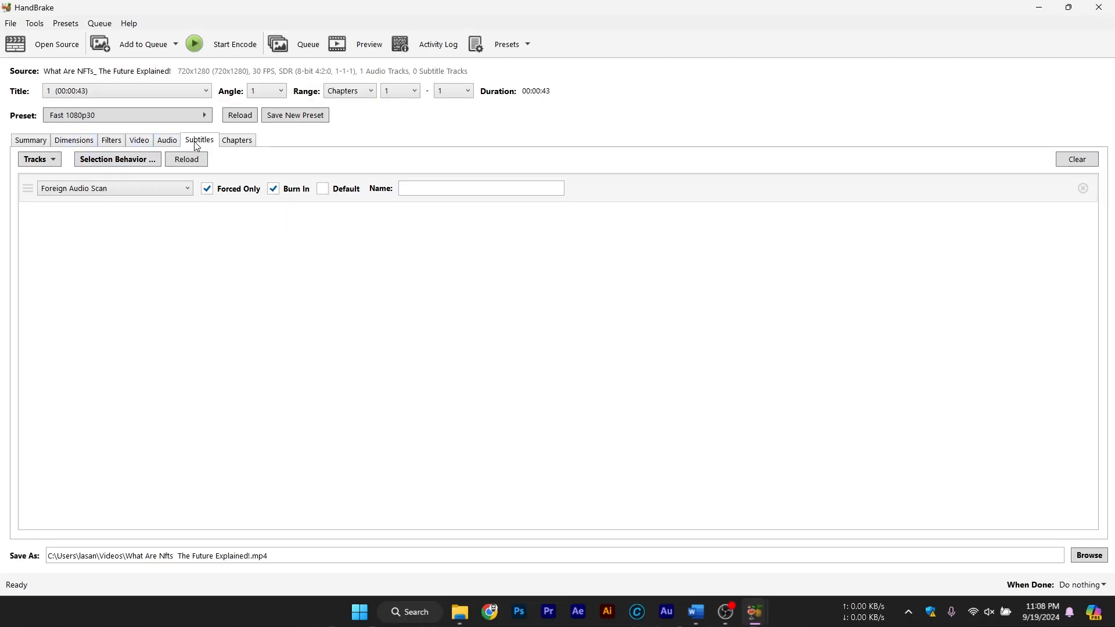
{"action": "left_click", "coordinate": [114, 187]}
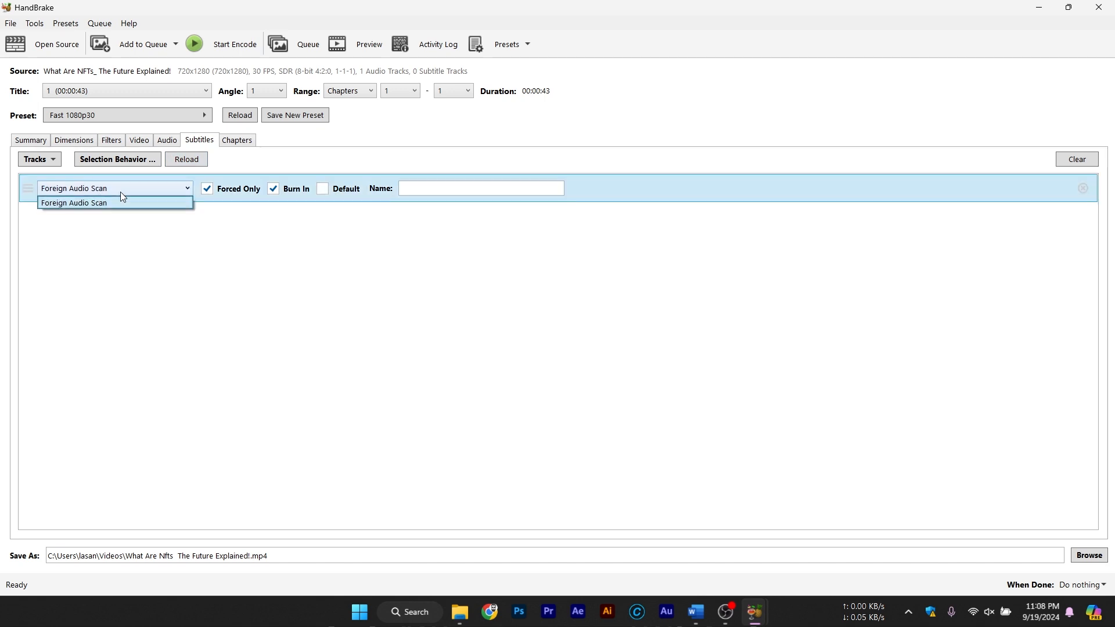
{"action": "left_click", "coordinate": [74, 203]}
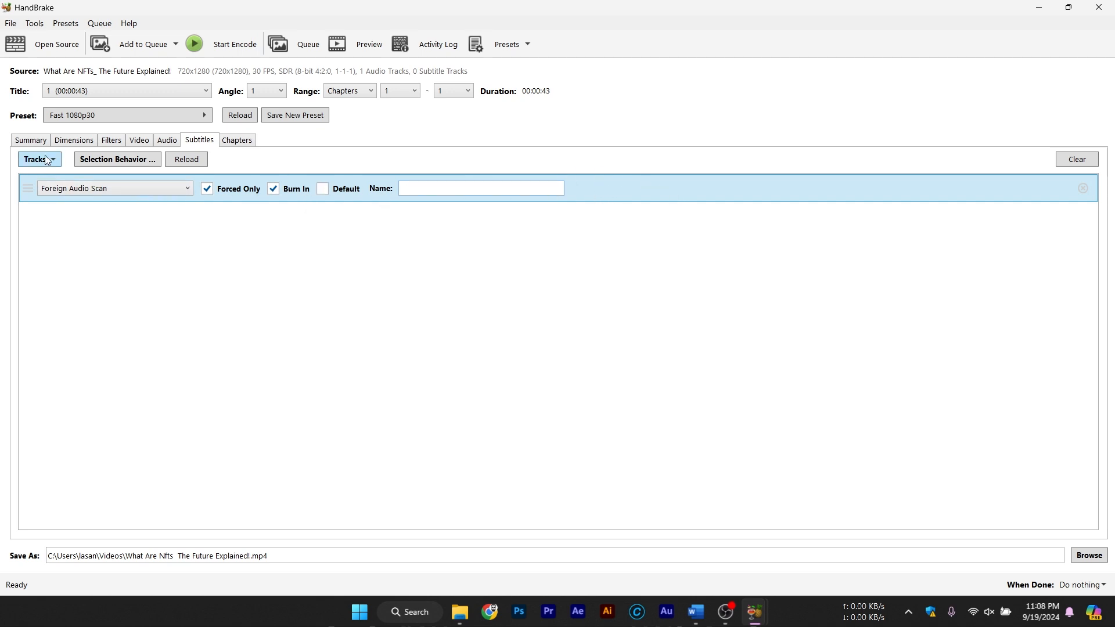
{"action": "left_click", "coordinate": [36, 159]}
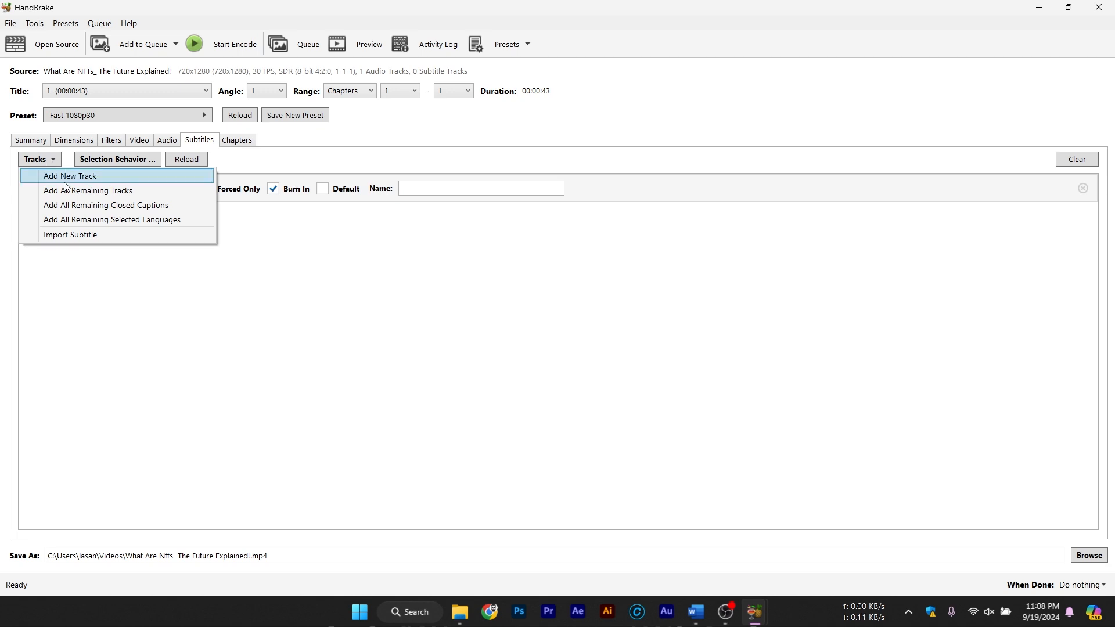
{"action": "mouse_move", "coordinate": [380, 197]}
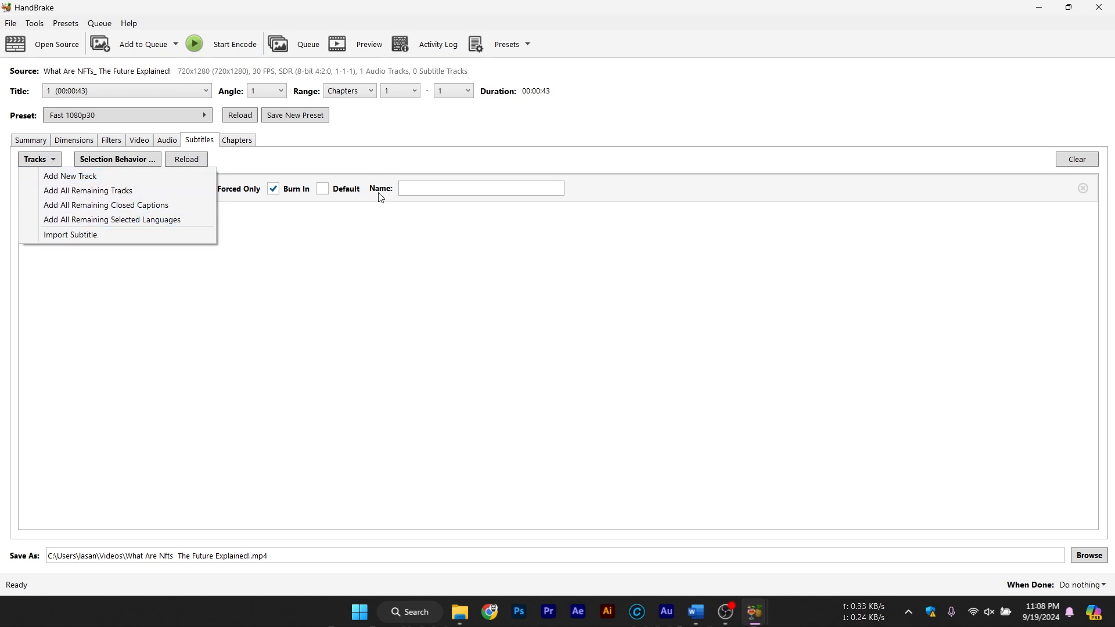
{"action": "left_click", "coordinate": [69, 177]}
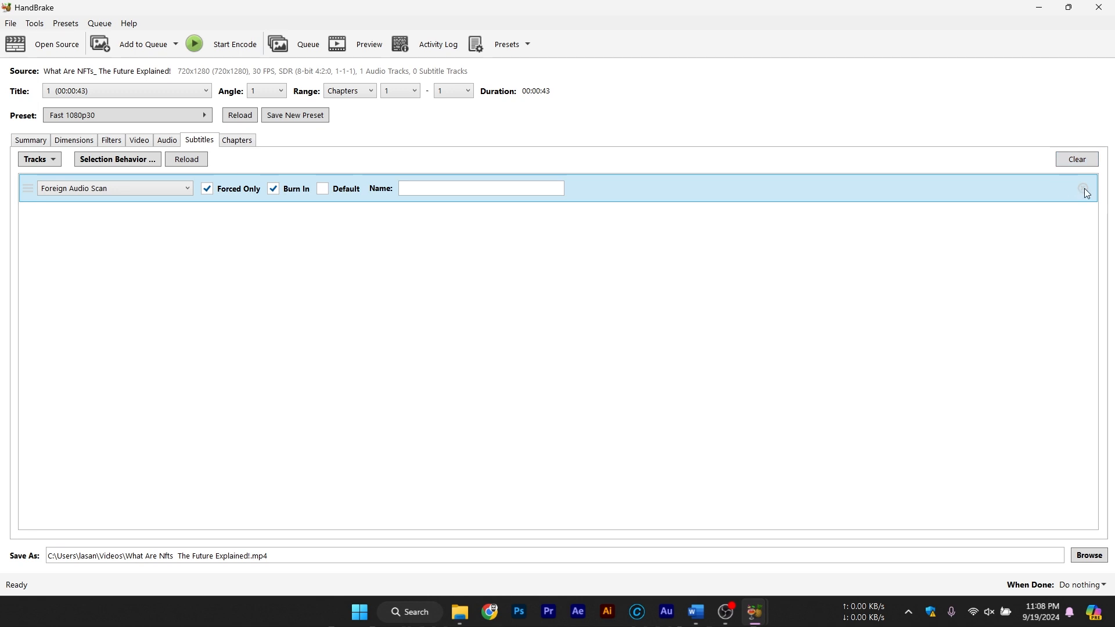
Step: Remove the Foreign Audio Scan track, then start and cancel a subtitle import
{"action": "left_click", "coordinate": [1076, 159]}
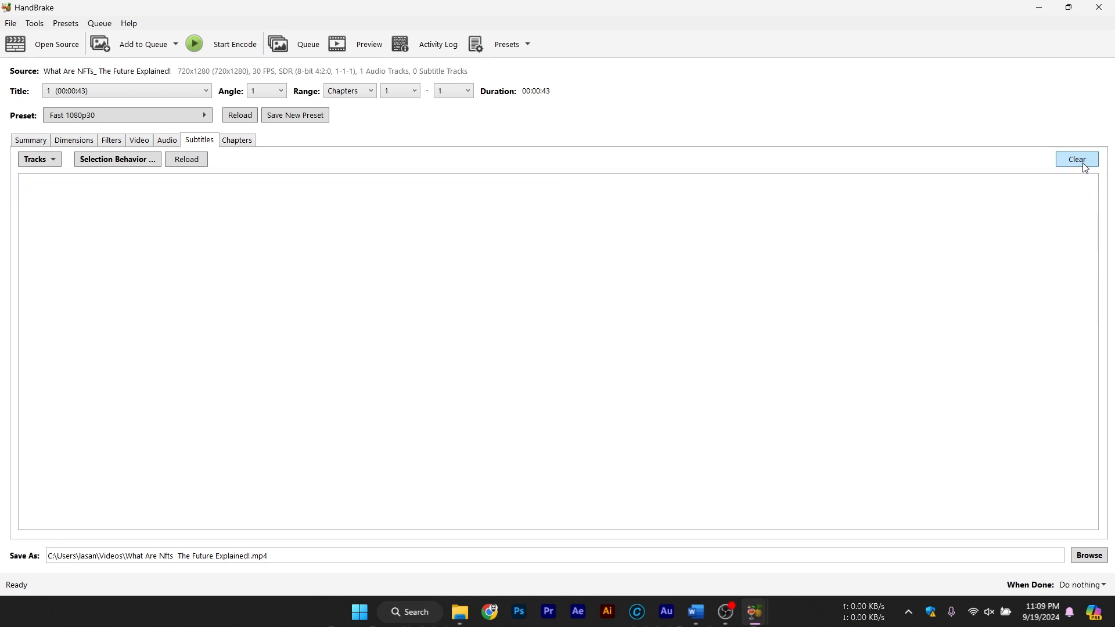
{"action": "left_click", "coordinate": [35, 159]}
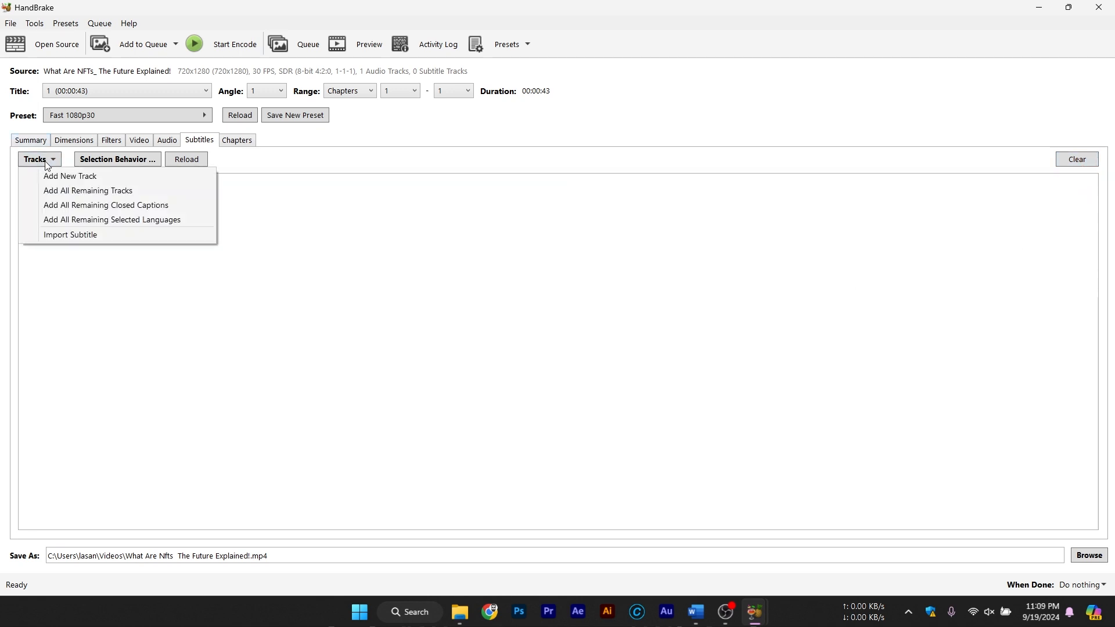
{"action": "left_click", "coordinate": [69, 234]}
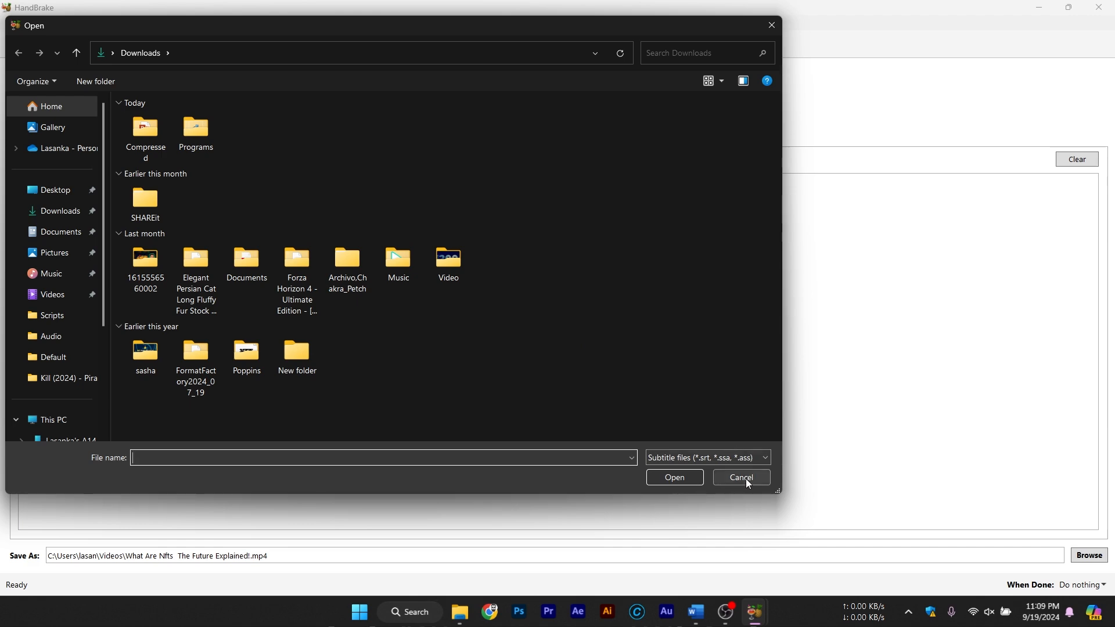
{"action": "left_click", "coordinate": [741, 478]}
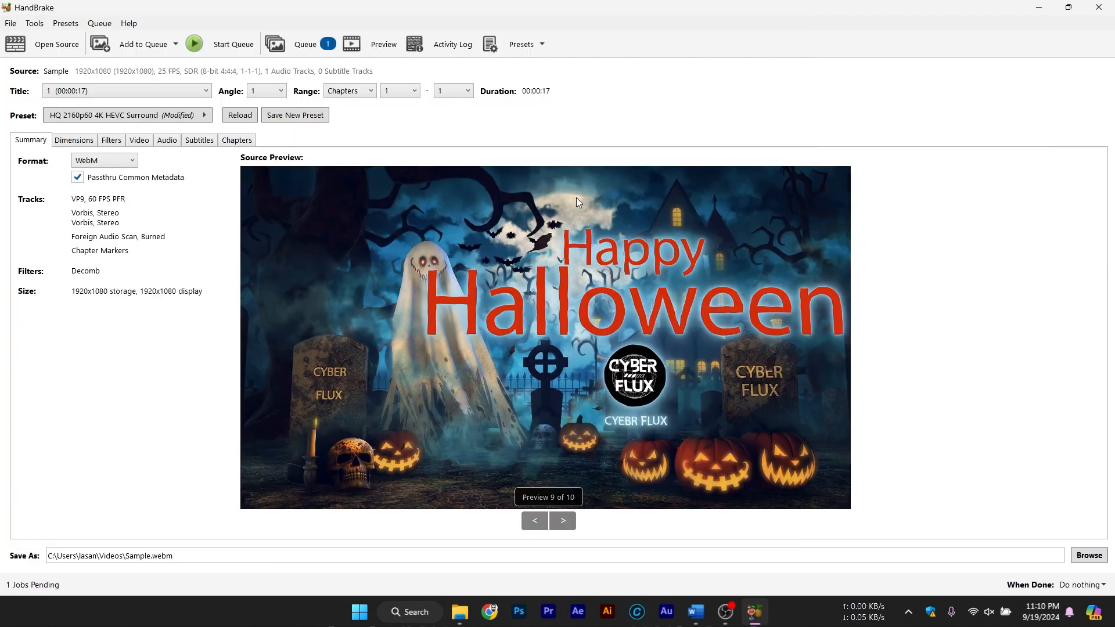
Step: Save the output as 'Encoded' on the Desktop, then check the Summary format list
{"action": "left_click", "coordinate": [139, 140]}
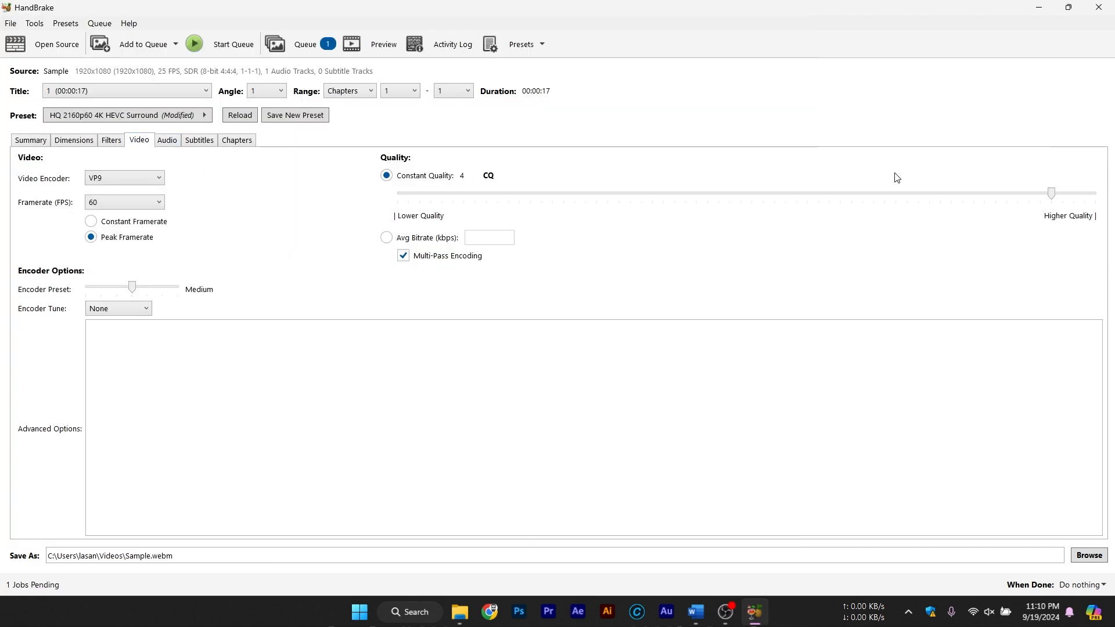
{"action": "mouse_move", "coordinate": [1089, 561]}
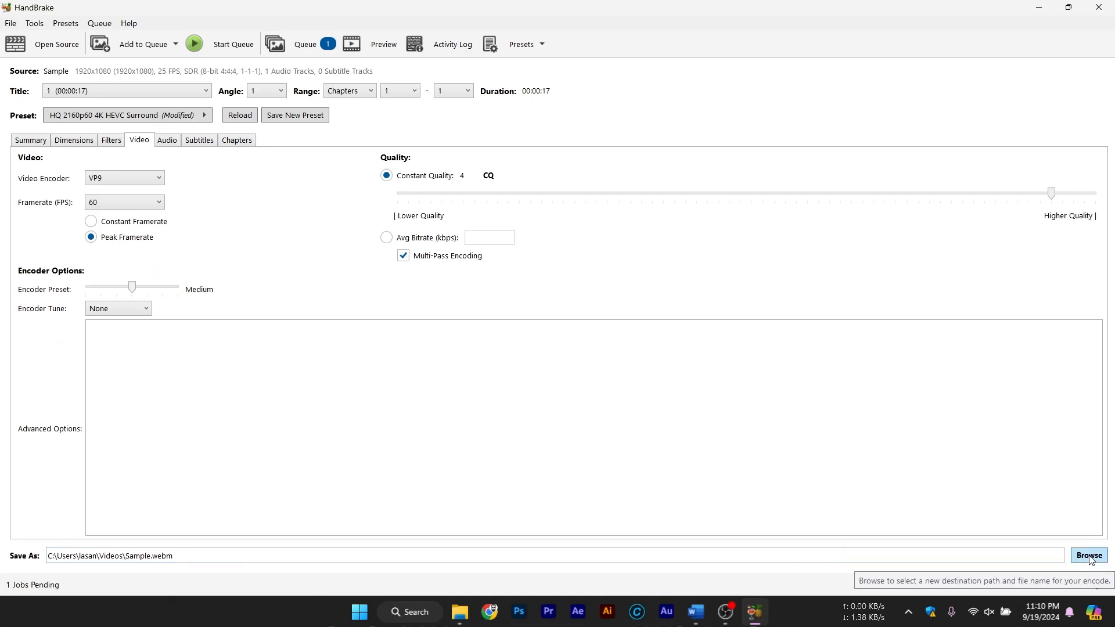
{"action": "left_click", "coordinate": [1087, 555]}
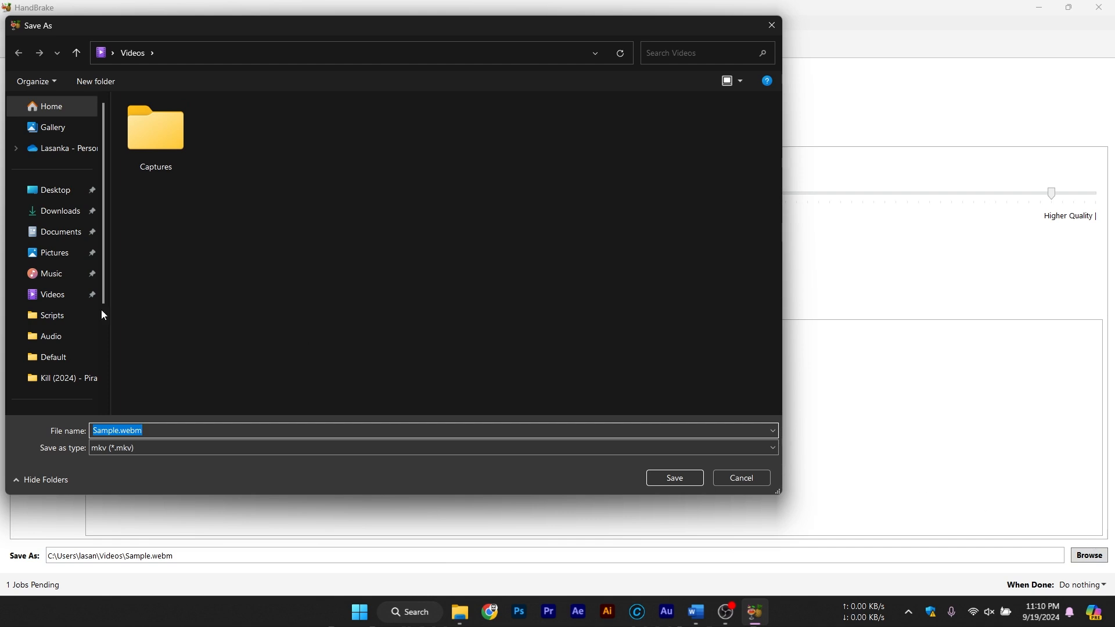
{"action": "left_click", "coordinate": [54, 190]}
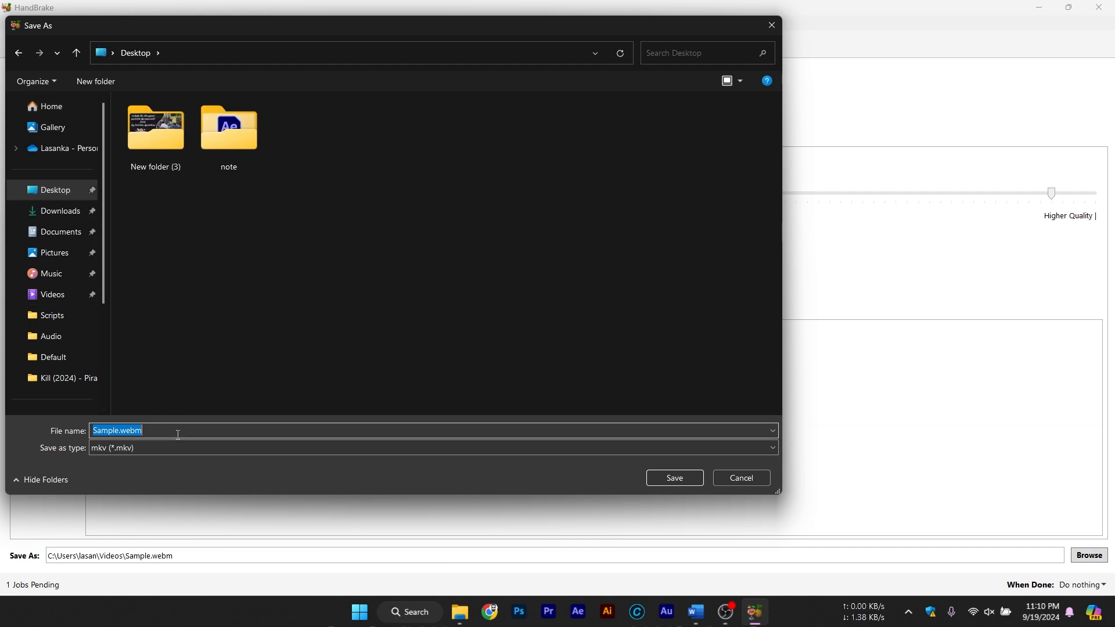
{"action": "type", "text": "Encoded"}
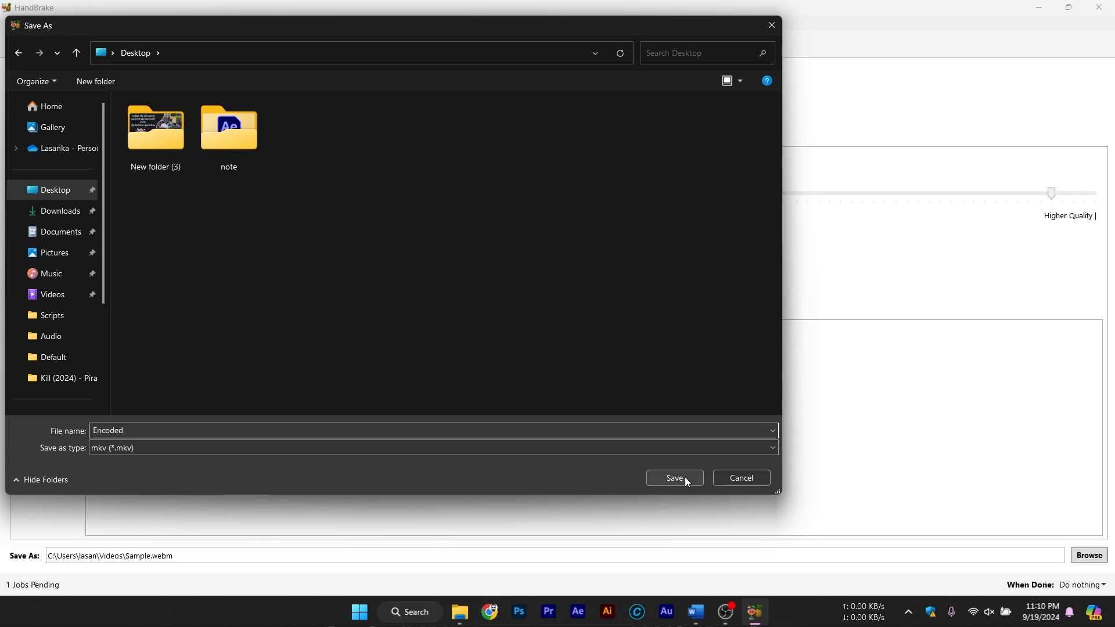
{"action": "left_click", "coordinate": [672, 481]}
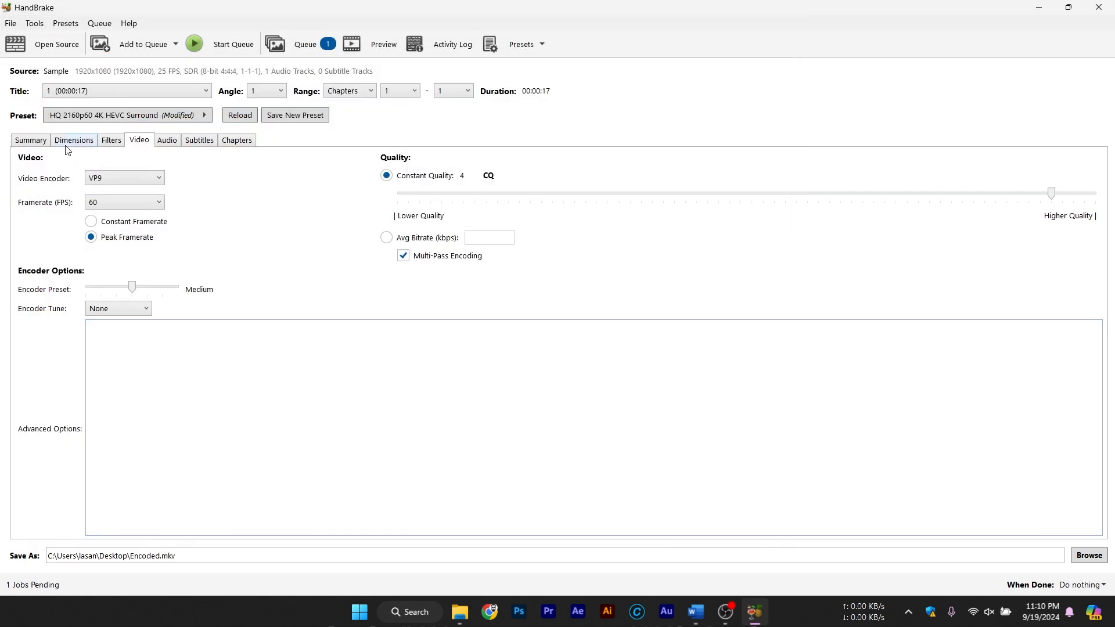
{"action": "left_click", "coordinate": [29, 140]}
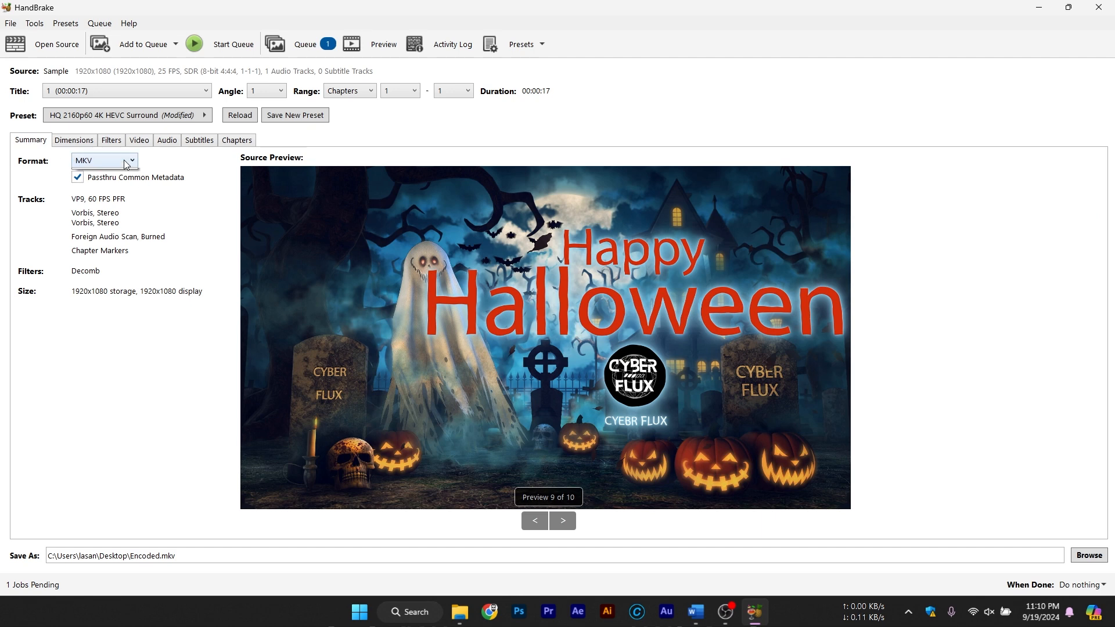
{"action": "left_click", "coordinate": [140, 140]}
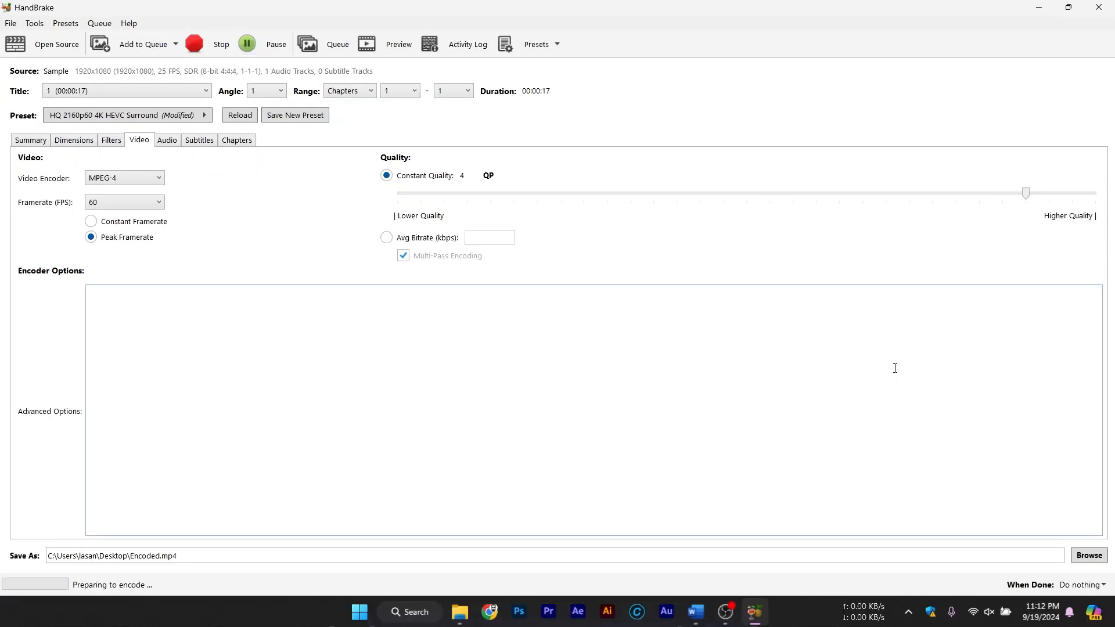
Step: Start encoding Sample to Encoded.mp4 and wait until the queue finishes
{"action": "left_click", "coordinate": [194, 43]}
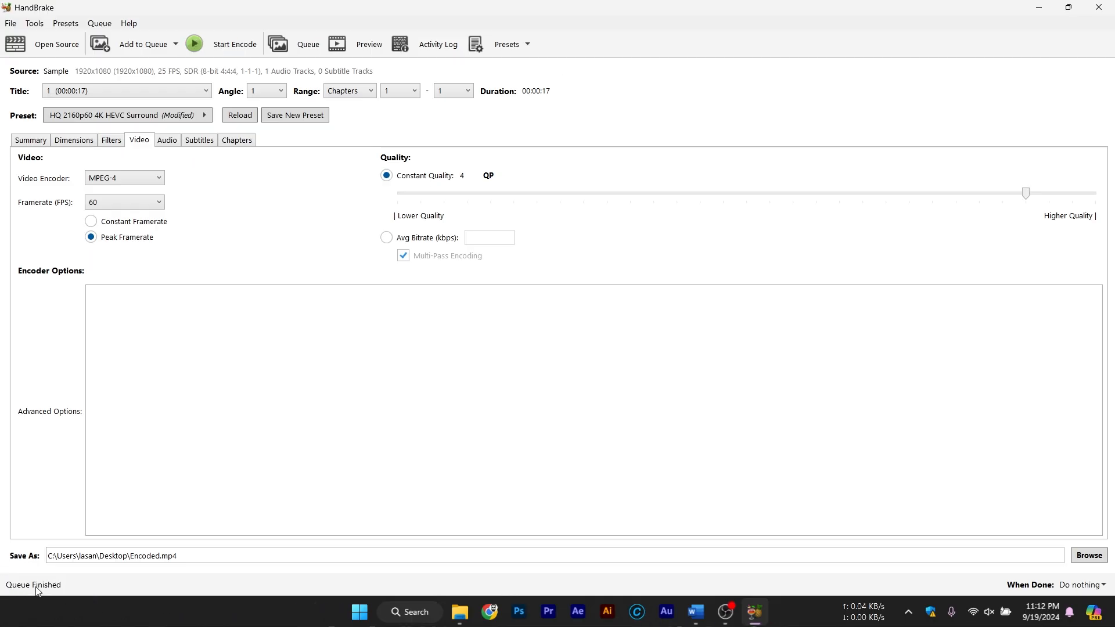
{"action": "mouse_move", "coordinate": [537, 441]}
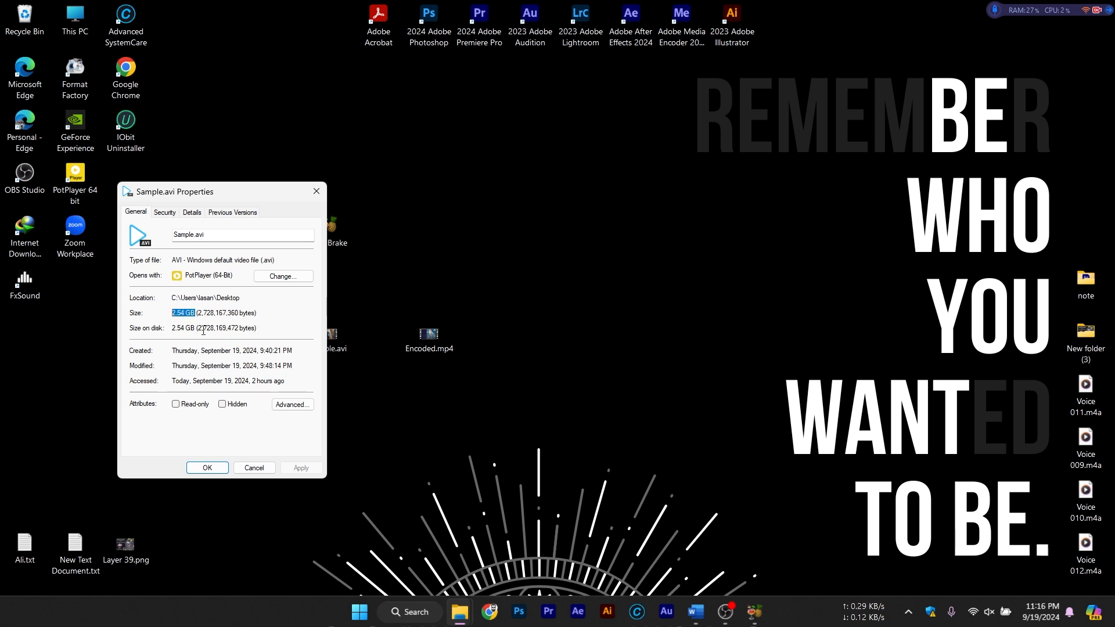
Step: Open Properties for Sample.avi and Encoded.mp4, comparing their Details and General tabs
{"action": "right_click", "coordinate": [430, 338]}
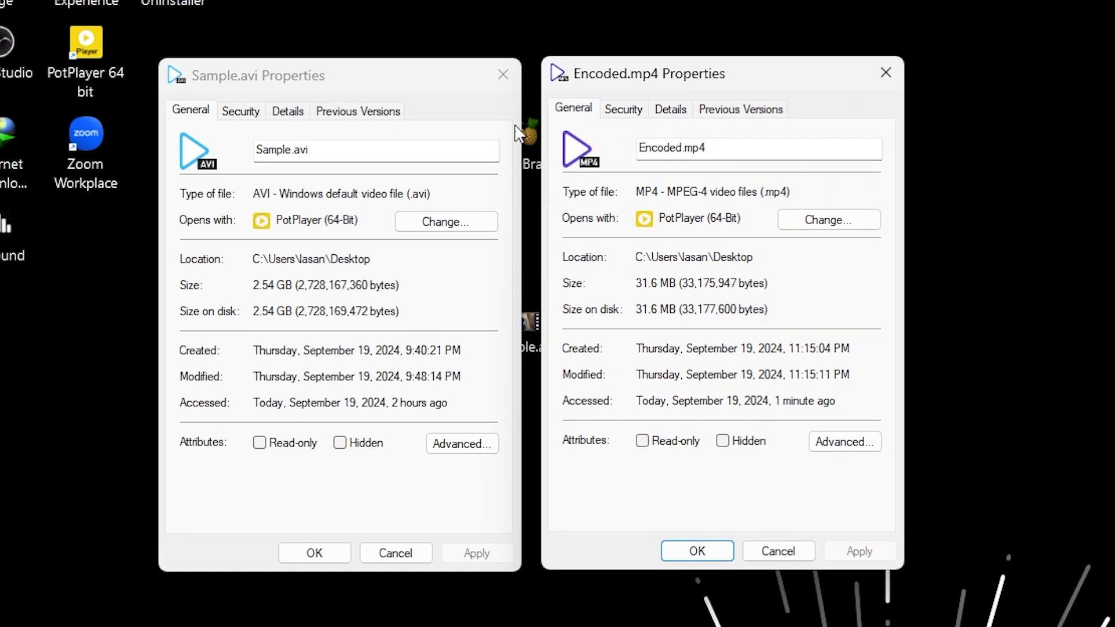
{"action": "left_click", "coordinate": [288, 111]}
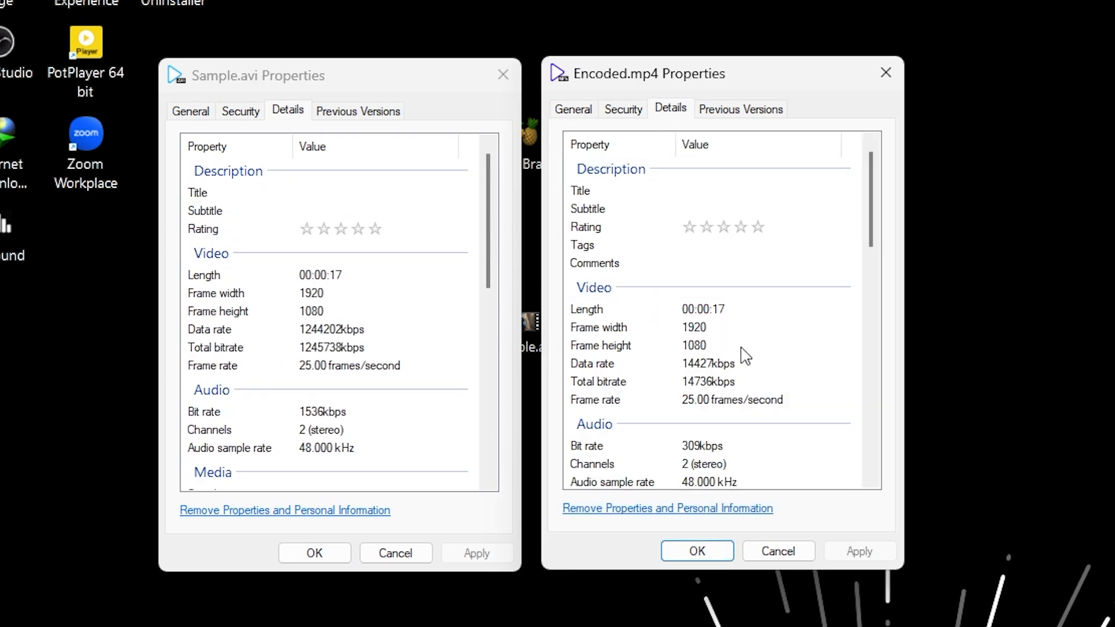
{"action": "left_click", "coordinate": [693, 345]}
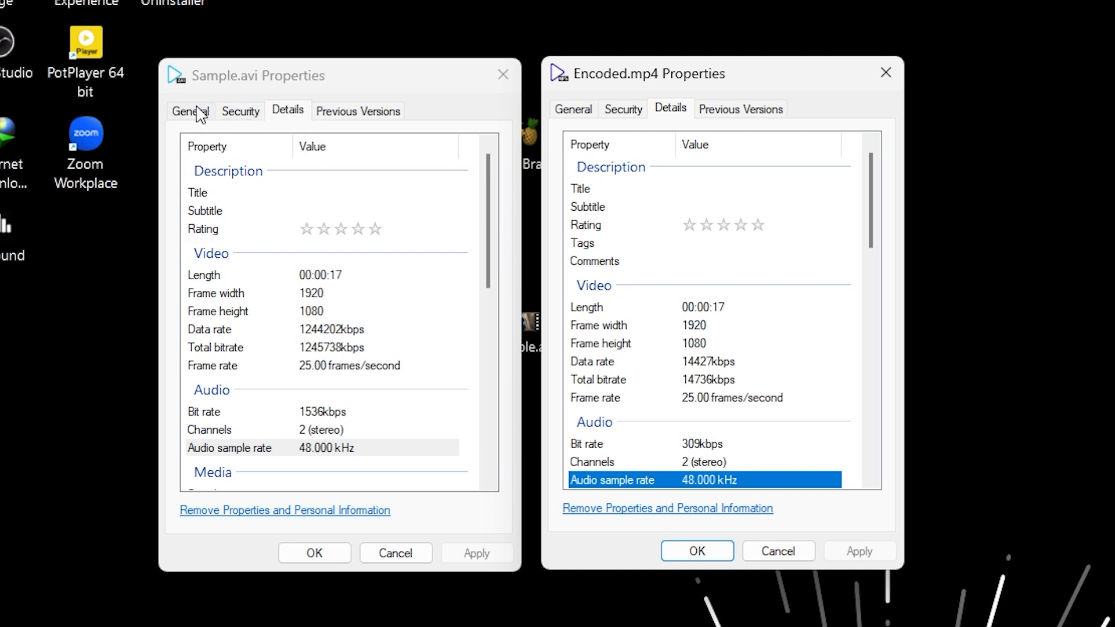
{"action": "left_click", "coordinate": [190, 111]}
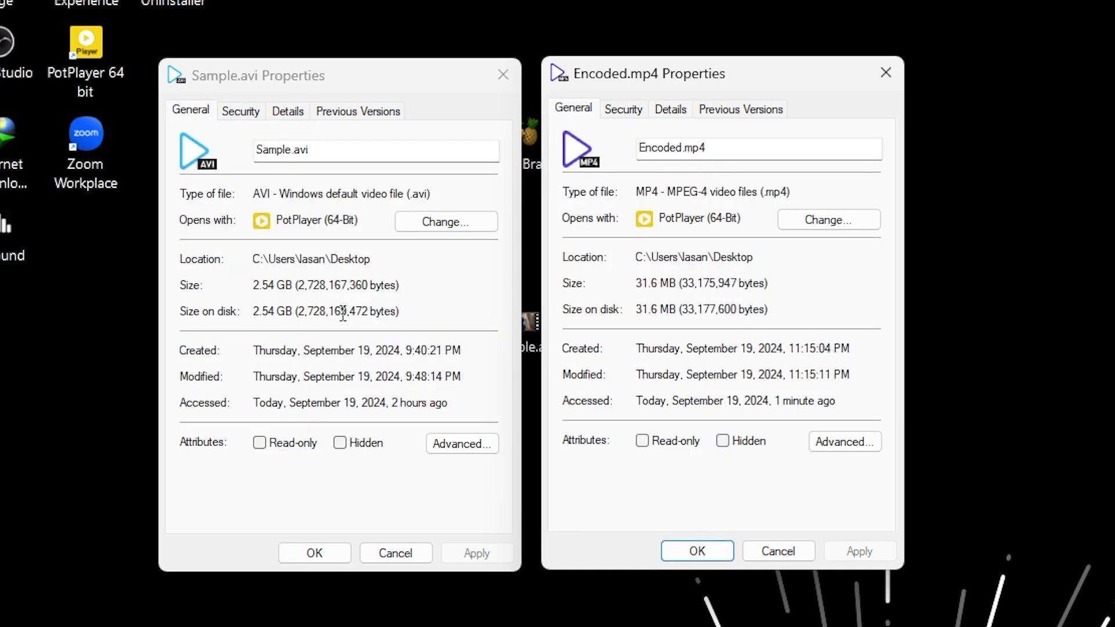
{"action": "double_click", "coordinate": [272, 285]}
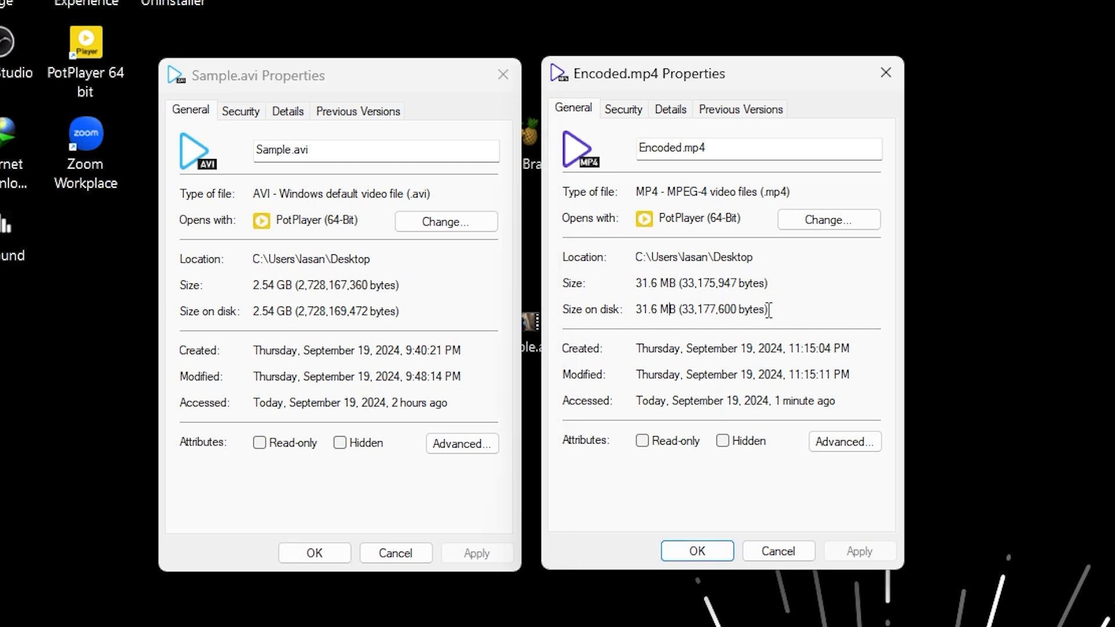
{"action": "mouse_move", "coordinate": [384, 348]}
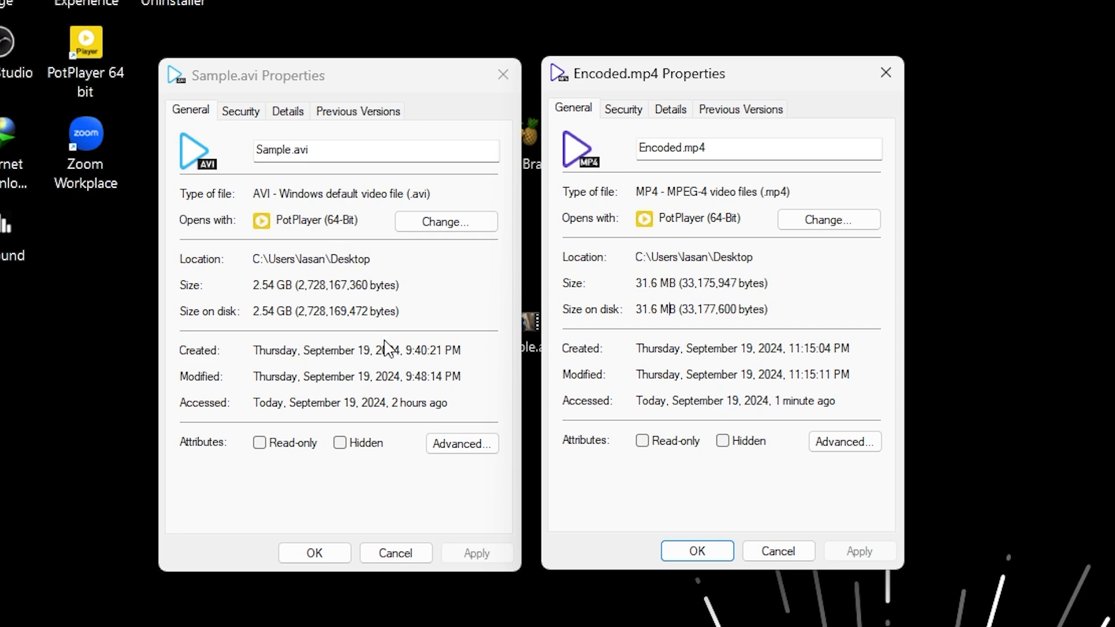
{"action": "mouse_move", "coordinate": [876, 402]}
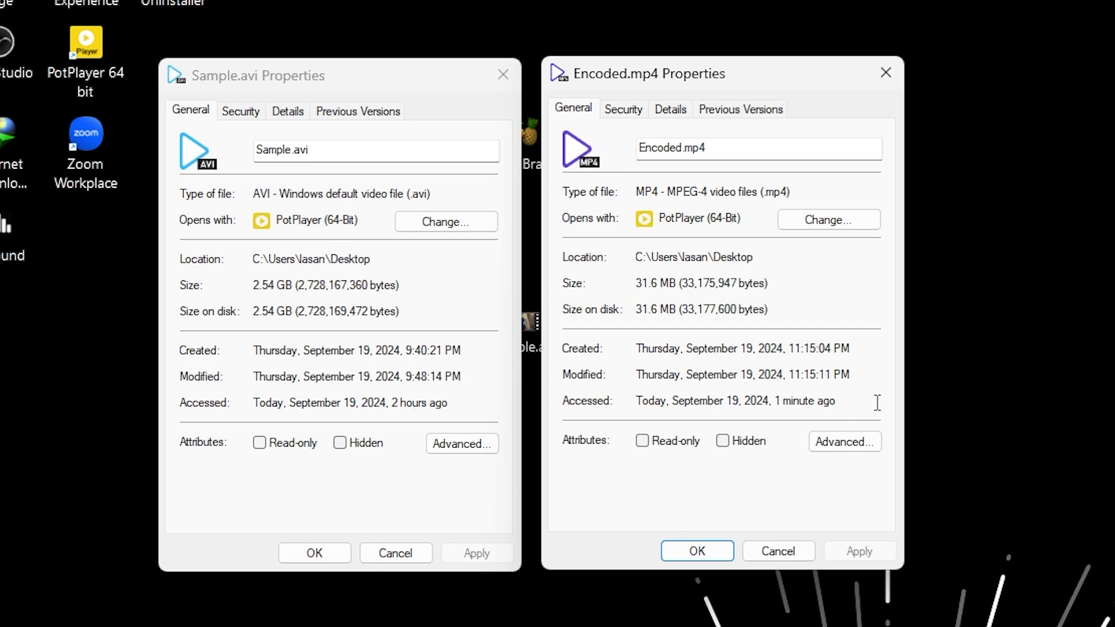